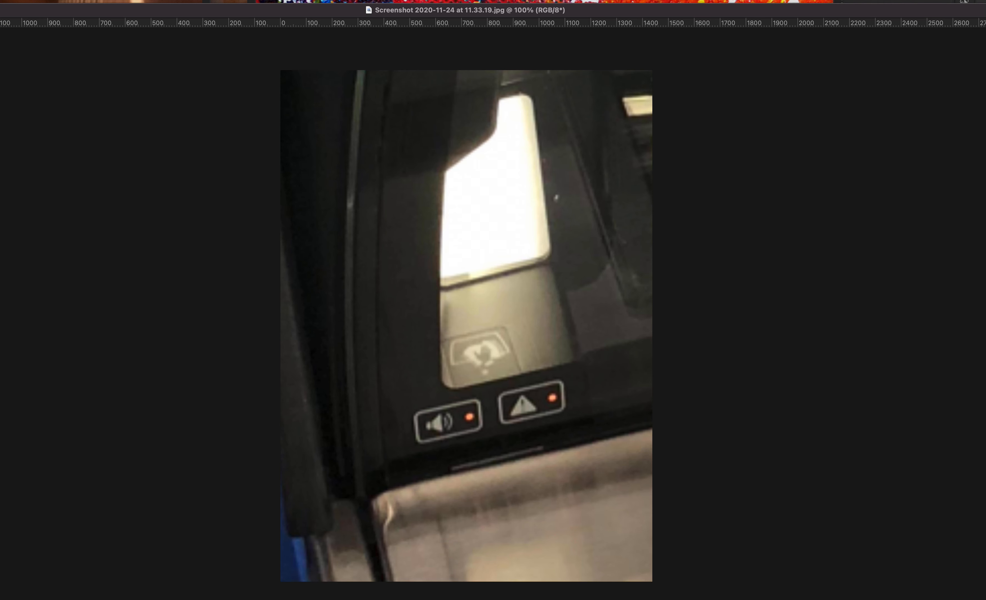
pyautogui.moveTo(454, 354)
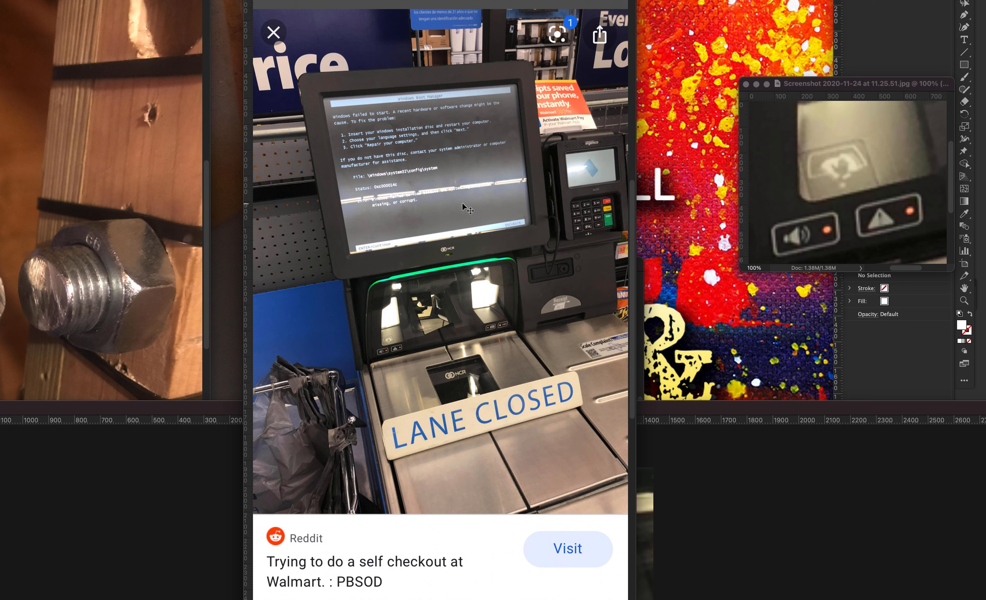
pyautogui.moveTo(437, 238)
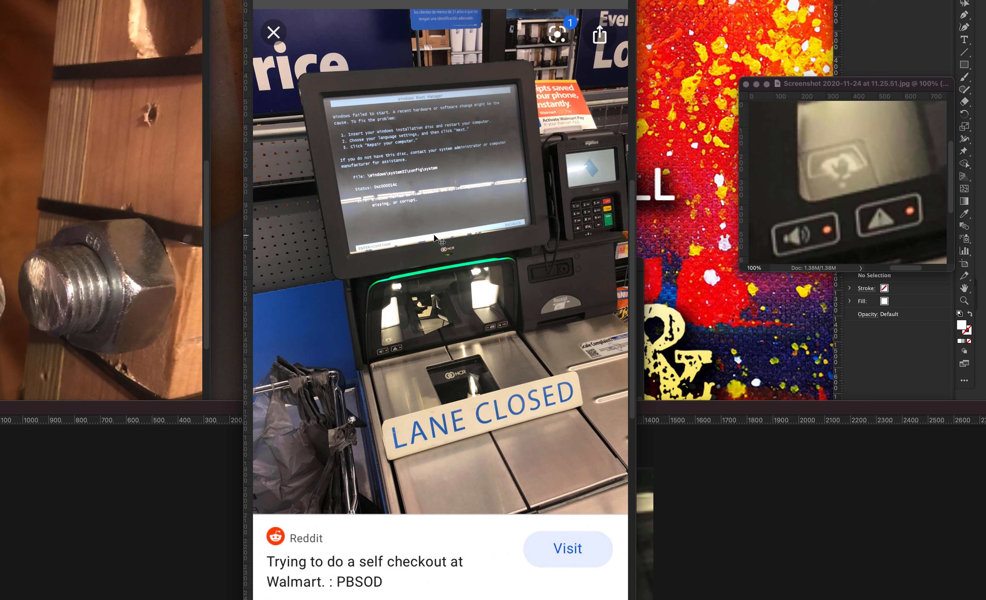
pyautogui.moveTo(576, 215)
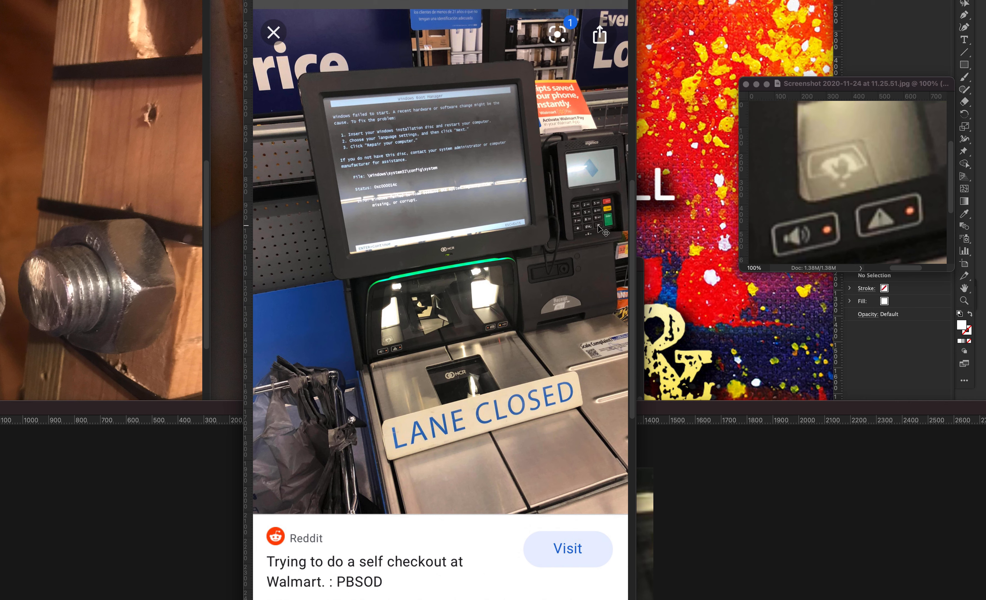
pyautogui.moveTo(390, 349)
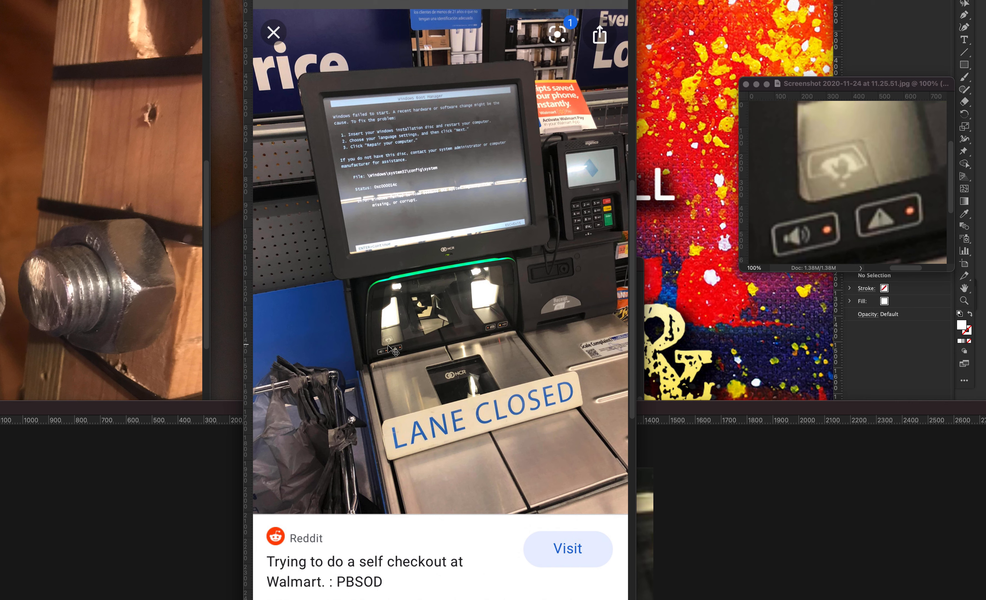
pyautogui.moveTo(430, 346)
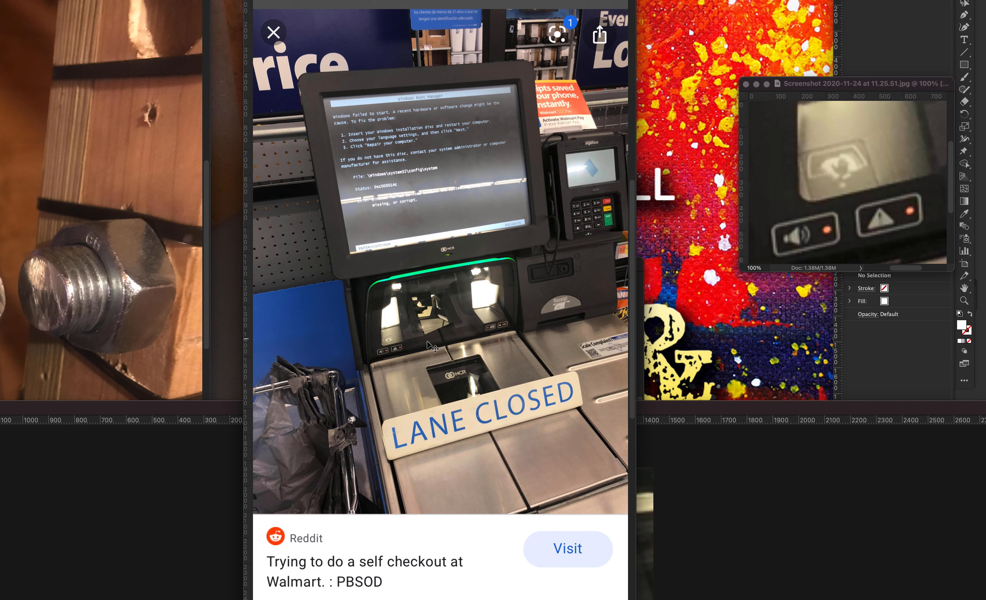
pyautogui.moveTo(497, 330)
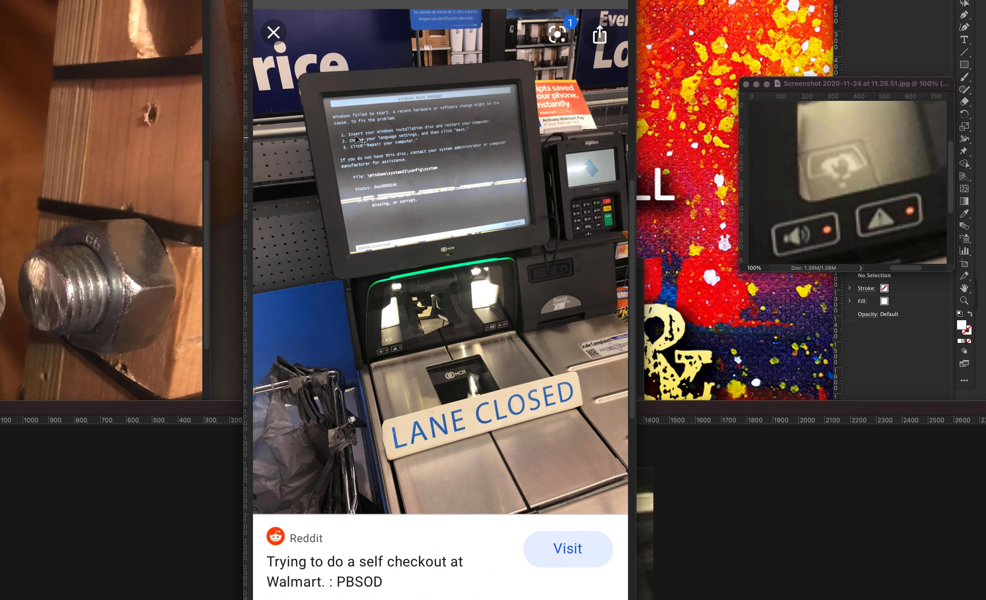
pyautogui.moveTo(438, 133)
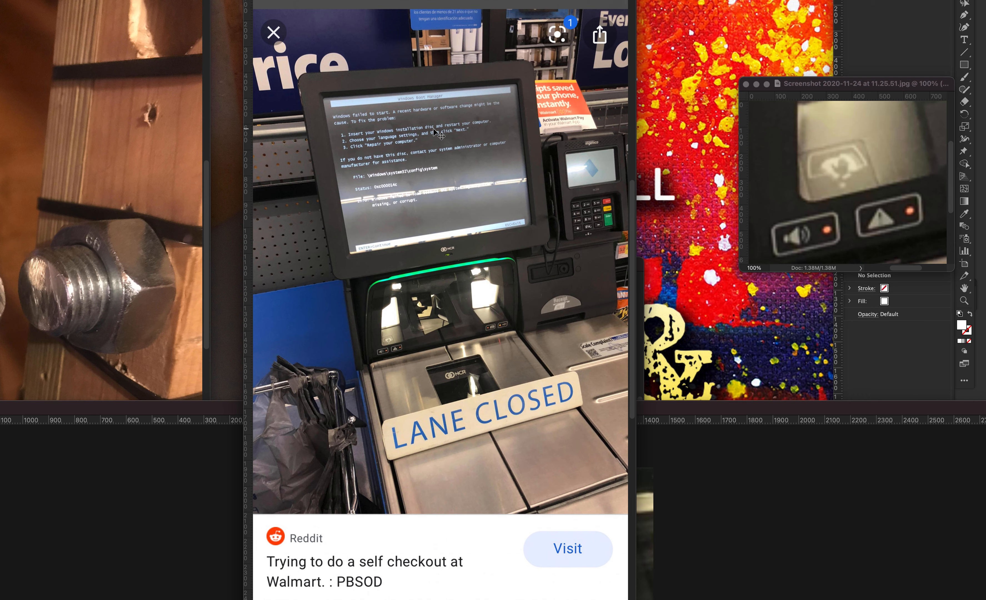
pyautogui.moveTo(370, 91)
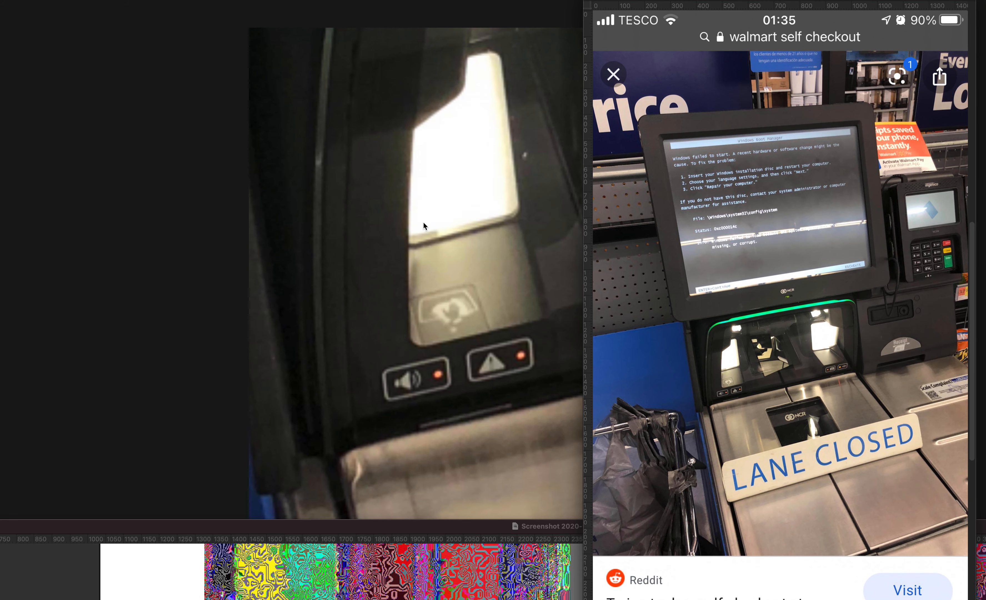
pyautogui.click(613, 74)
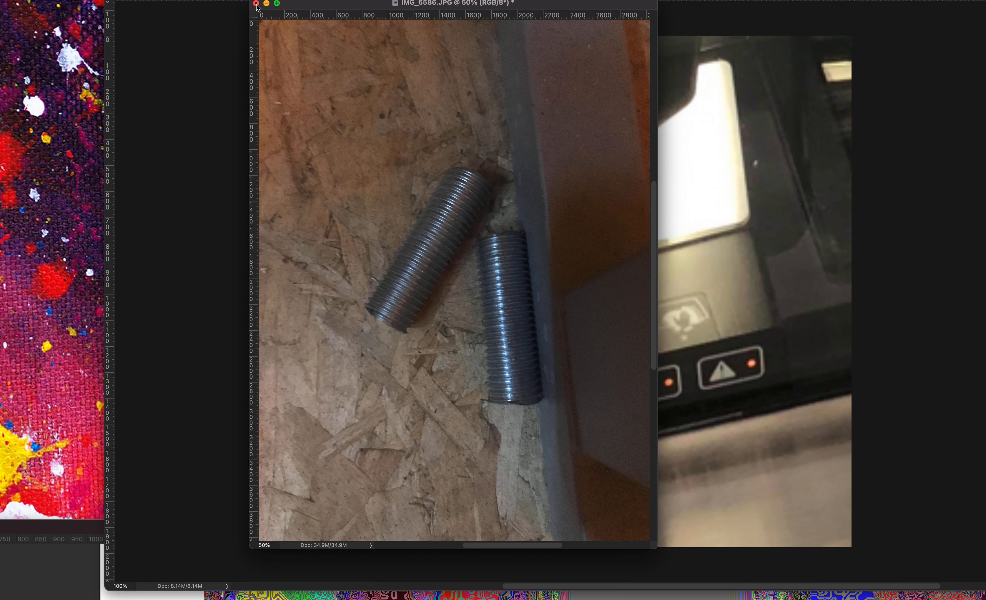
# - Close the photo of the two threaded rods, revealing the opened-laptop photo
pyautogui.click(255, 4)
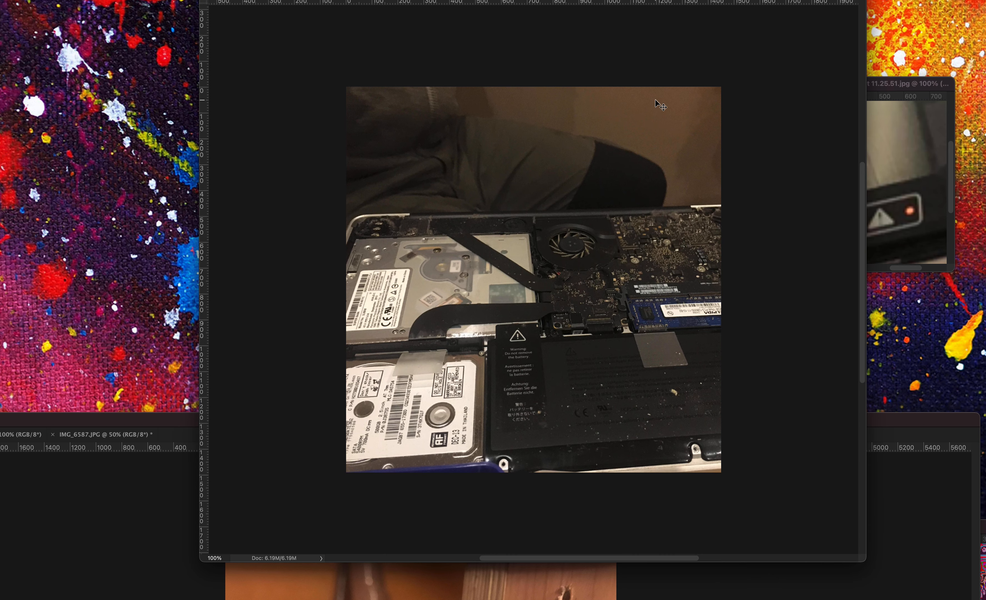
pyautogui.moveTo(425, 363)
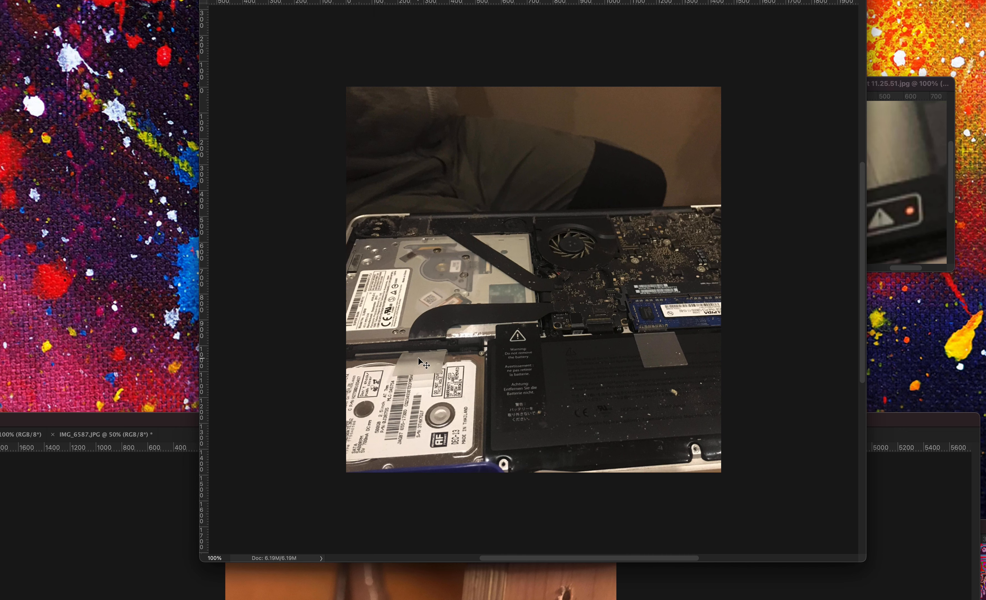
pyautogui.moveTo(552, 369)
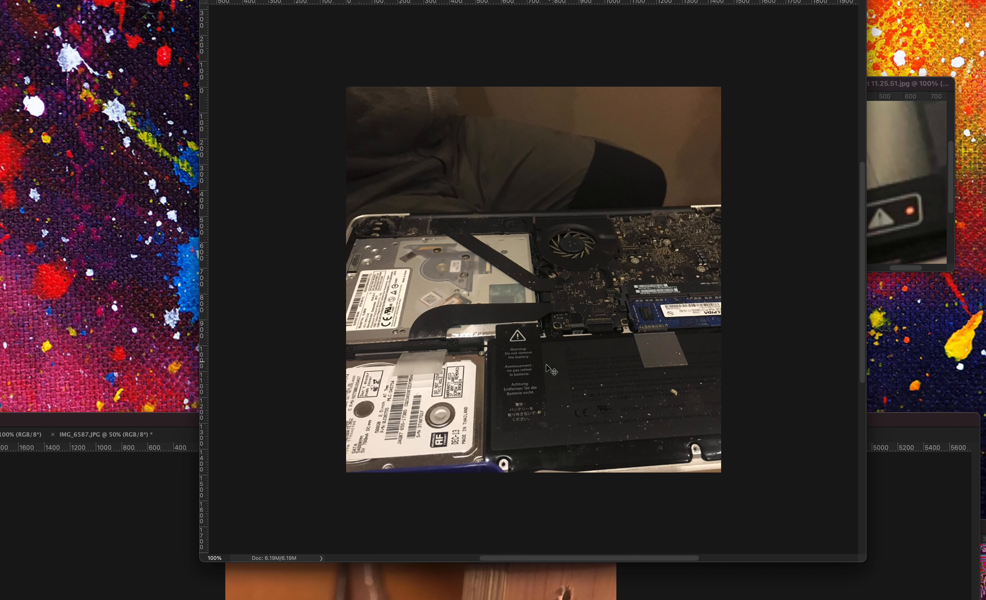
pyautogui.moveTo(425, 143)
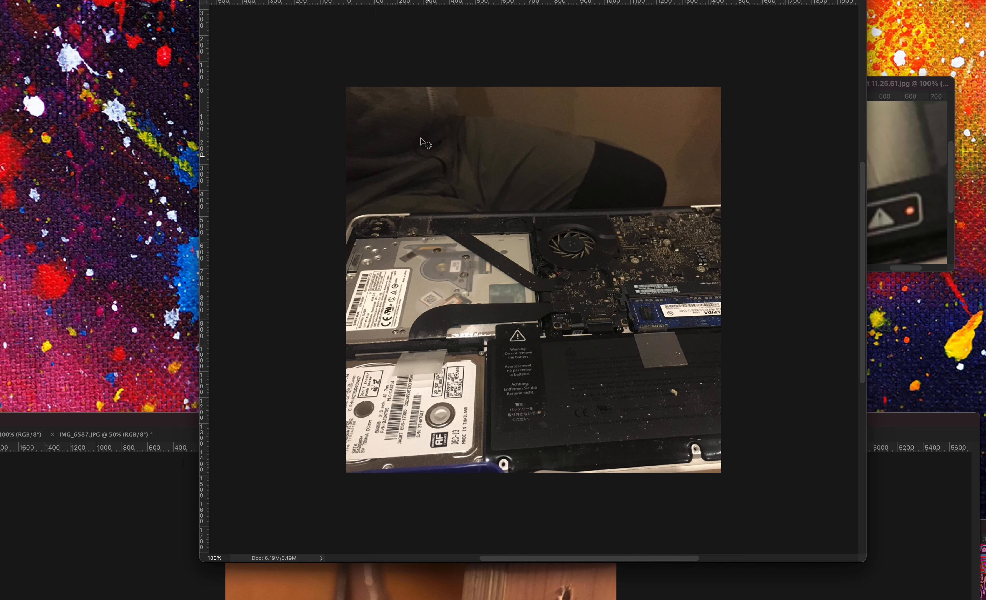
pyautogui.moveTo(450, 167)
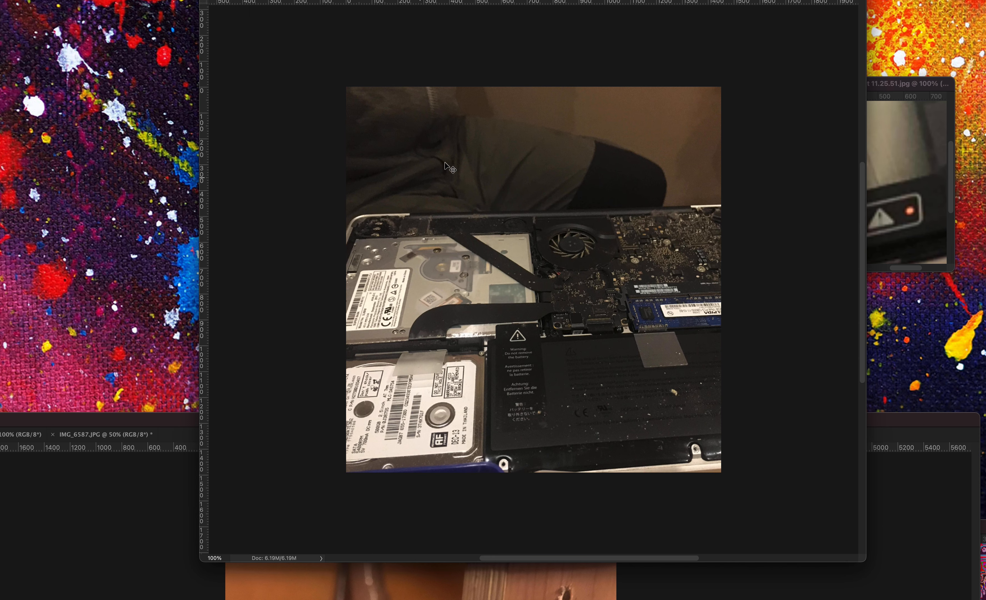
pyautogui.moveTo(568, 372)
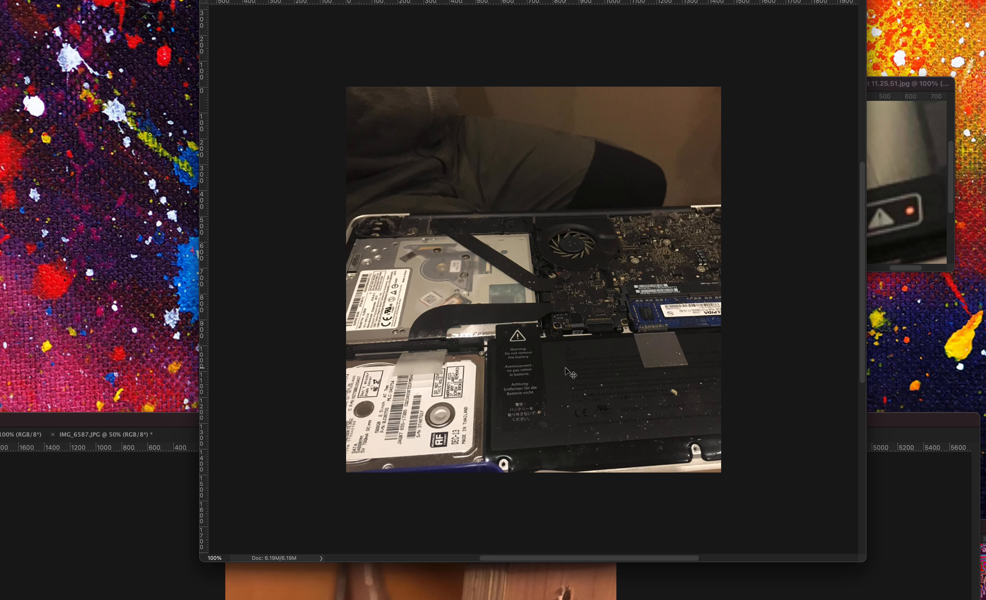
pyautogui.moveTo(440, 360)
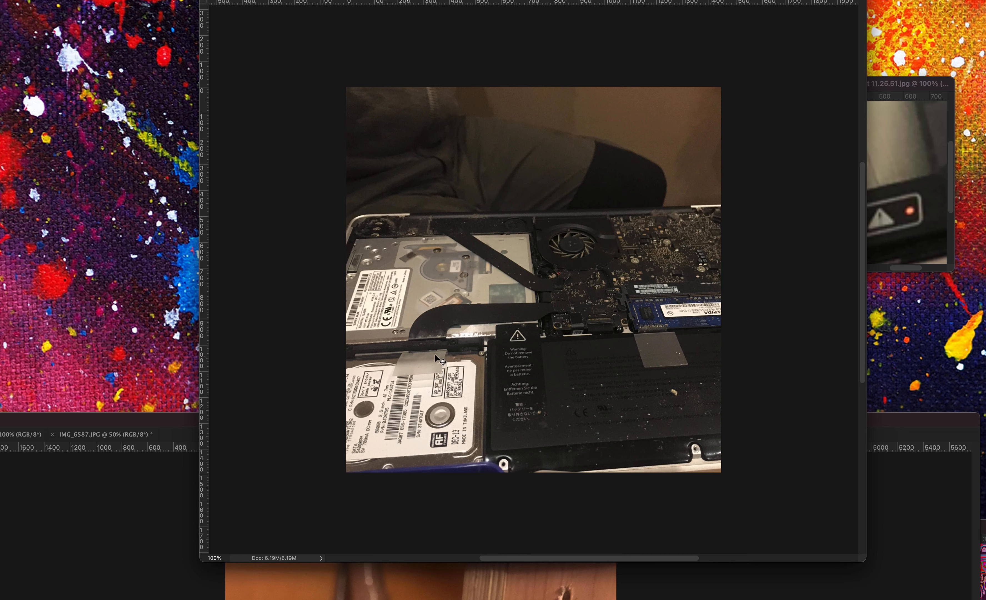
pyautogui.moveTo(647, 428)
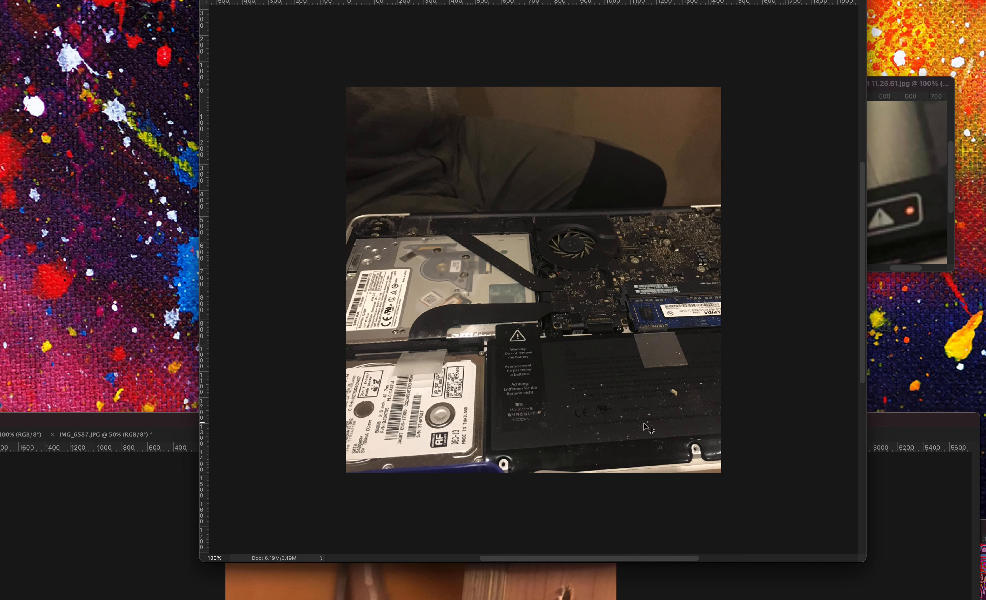
pyautogui.moveTo(721, 419)
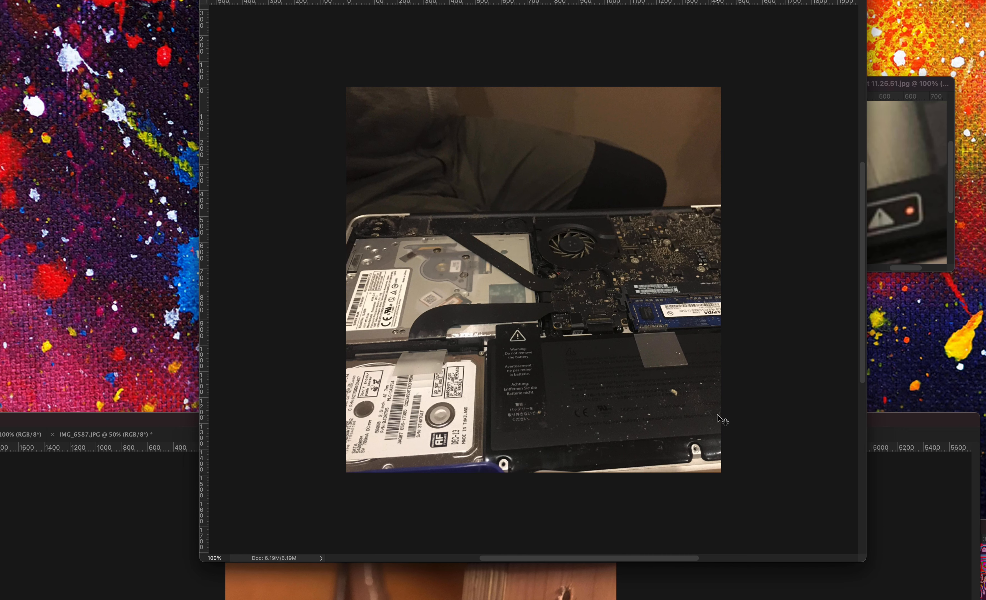
pyautogui.moveTo(638, 413)
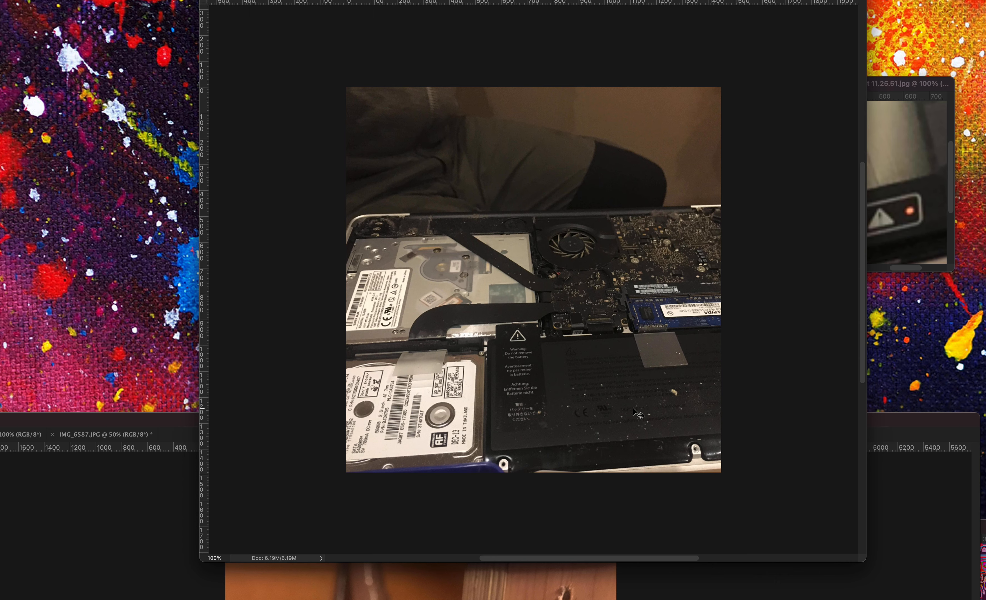
pyautogui.moveTo(598, 387)
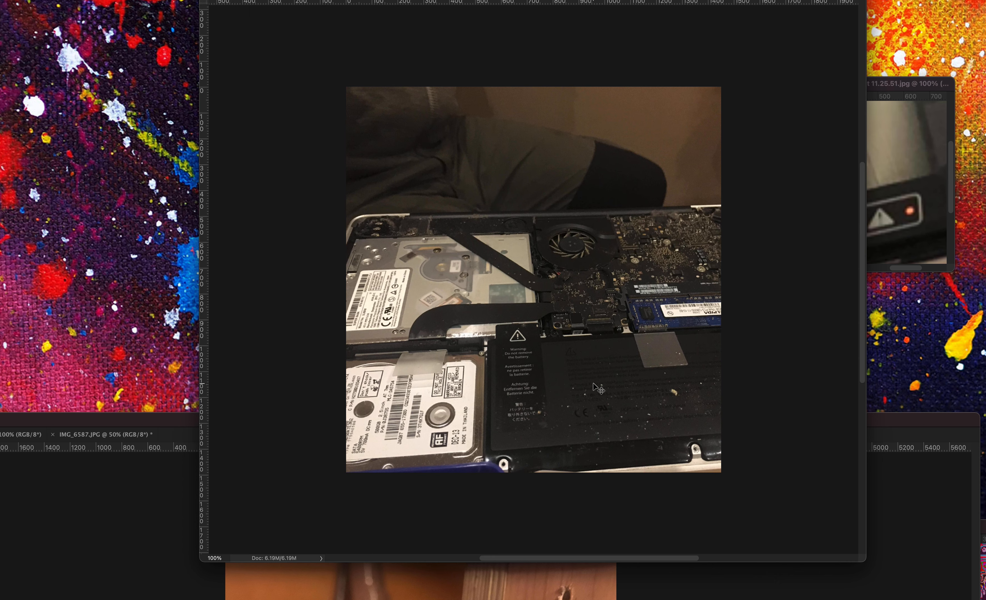
pyautogui.moveTo(599, 387)
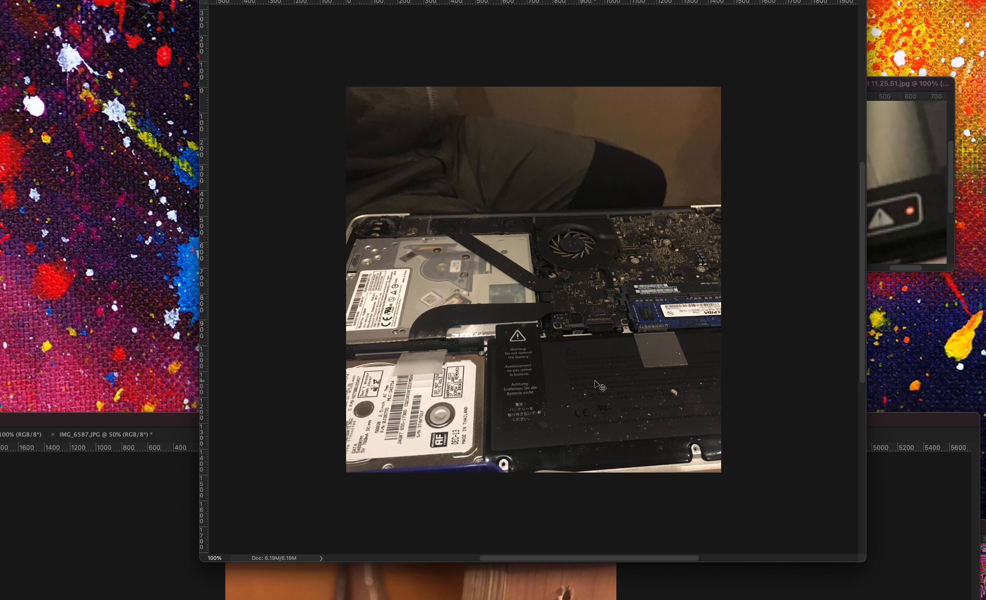
pyautogui.moveTo(591, 376)
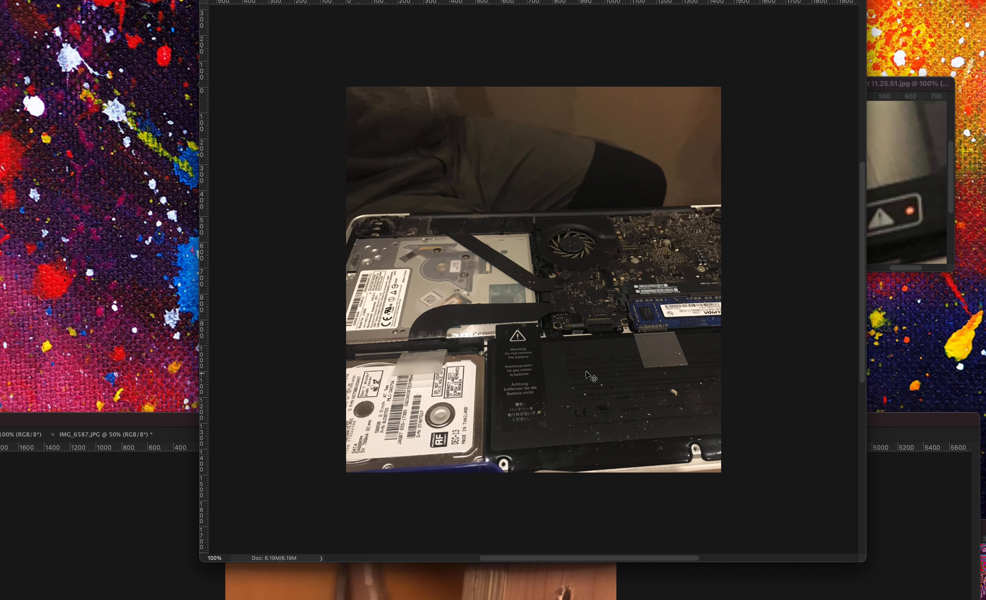
pyautogui.moveTo(451, 375)
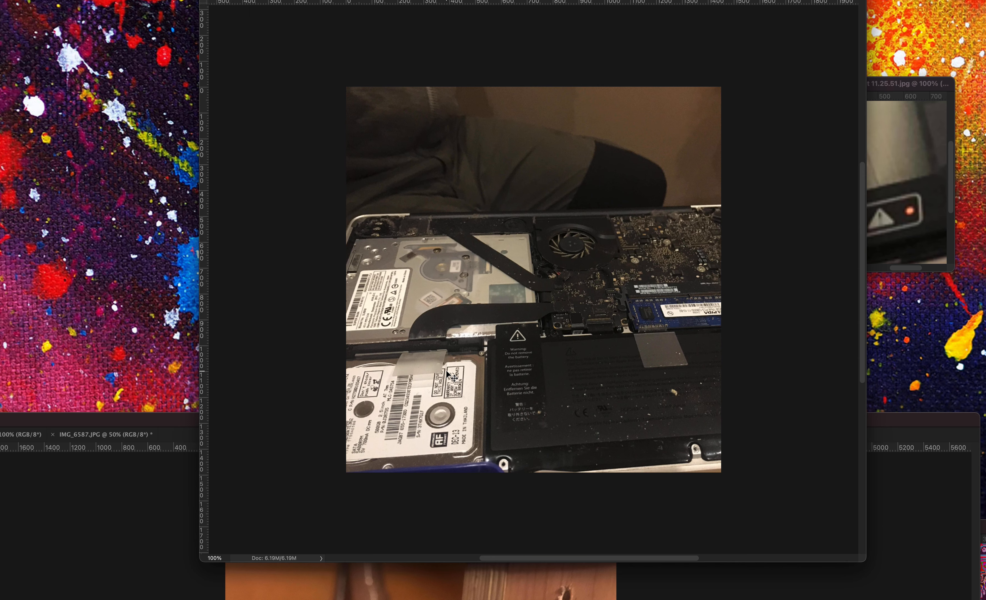
pyautogui.moveTo(451, 368)
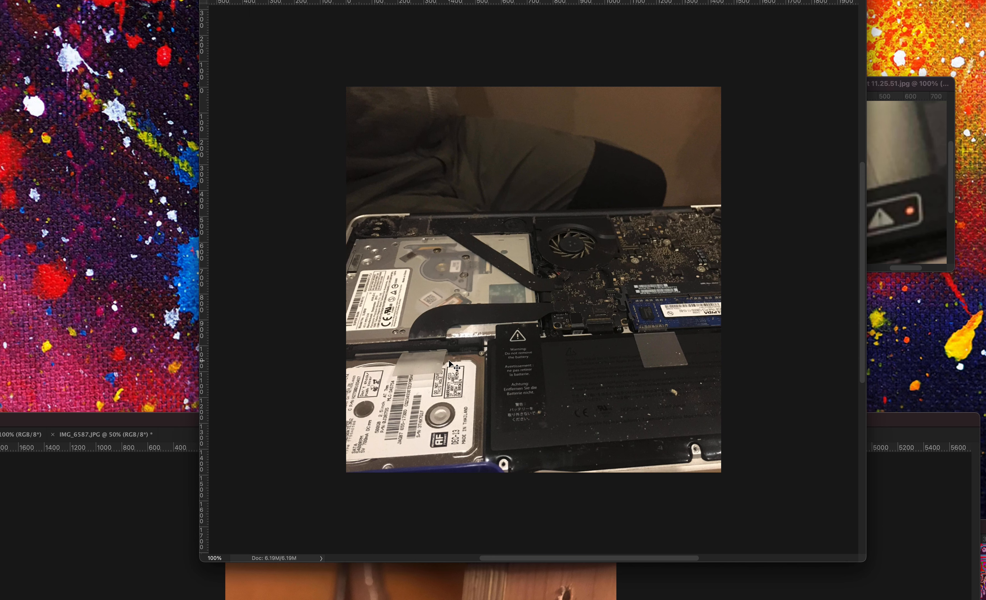
pyautogui.moveTo(477, 347)
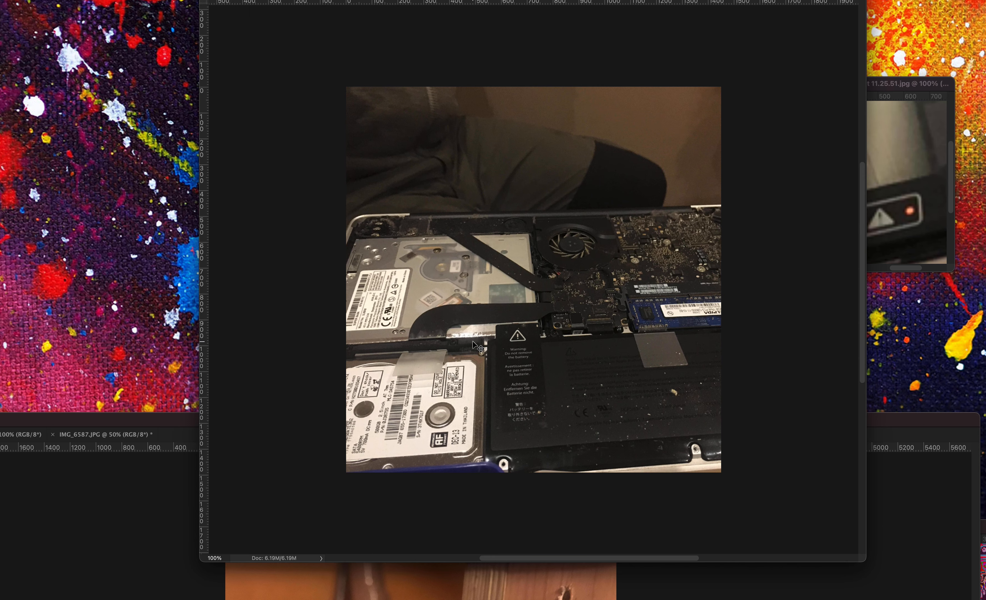
pyautogui.moveTo(610, 208)
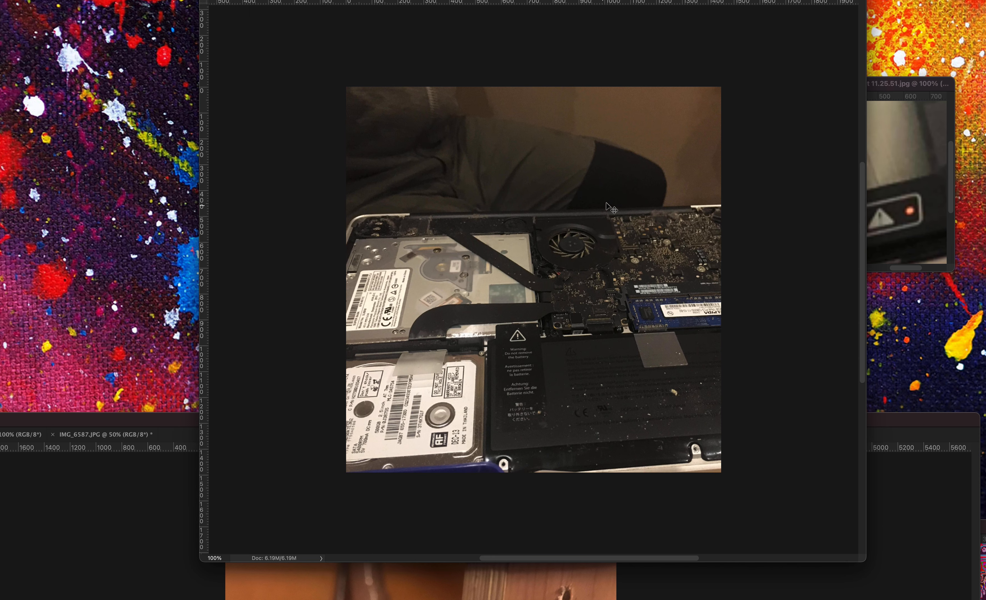
pyautogui.moveTo(557, 249)
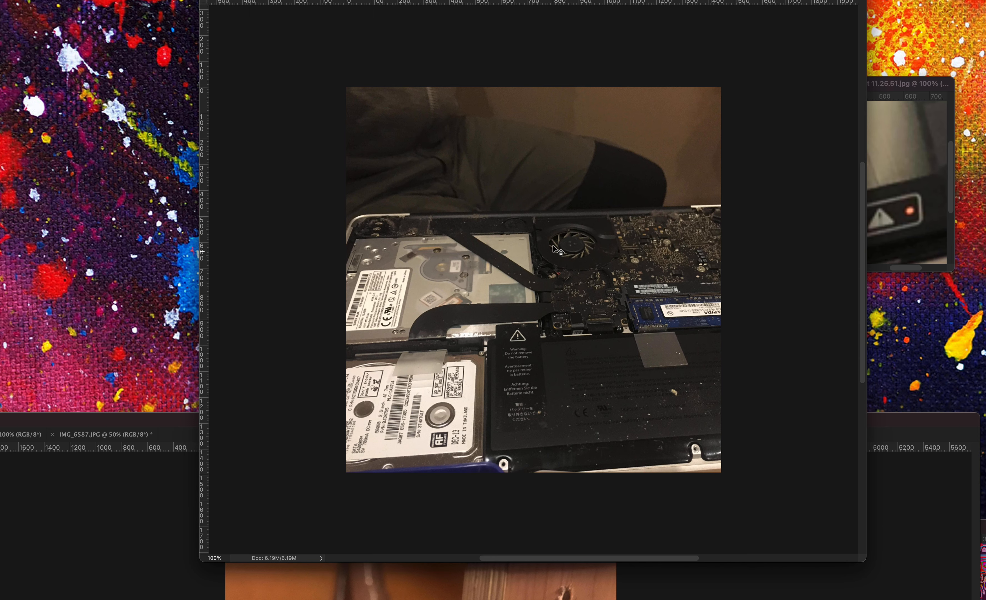
pyautogui.moveTo(578, 227)
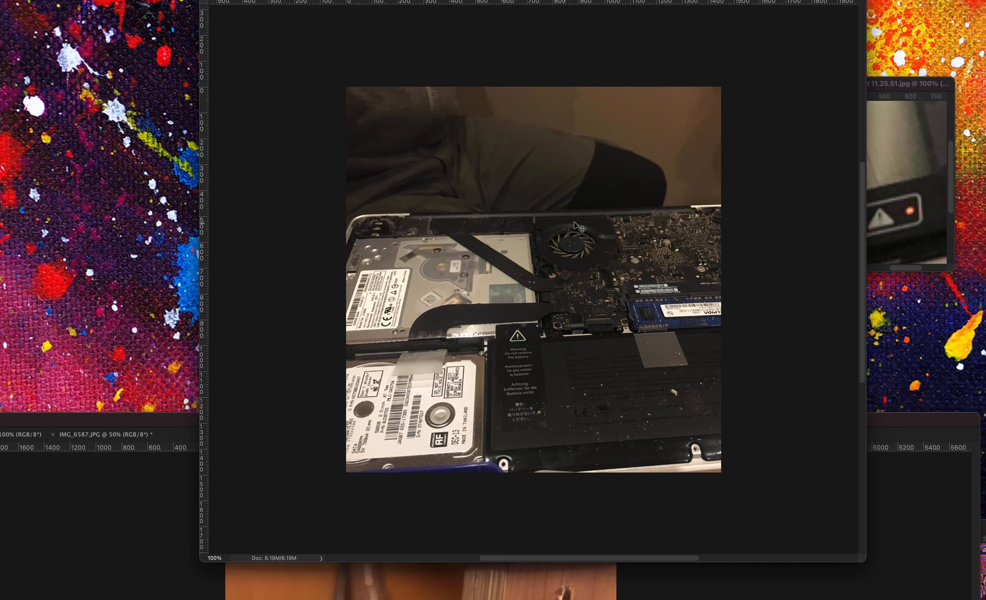
pyautogui.moveTo(560, 236)
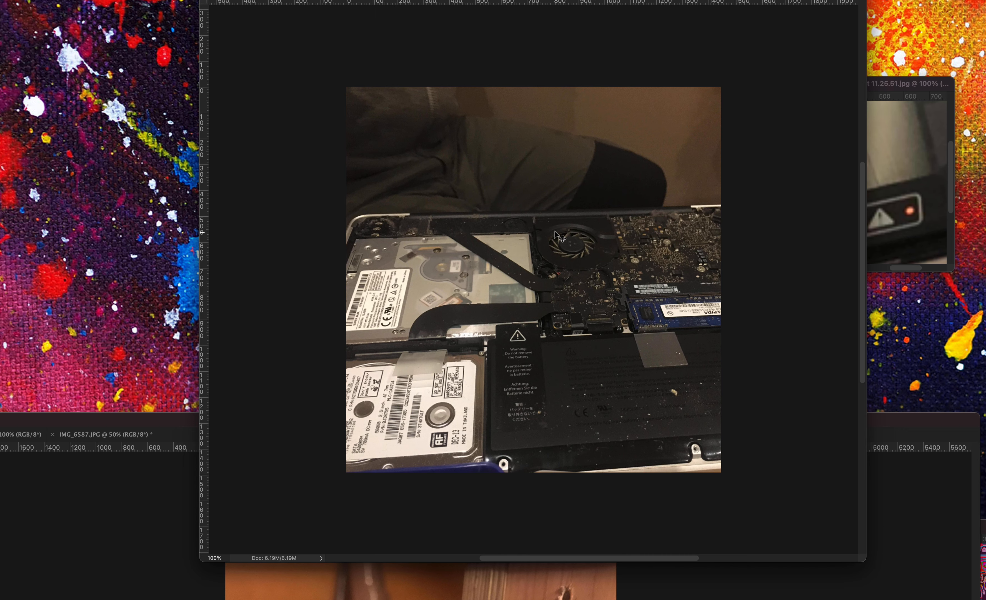
pyautogui.moveTo(563, 234)
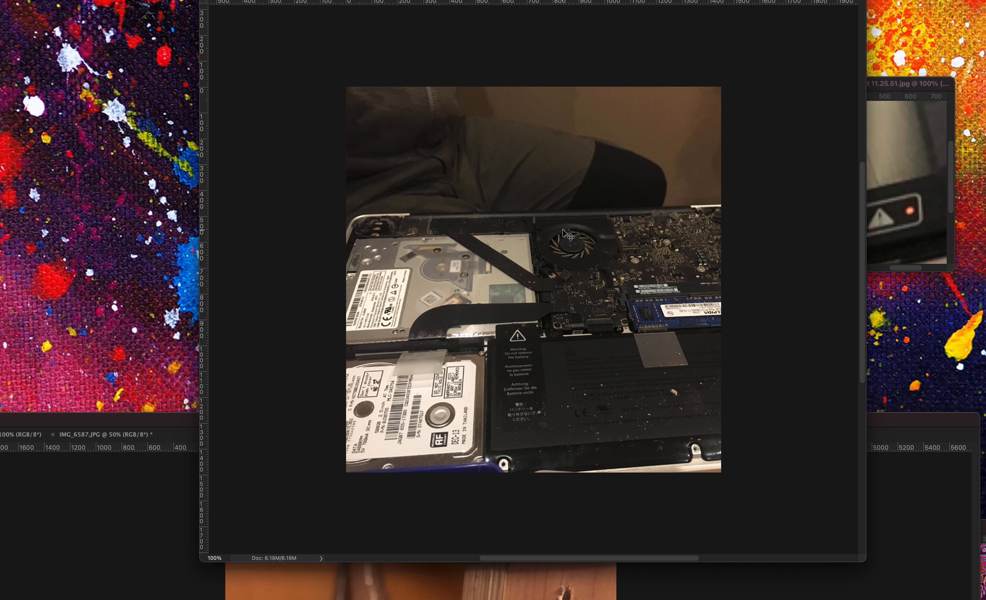
pyautogui.moveTo(603, 242)
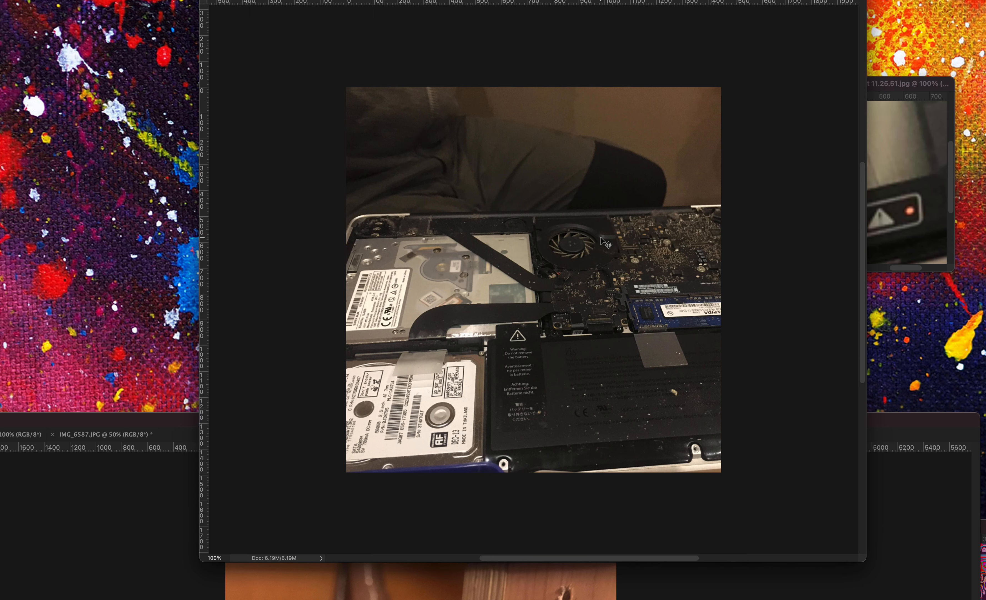
pyautogui.moveTo(602, 244)
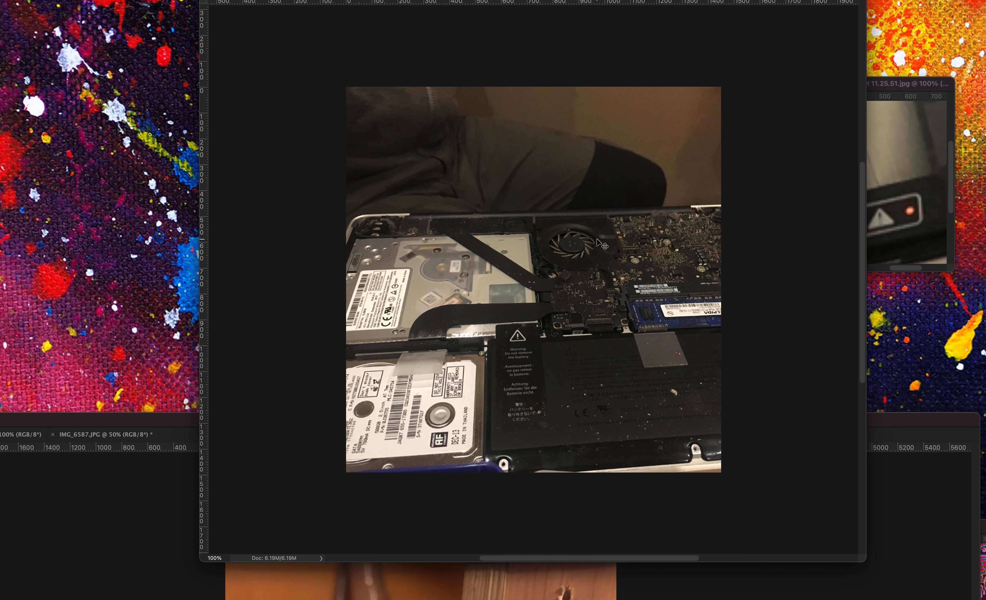
pyautogui.moveTo(602, 240)
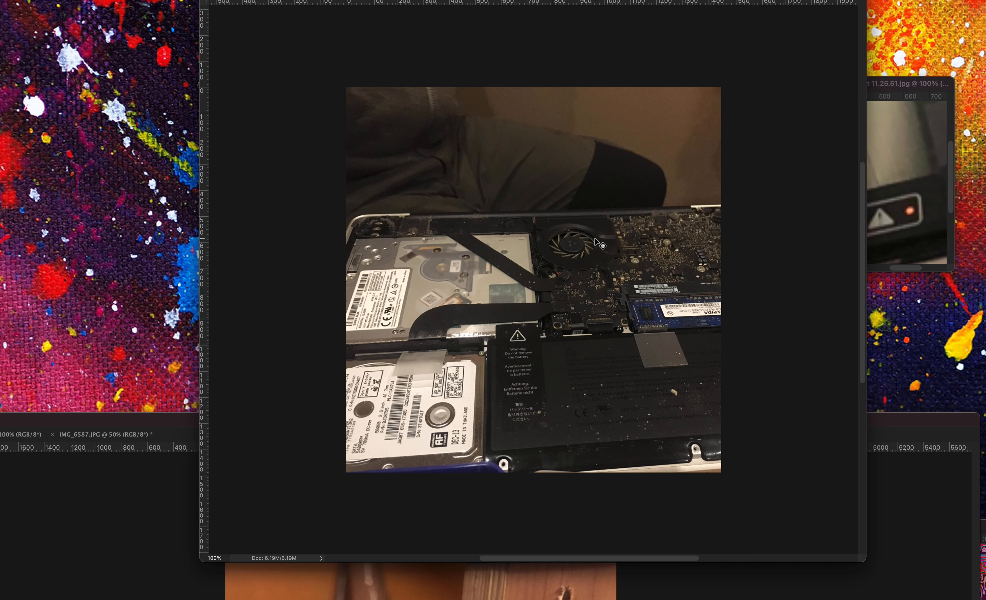
pyautogui.moveTo(611, 244)
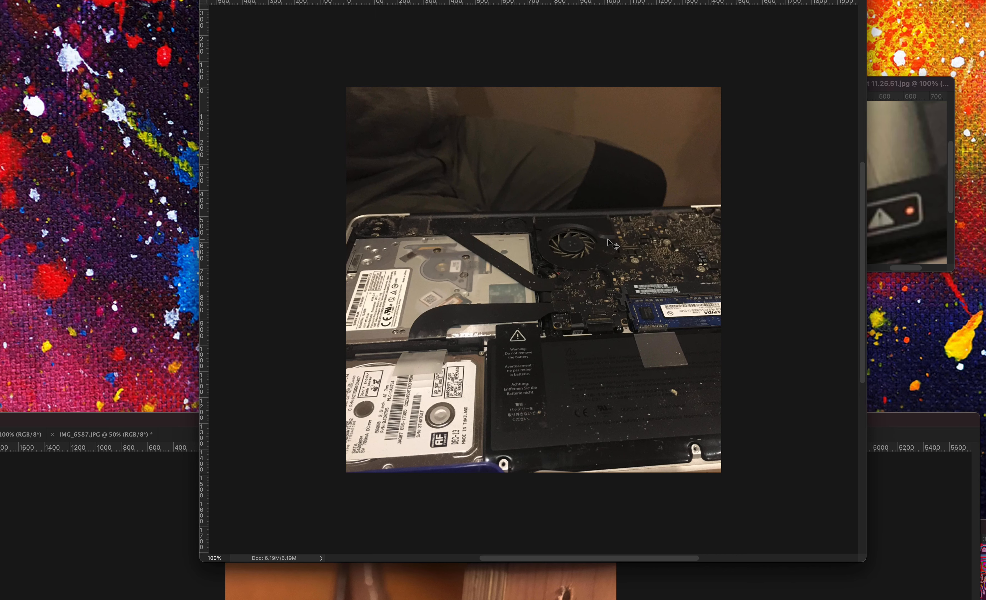
pyautogui.moveTo(517, 348)
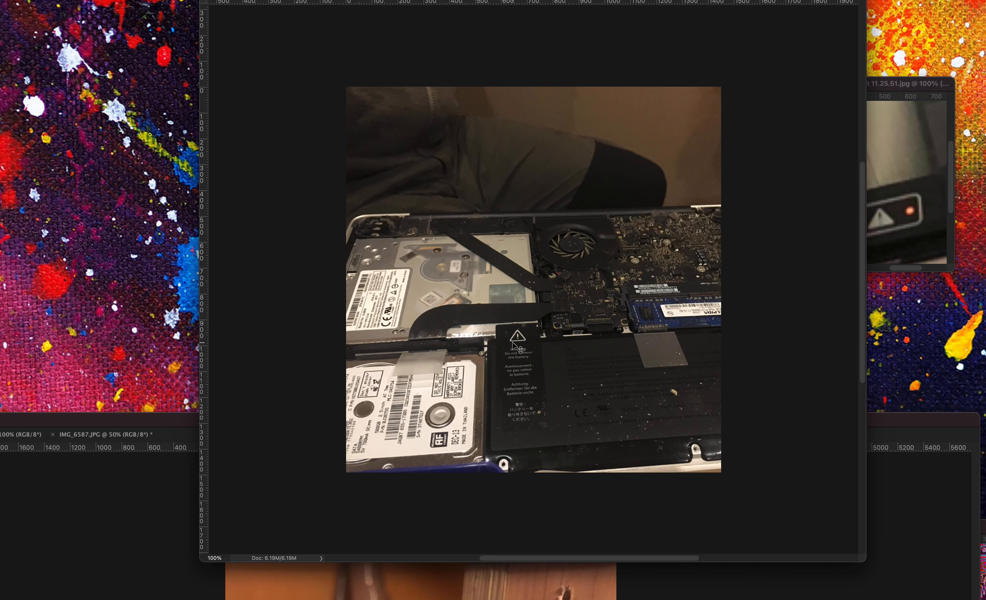
pyautogui.moveTo(573, 342)
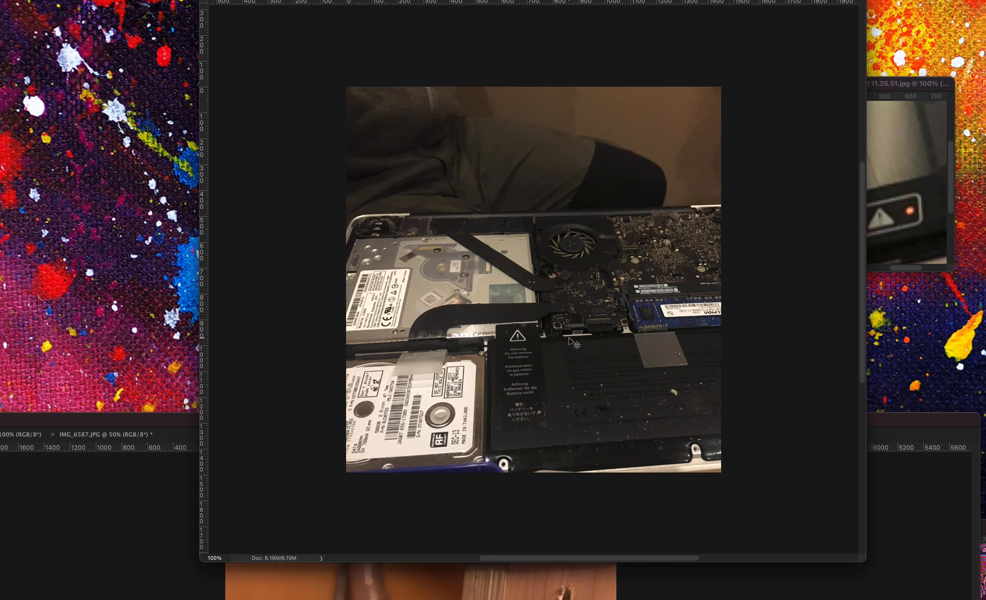
pyautogui.moveTo(585, 166)
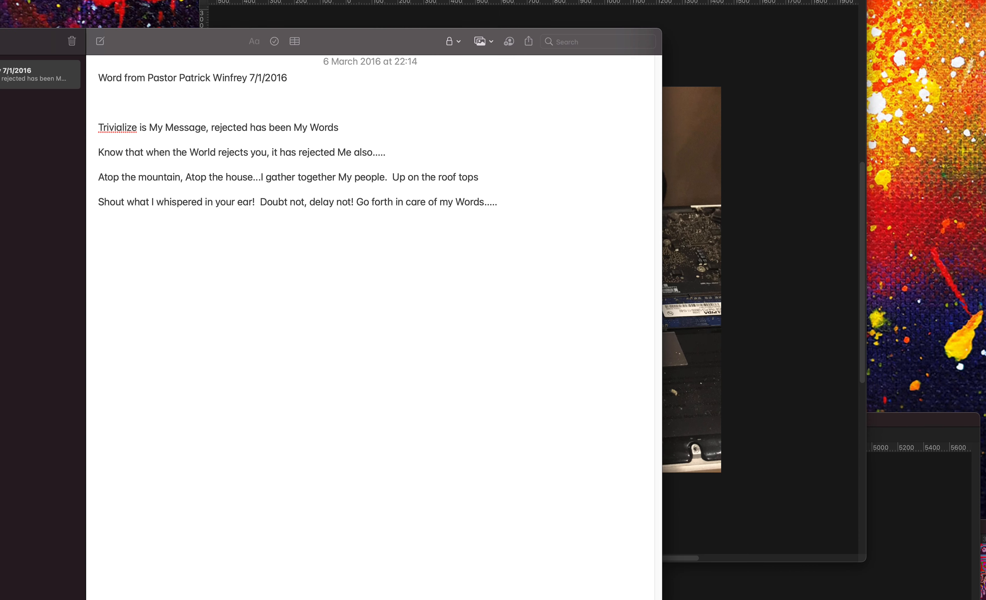
pyautogui.moveTo(378, 52)
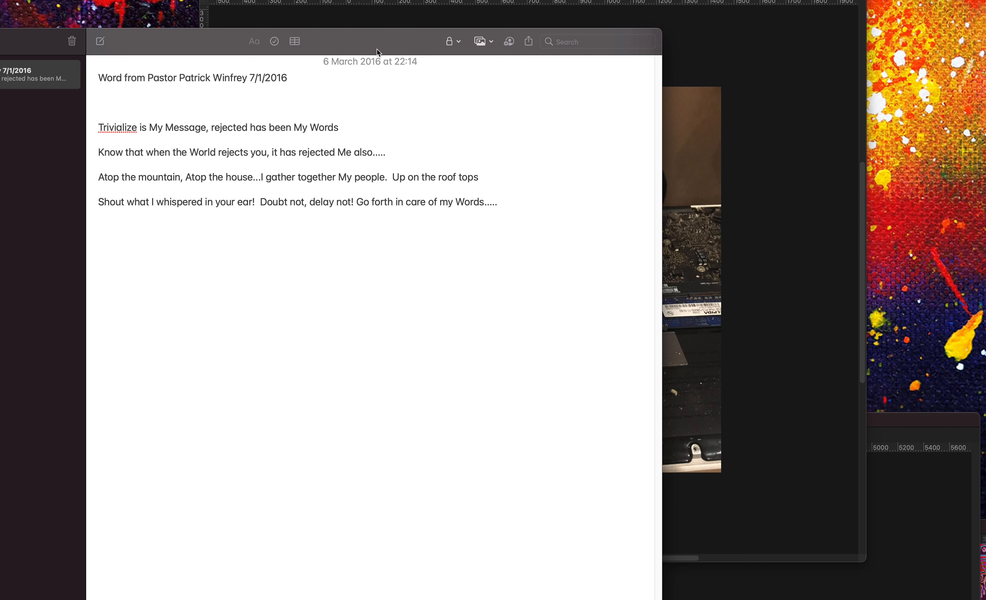
pyautogui.moveTo(370, 44)
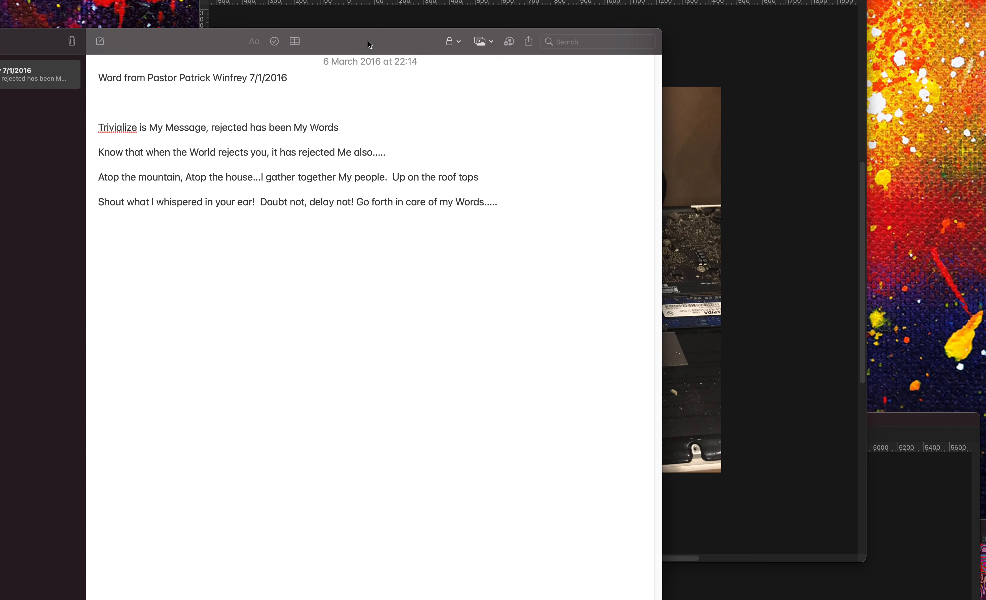
pyautogui.moveTo(379, 26)
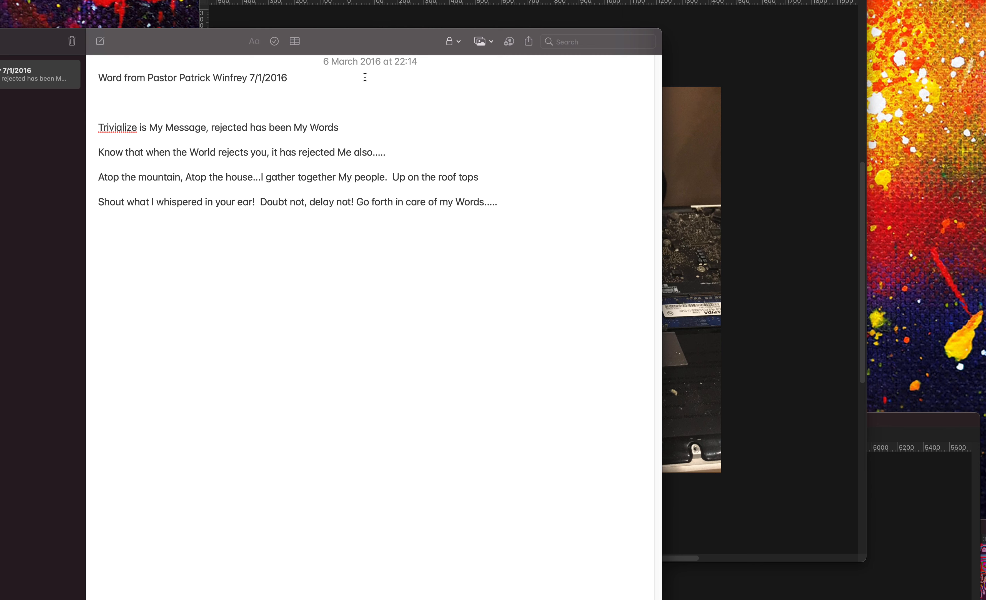
pyautogui.moveTo(414, 223)
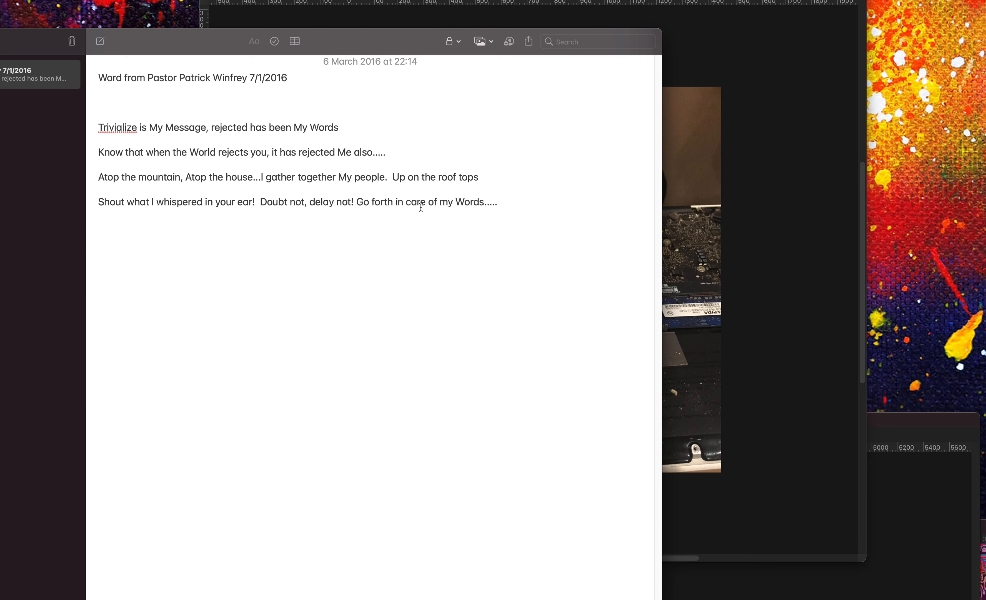
pyautogui.moveTo(434, 183)
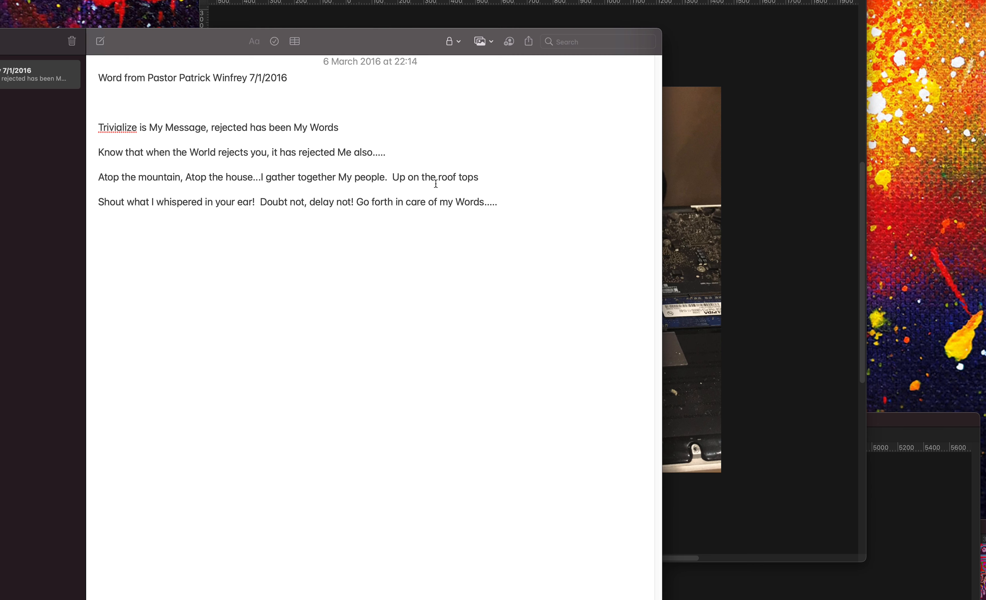
pyautogui.moveTo(192, 160)
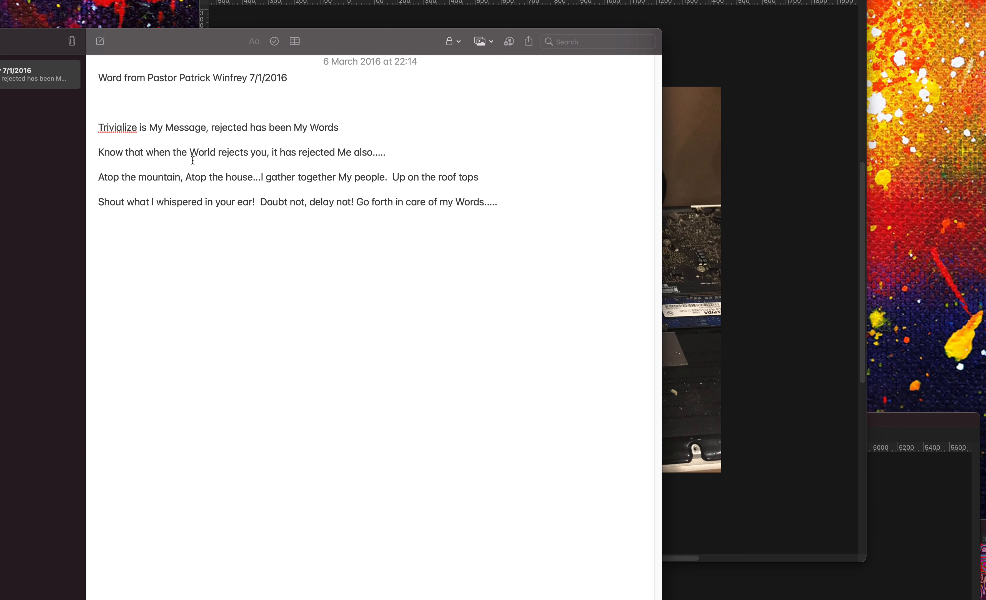
# - Bring the Notes devotional note forward and highlight the word 'rejects'
pyautogui.click(97, 127)
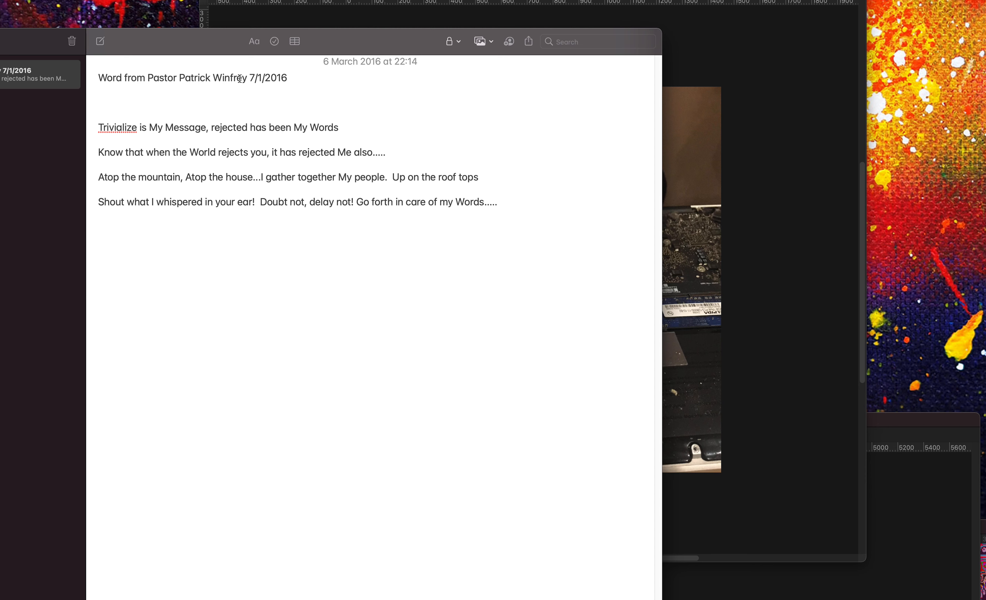
pyautogui.click(99, 127)
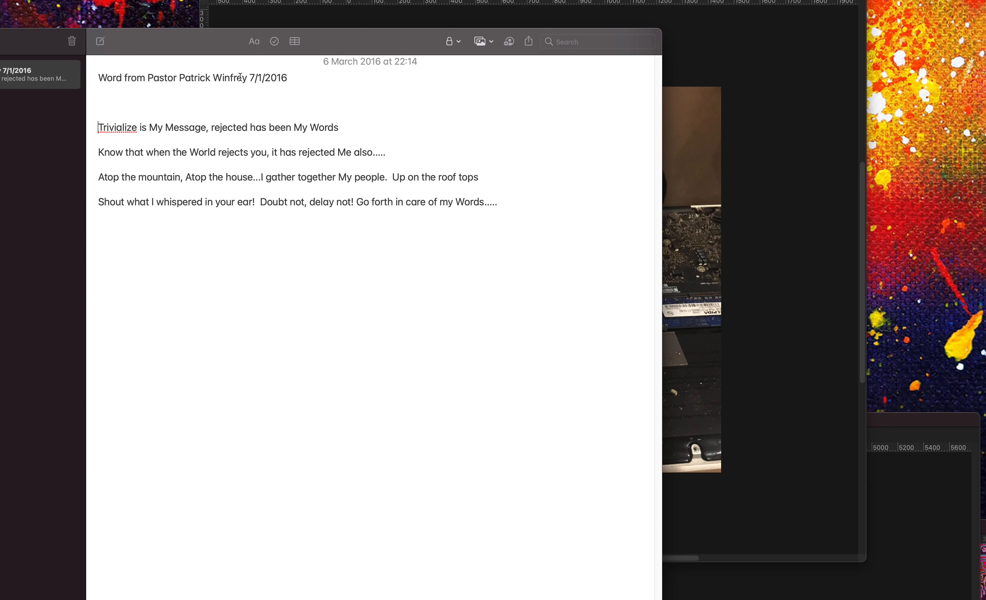
pyautogui.doubleClick(232, 152)
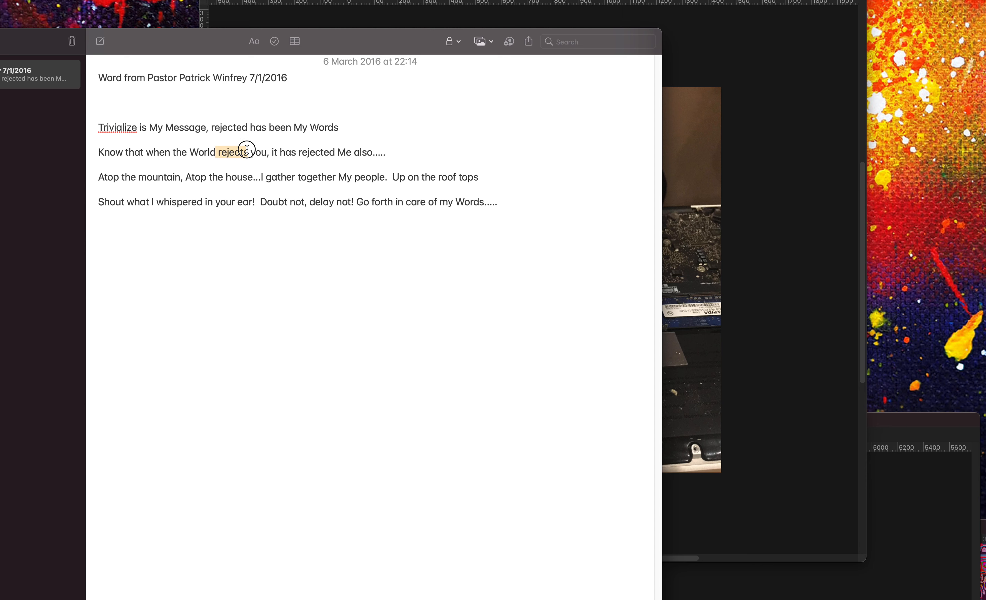
pyautogui.moveTo(278, 121)
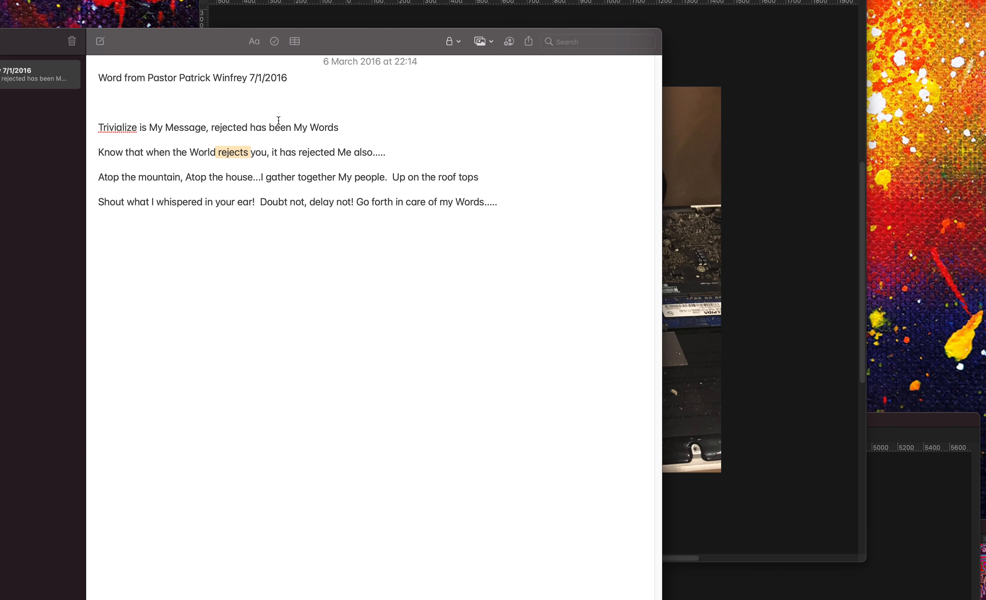
pyautogui.moveTo(276, 124)
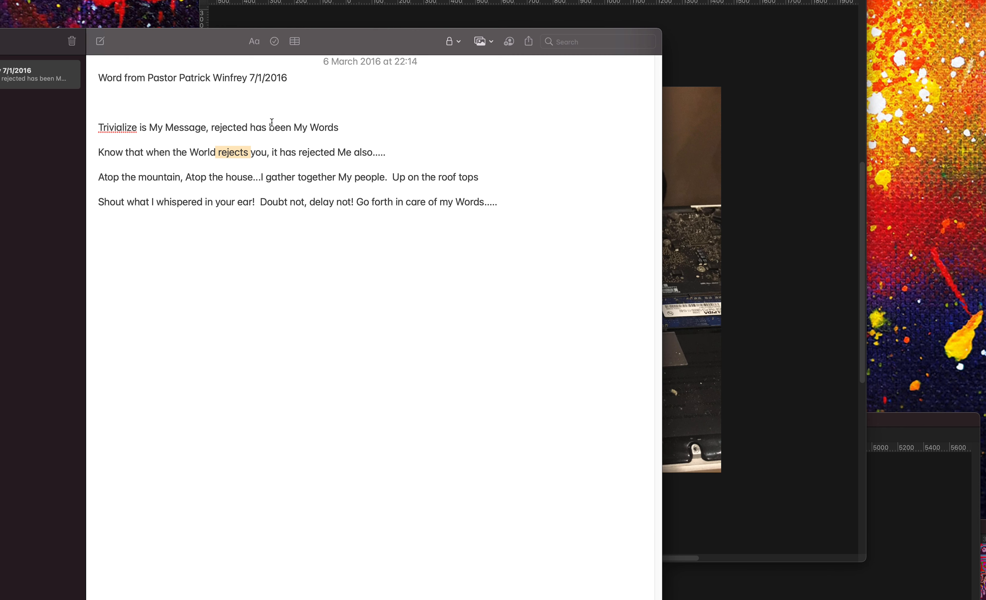
pyautogui.moveTo(294, 153)
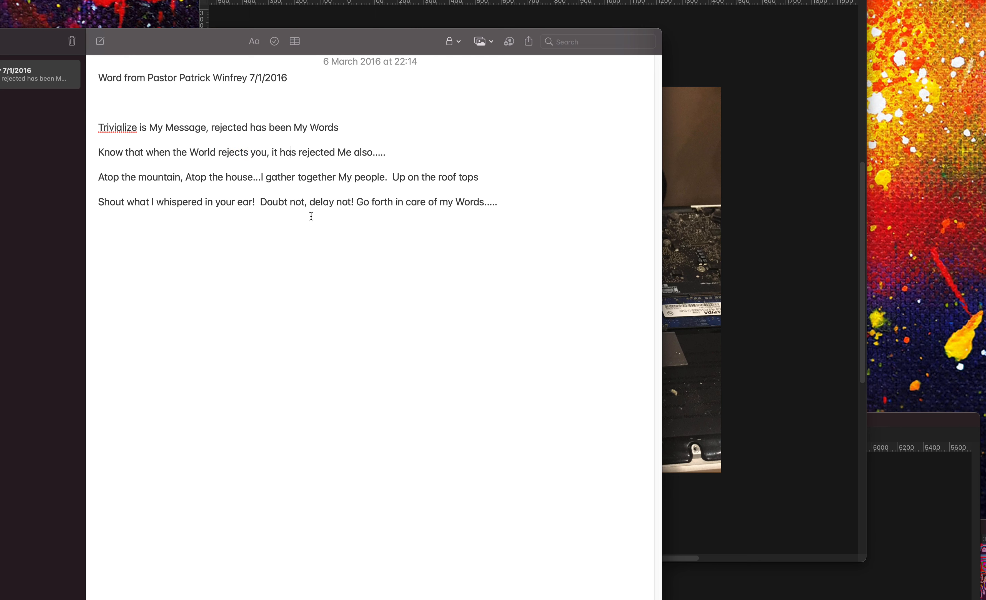
pyautogui.moveTo(212, 139)
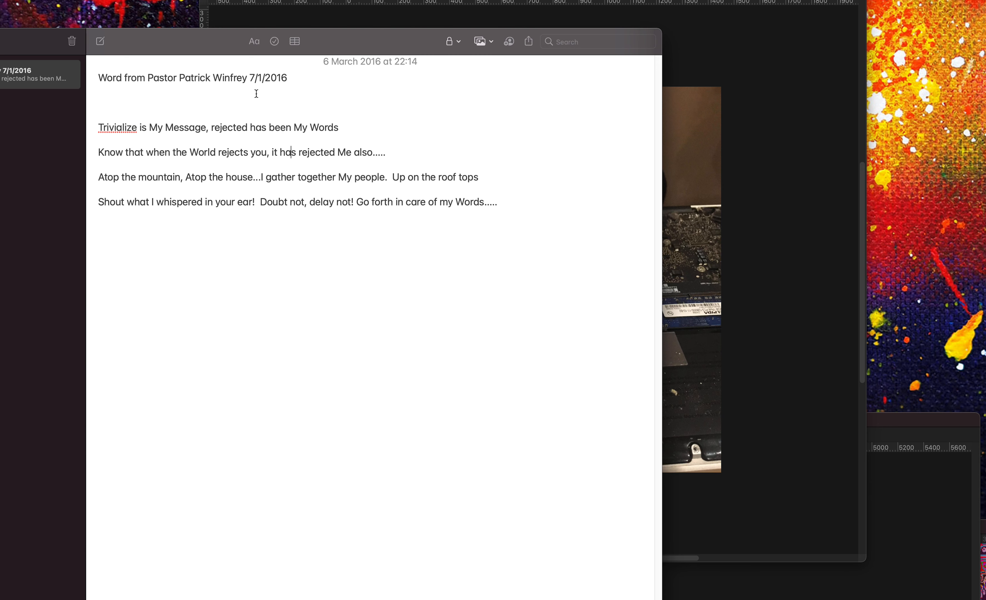
pyautogui.moveTo(234, 94)
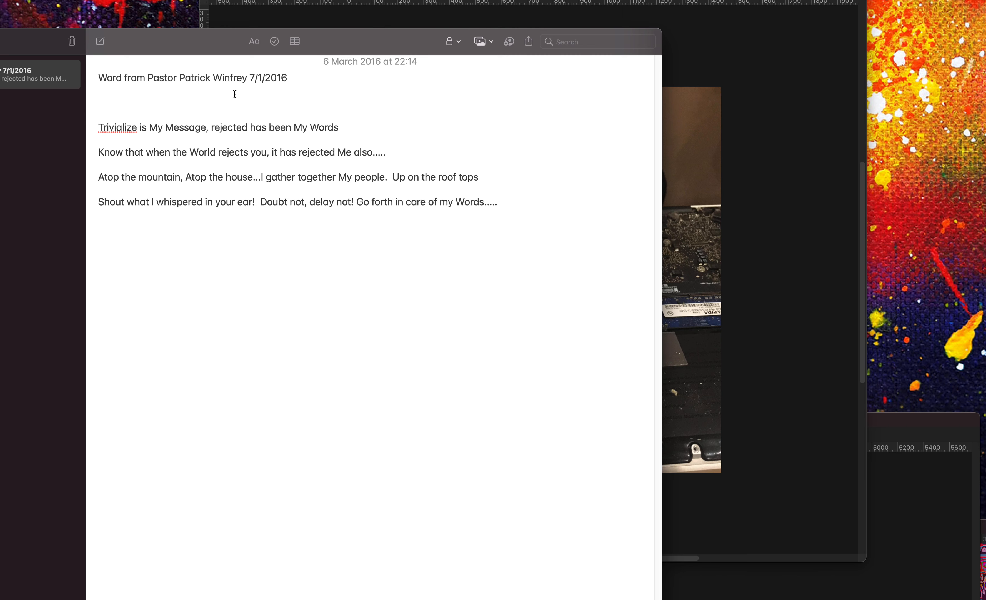
pyautogui.click(170, 114)
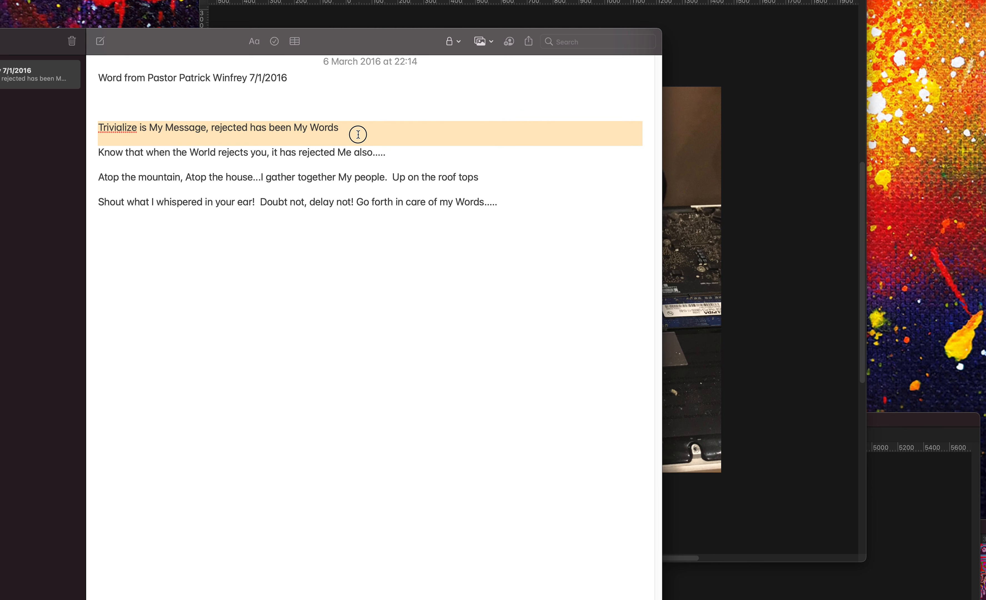
pyautogui.moveTo(391, 128)
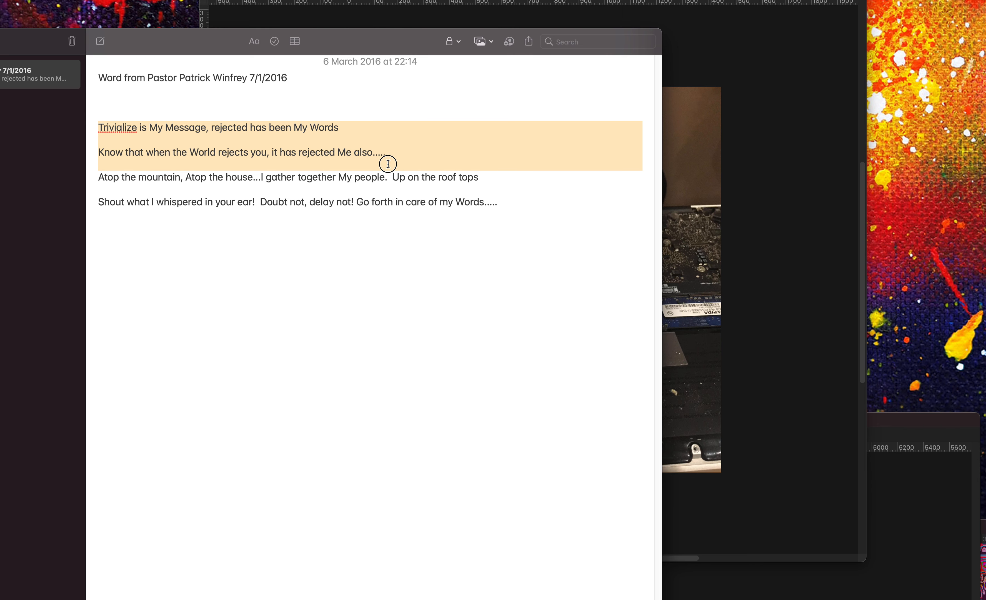
pyautogui.moveTo(316, 26)
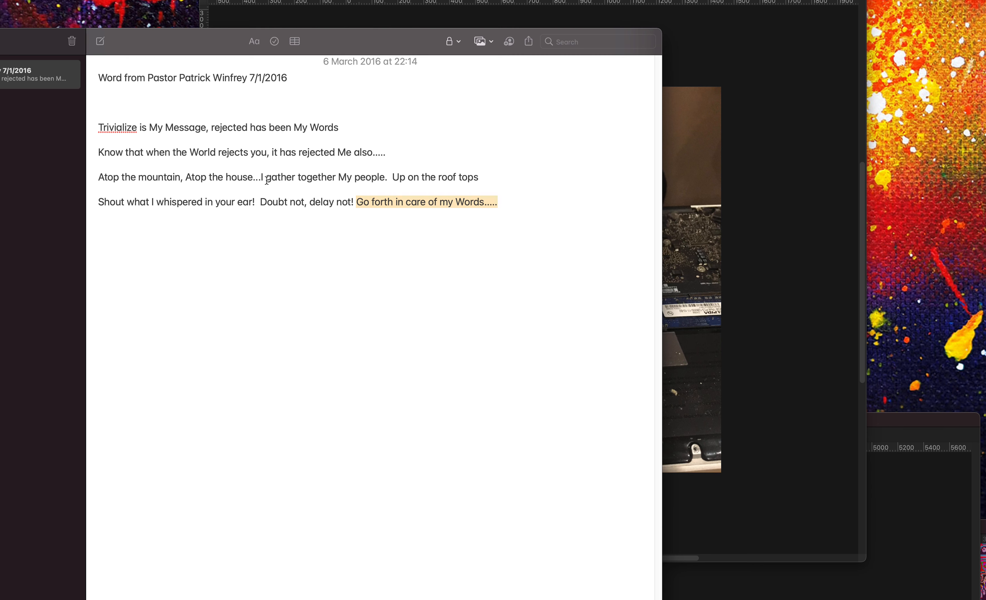
pyautogui.moveTo(266, 196)
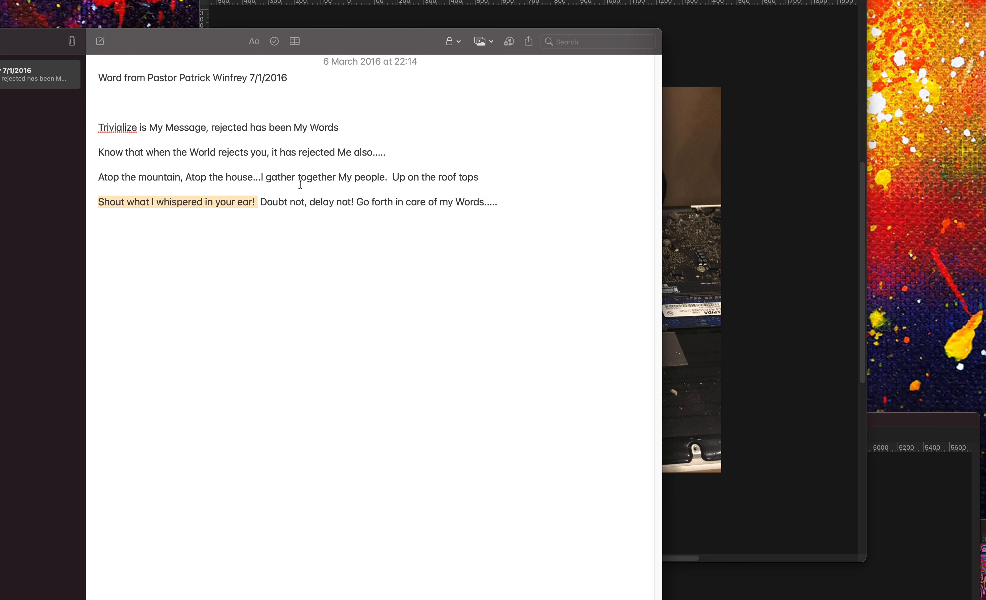
pyautogui.moveTo(723, 107)
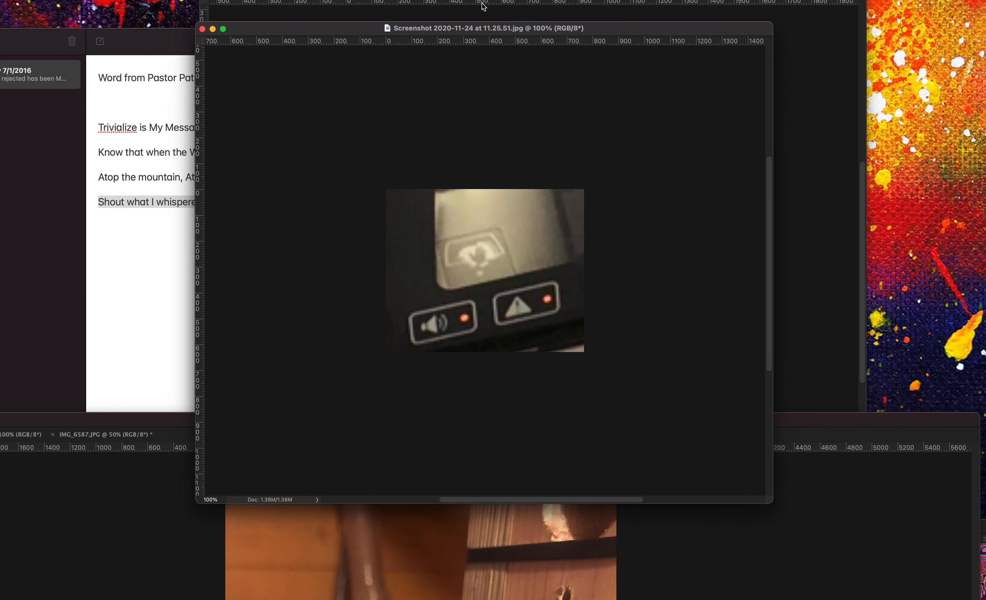
pyautogui.moveTo(487, 259)
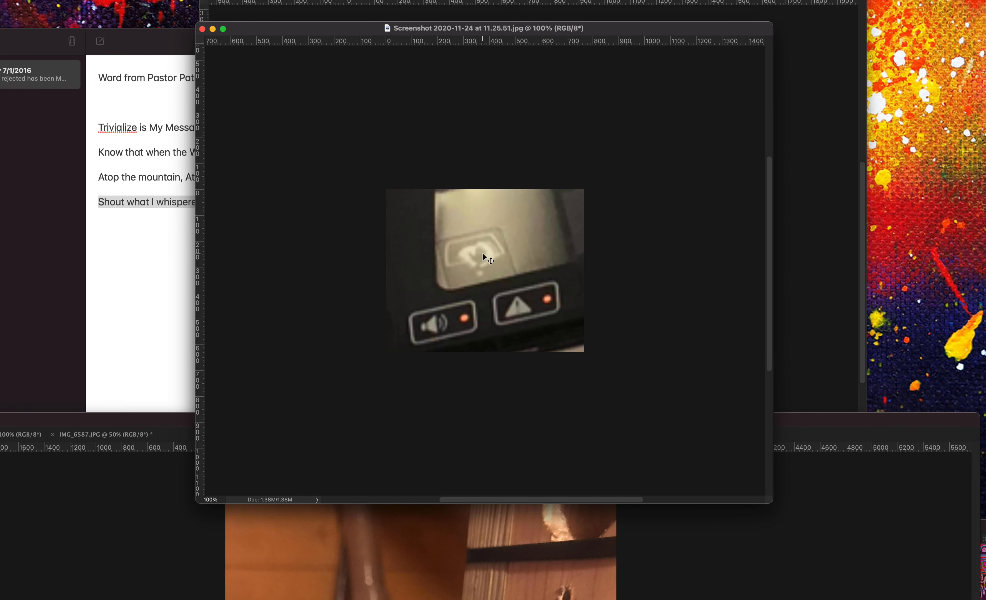
pyautogui.moveTo(511, 280)
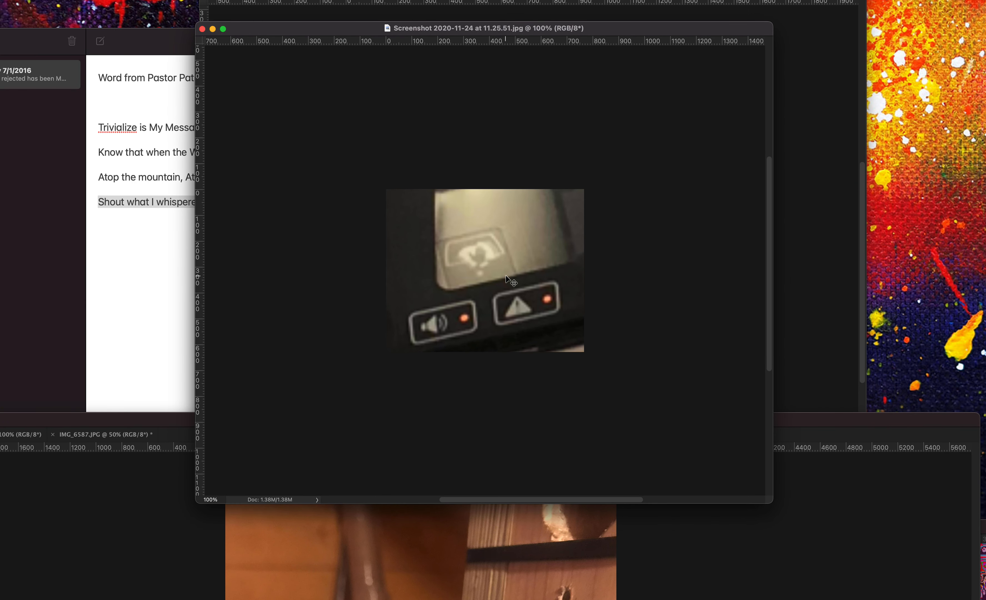
pyautogui.moveTo(498, 265)
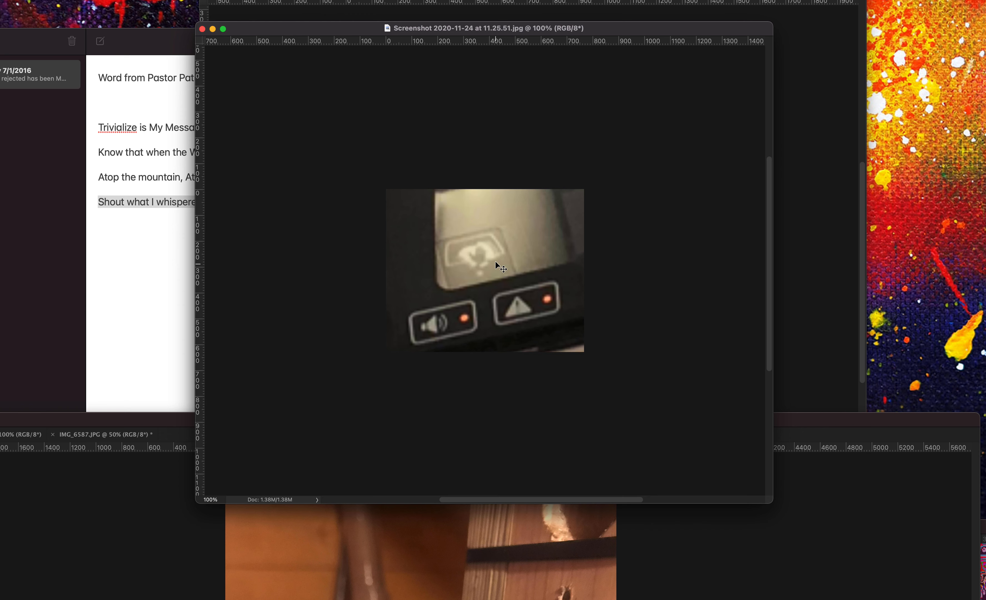
pyautogui.moveTo(532, 234)
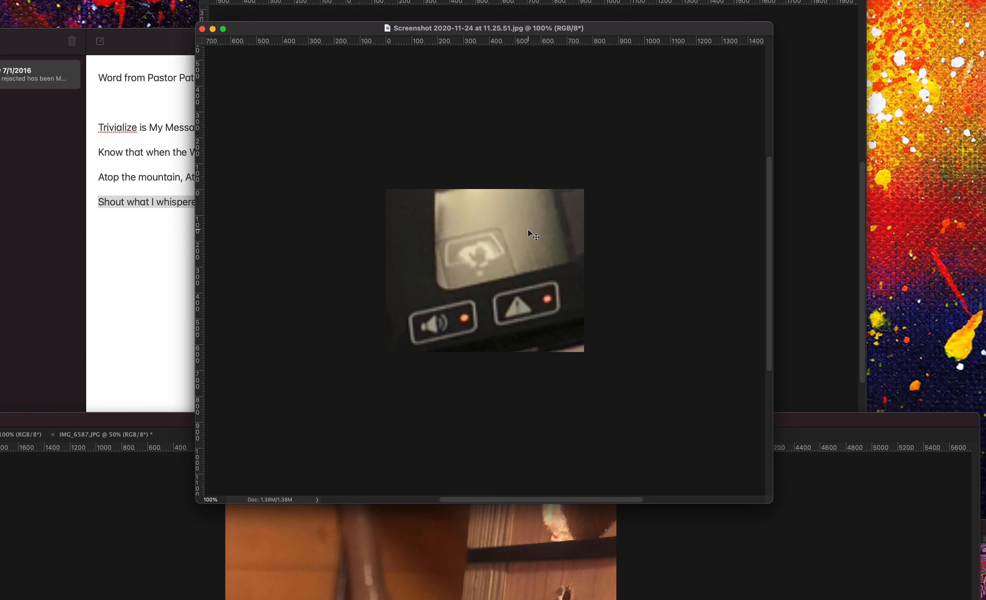
pyautogui.moveTo(506, 247)
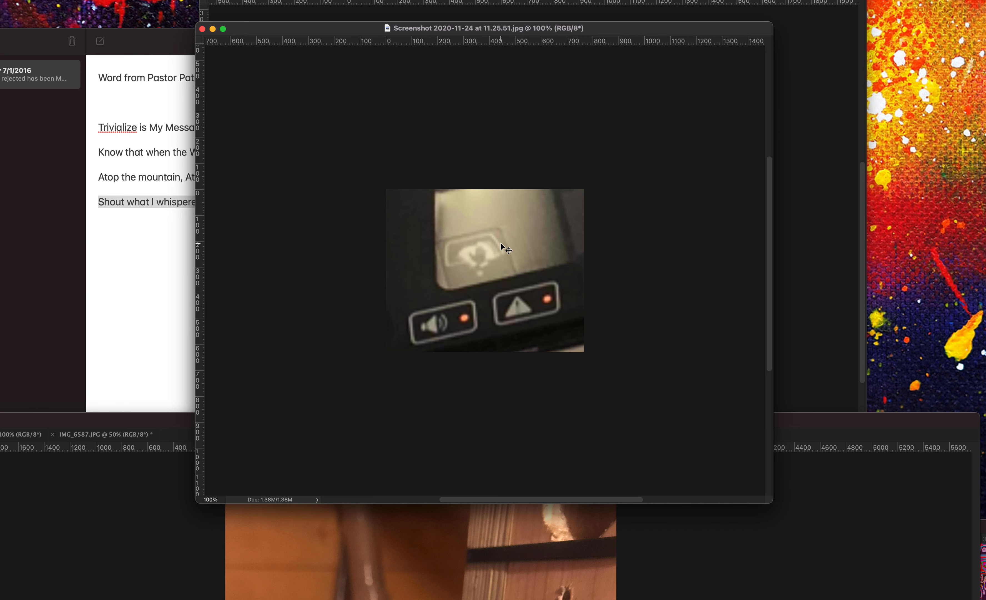
pyautogui.moveTo(466, 189)
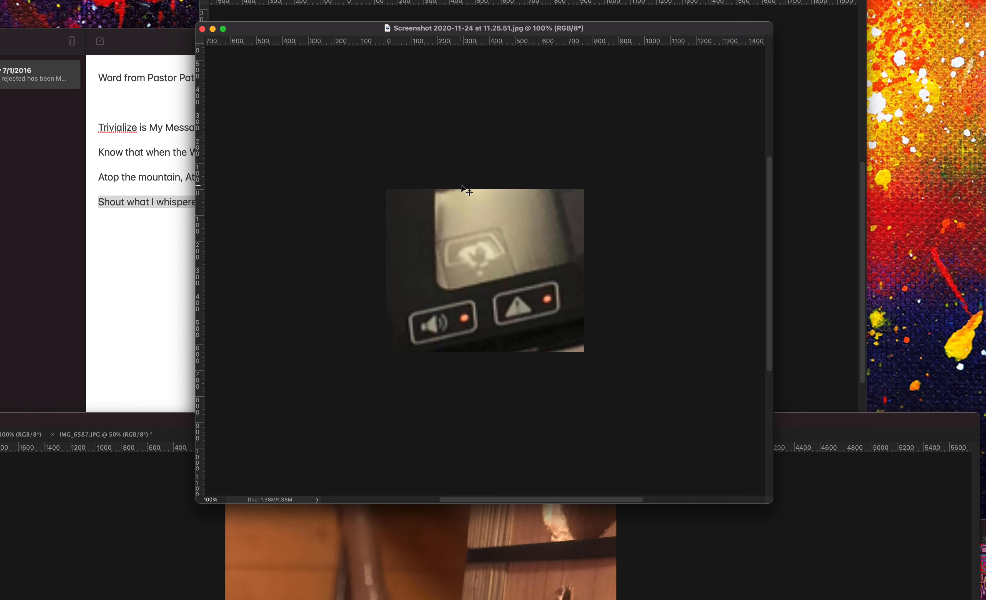
pyautogui.moveTo(506, 247)
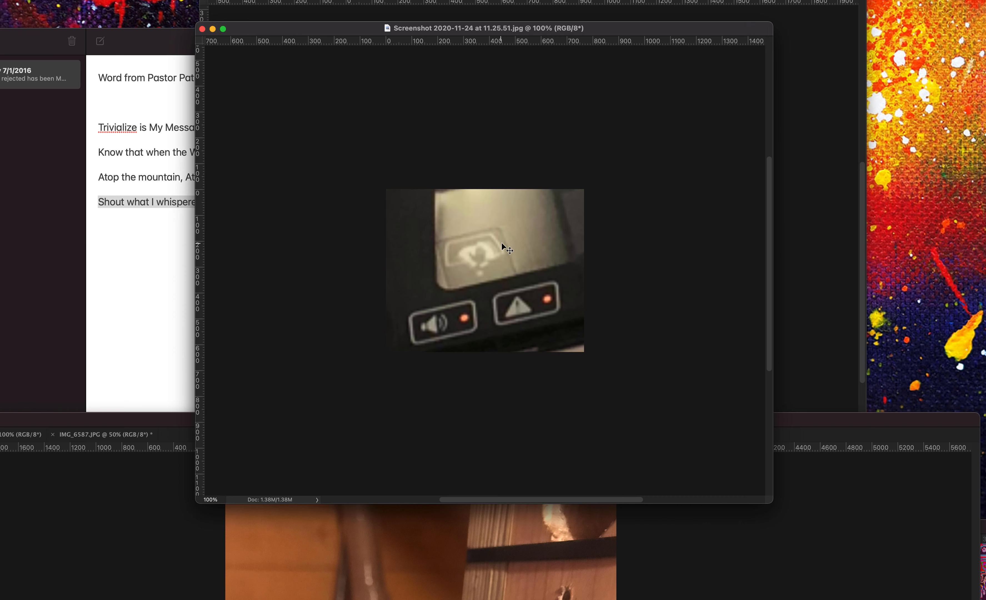
pyautogui.moveTo(495, 228)
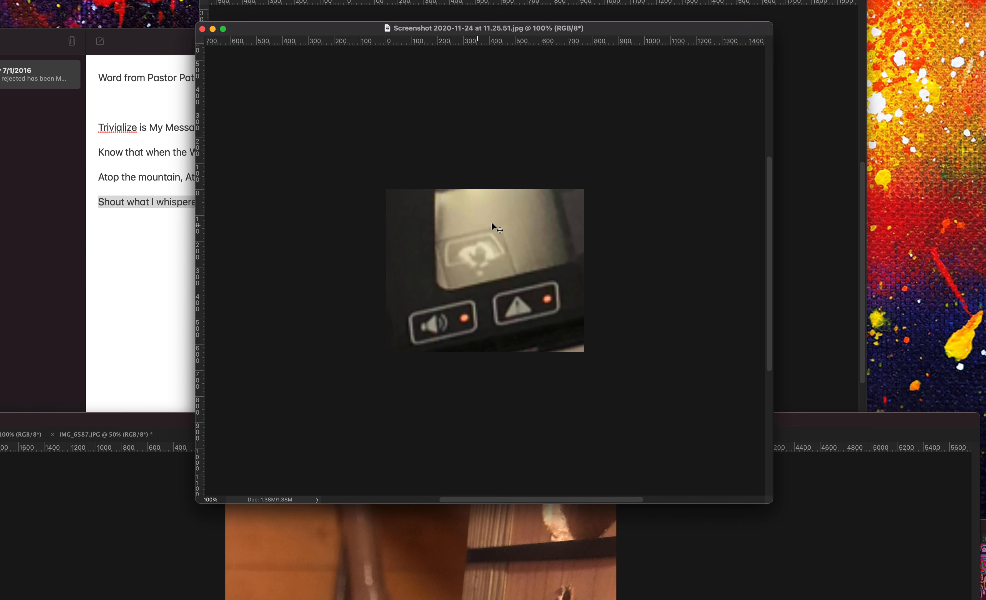
pyautogui.moveTo(470, 292)
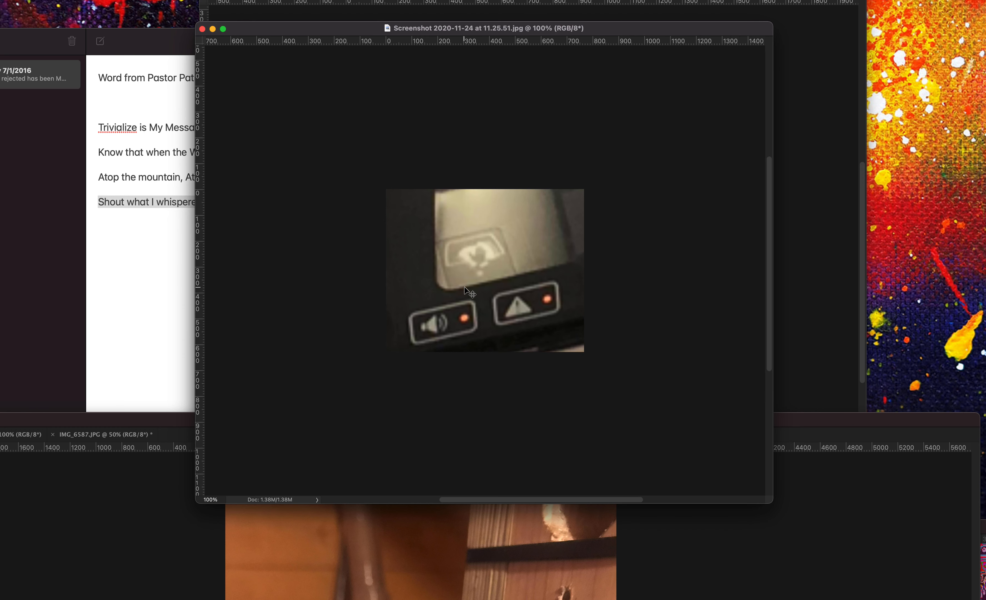
pyautogui.moveTo(520, 216)
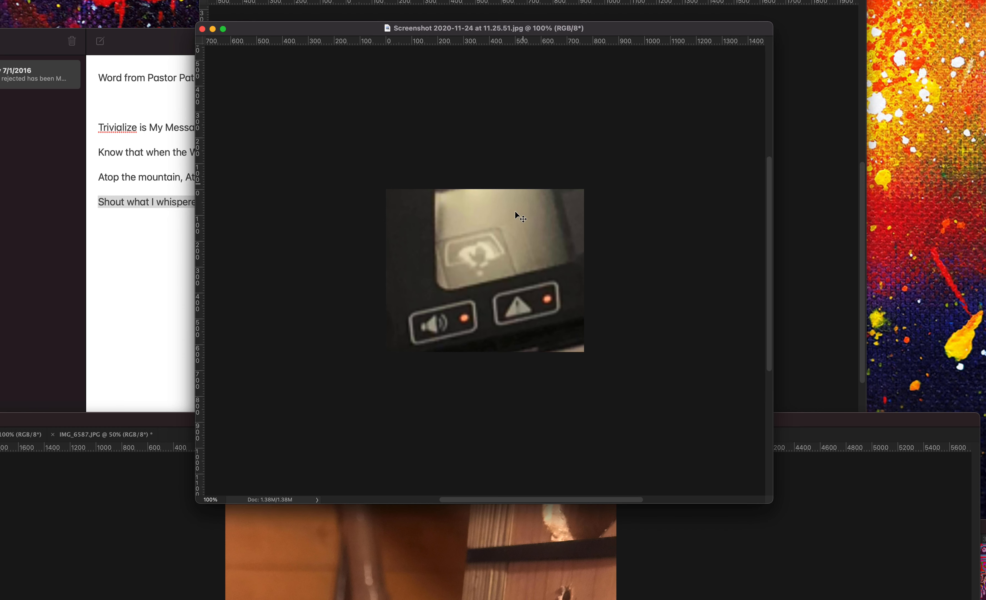
pyautogui.moveTo(546, 267)
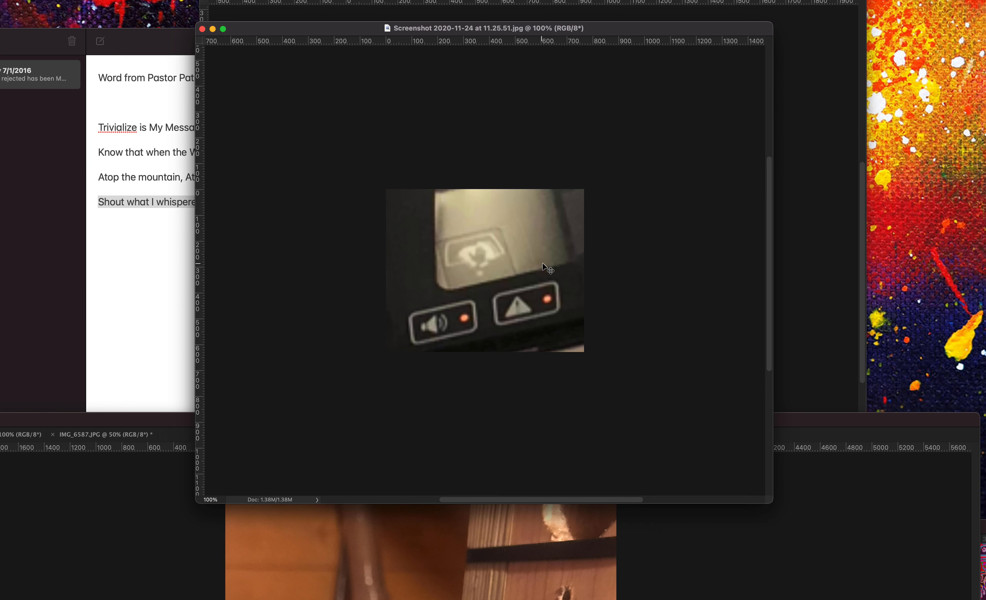
pyautogui.moveTo(528, 254)
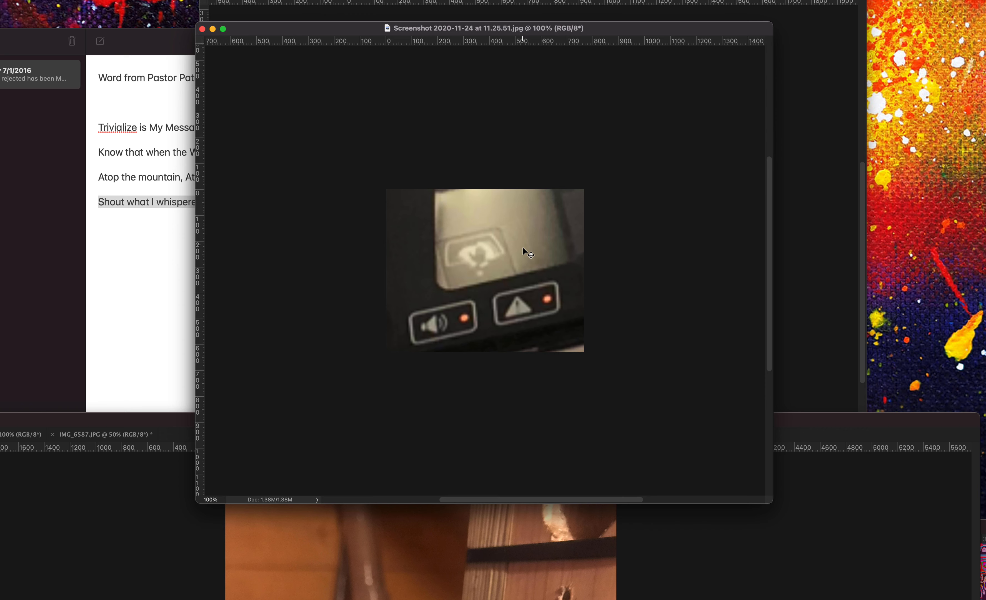
pyautogui.moveTo(446, 310)
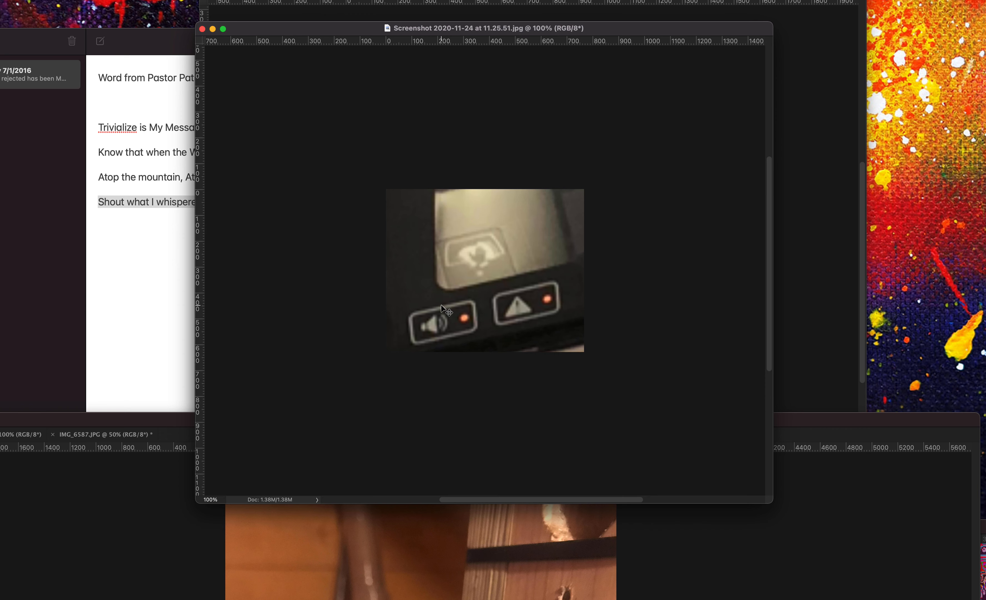
pyautogui.moveTo(553, 248)
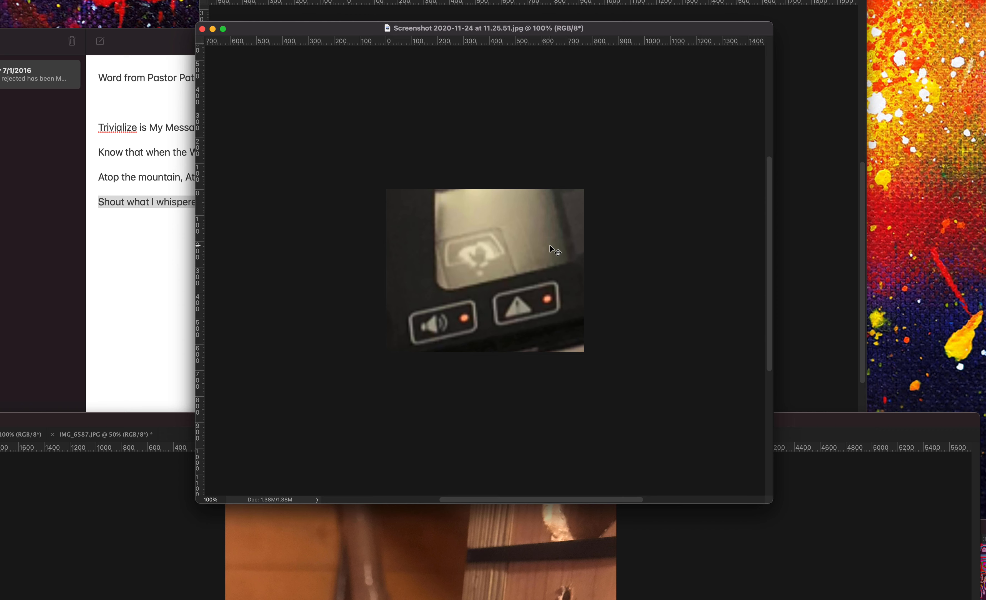
pyautogui.moveTo(534, 280)
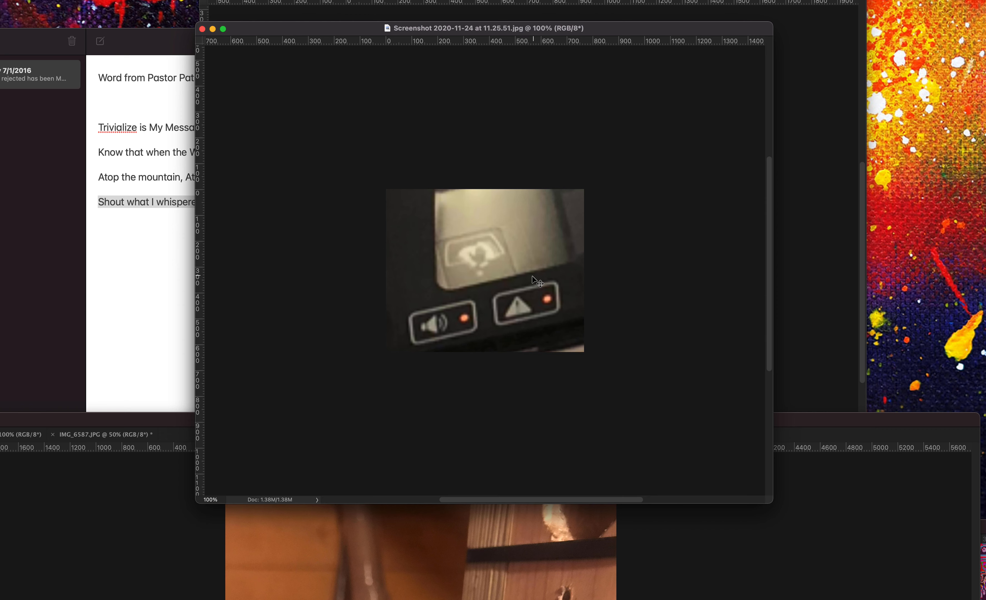
pyautogui.moveTo(469, 200)
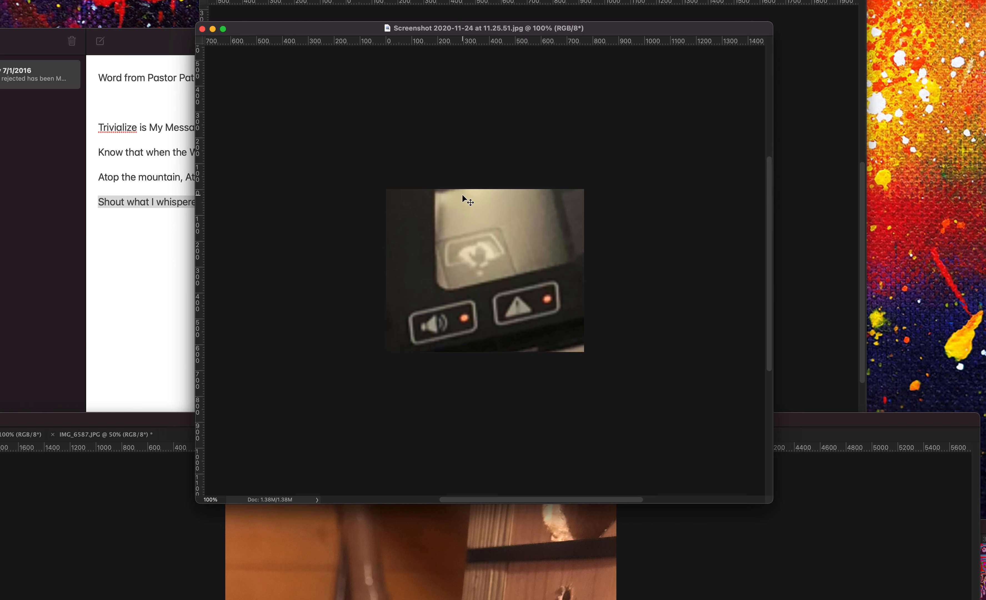
pyautogui.moveTo(527, 39)
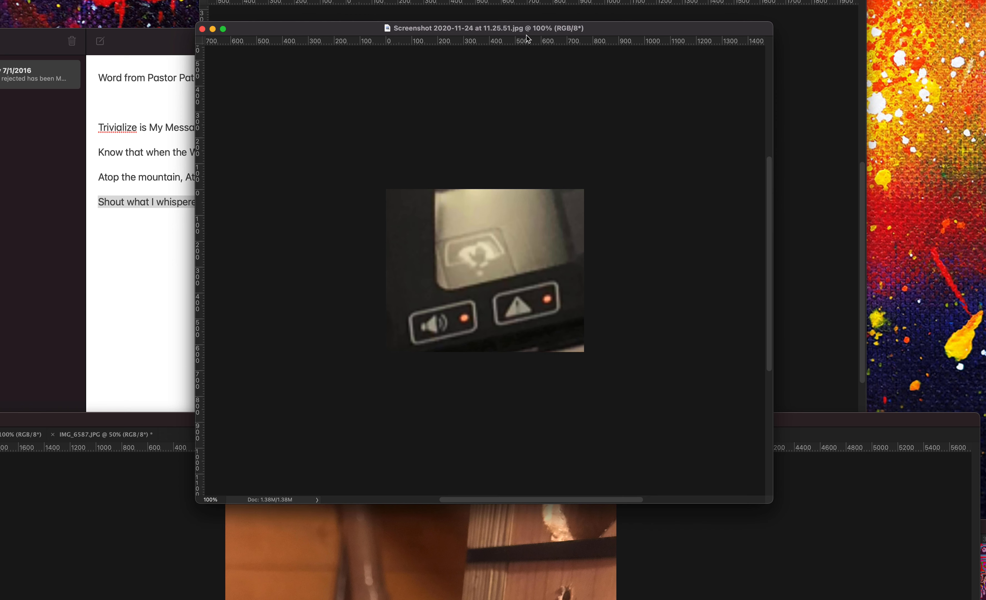
pyautogui.moveTo(538, 22)
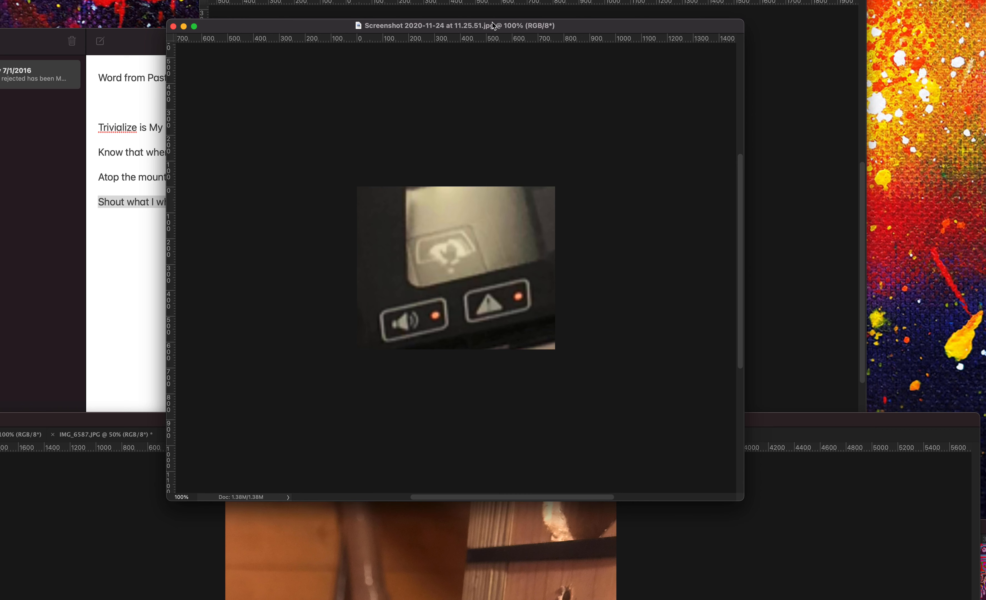
pyautogui.moveTo(485, 38)
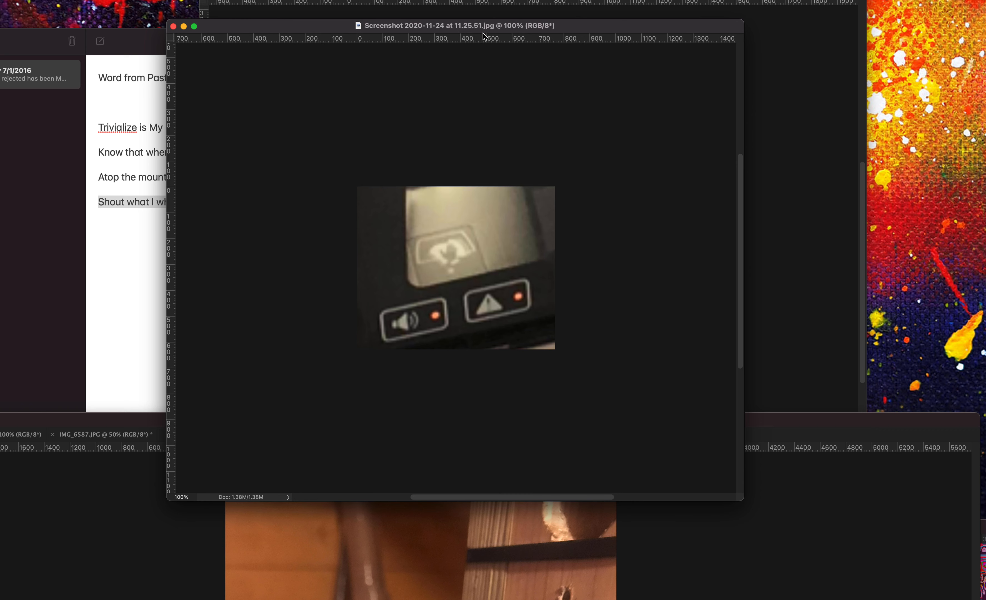
pyautogui.moveTo(547, 186)
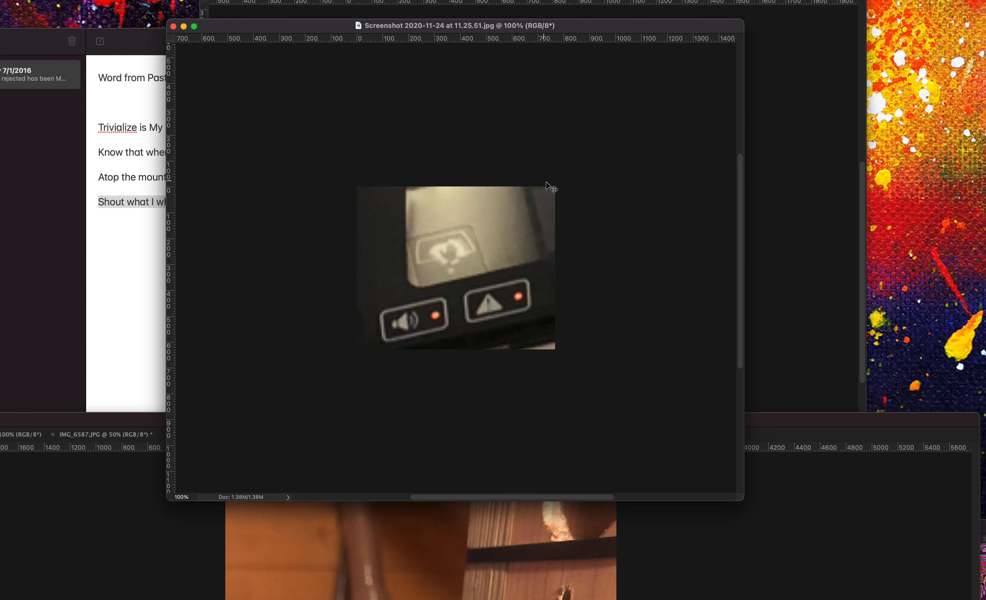
pyautogui.moveTo(599, 238)
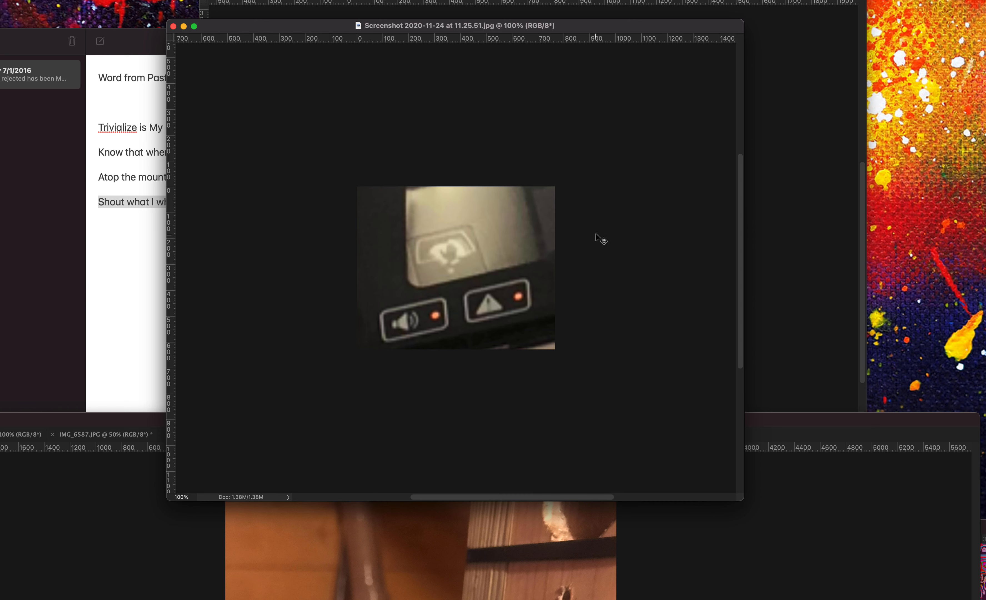
pyautogui.moveTo(531, 273)
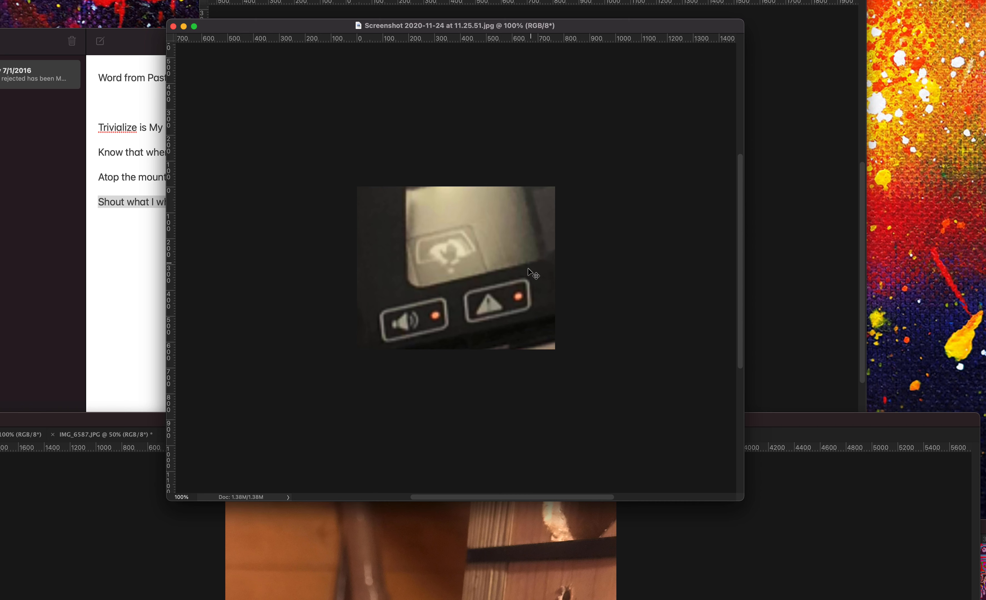
pyautogui.moveTo(423, 259)
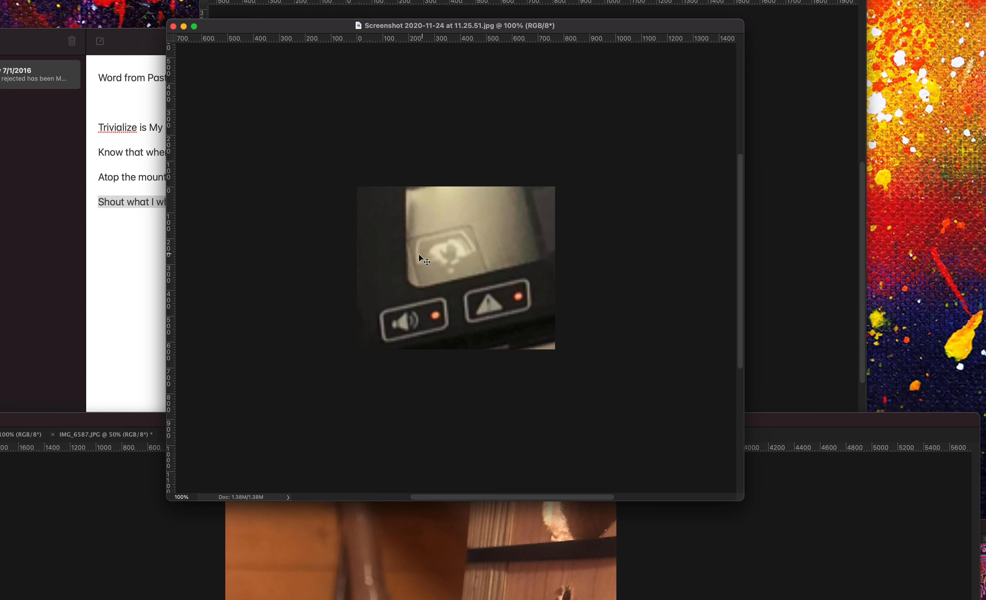
pyautogui.moveTo(578, 248)
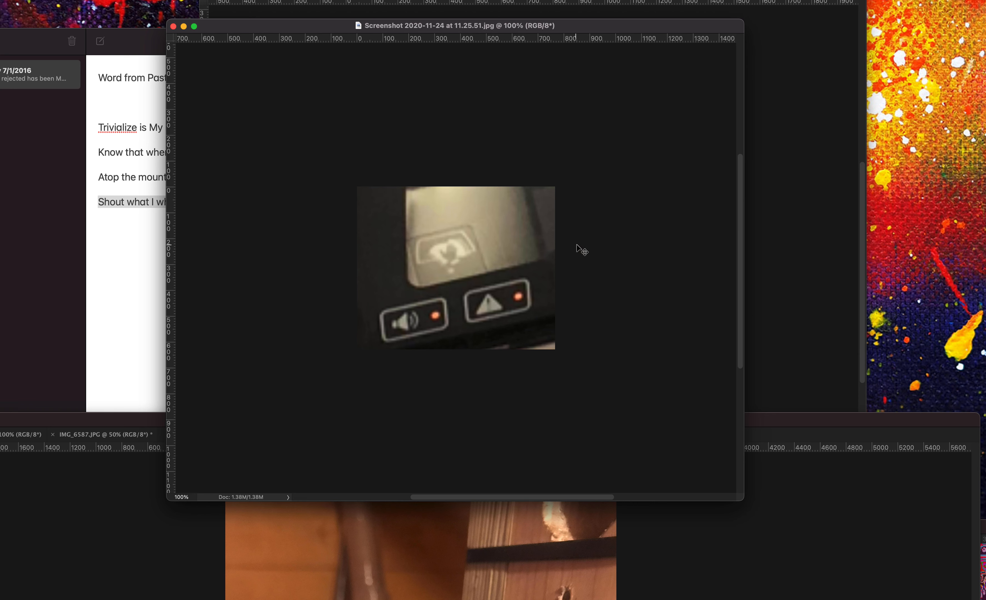
pyautogui.moveTo(606, 281)
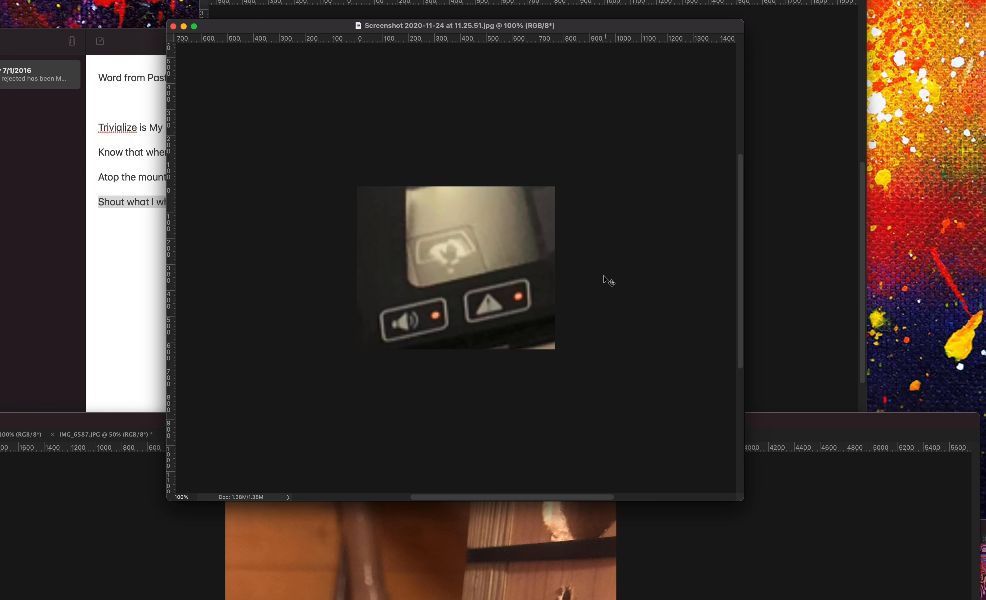
pyautogui.moveTo(605, 270)
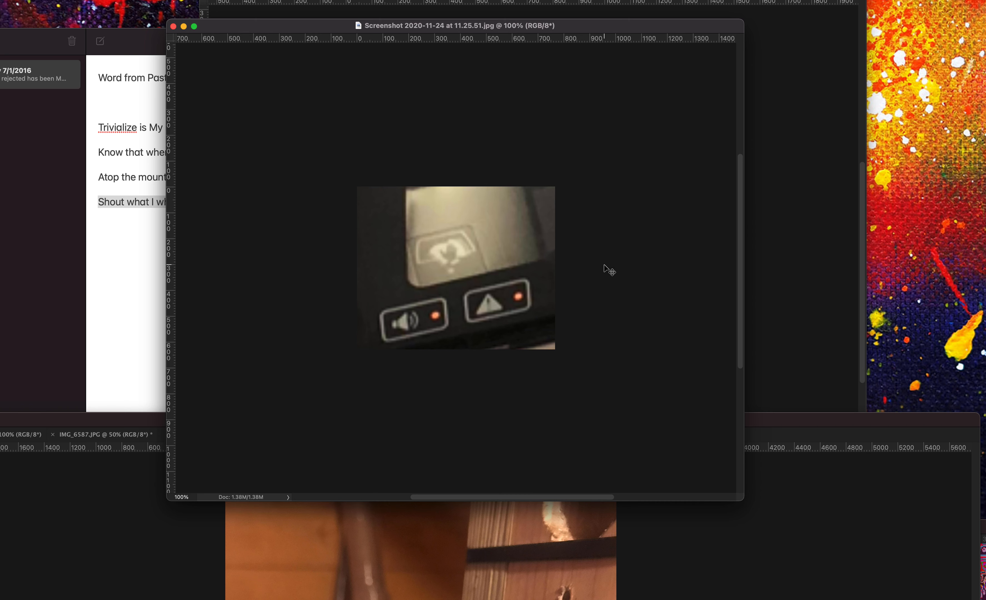
pyautogui.moveTo(578, 270)
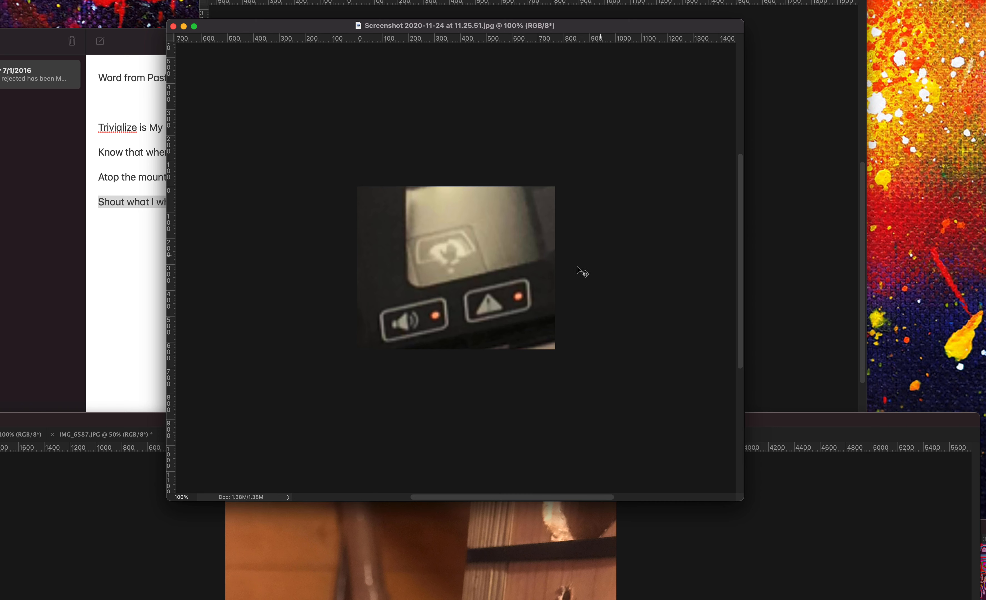
pyautogui.moveTo(456, 303)
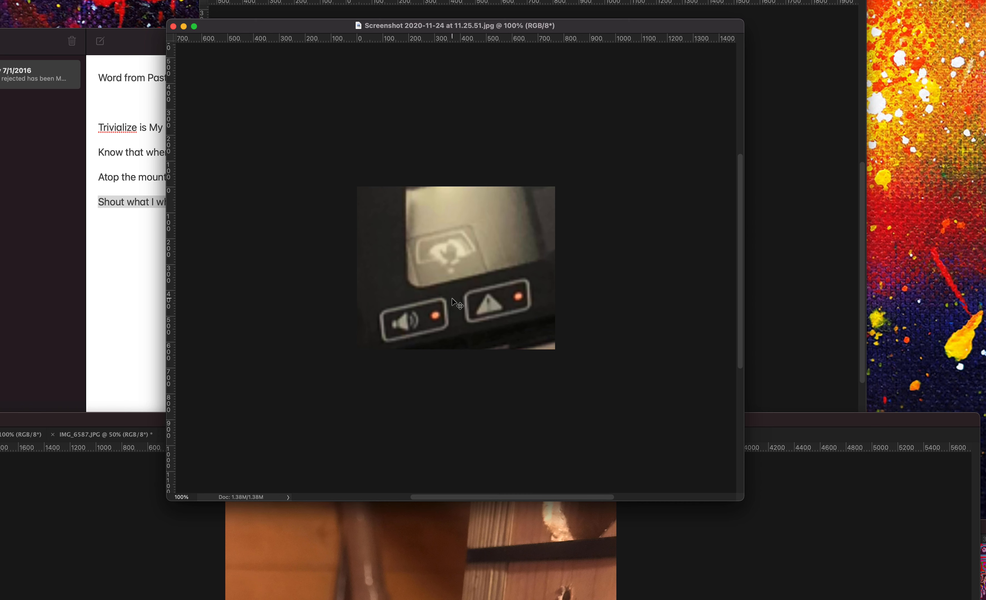
pyautogui.moveTo(438, 218)
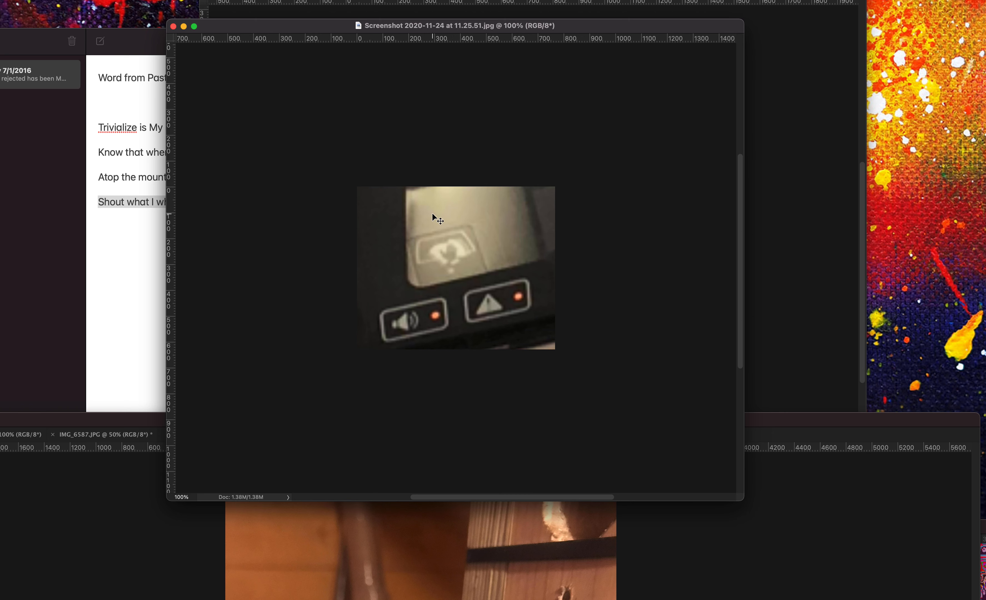
pyautogui.moveTo(463, 168)
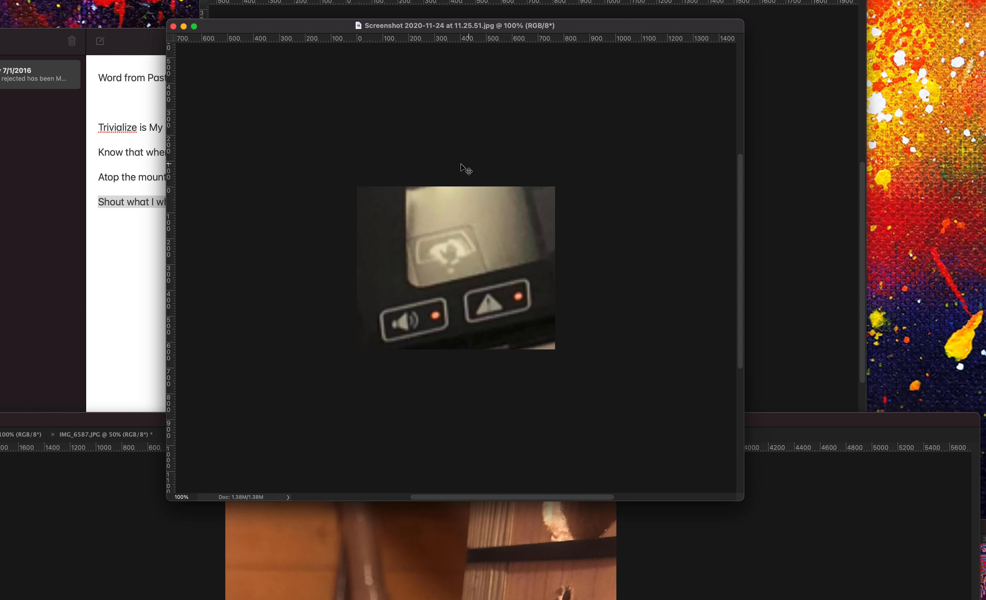
pyautogui.moveTo(499, 137)
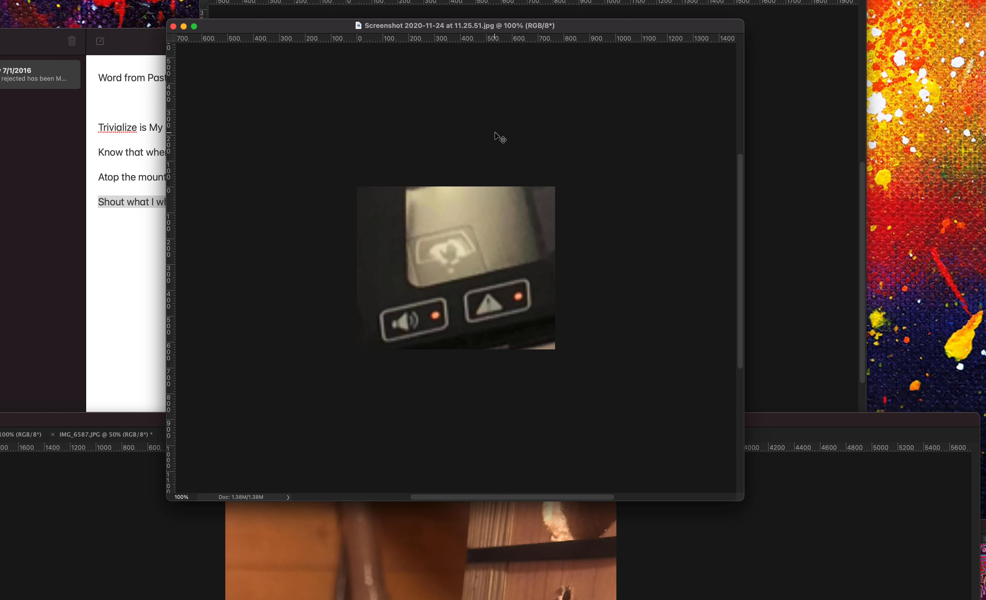
pyautogui.moveTo(481, 142)
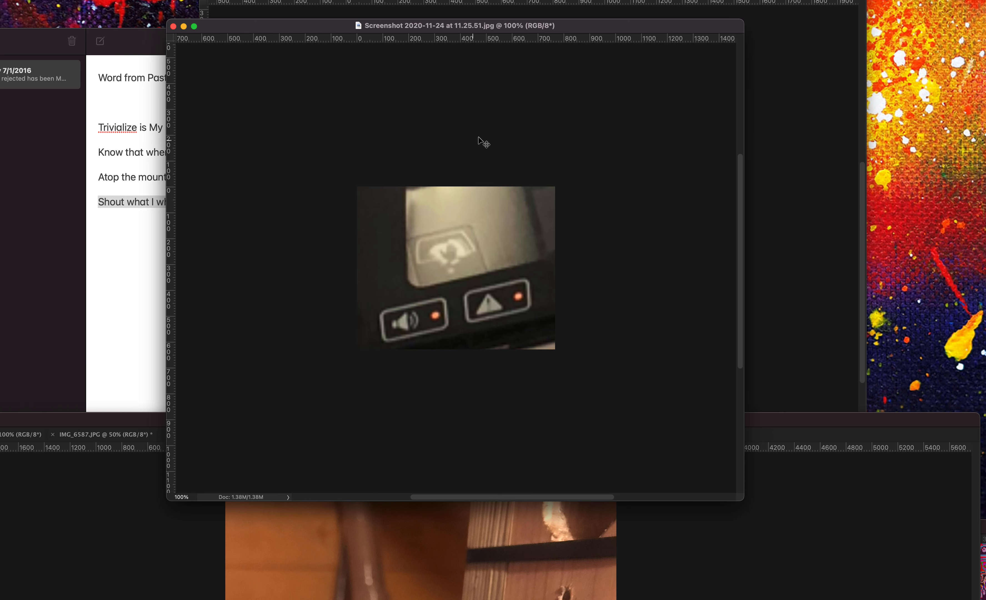
pyautogui.moveTo(575, 282)
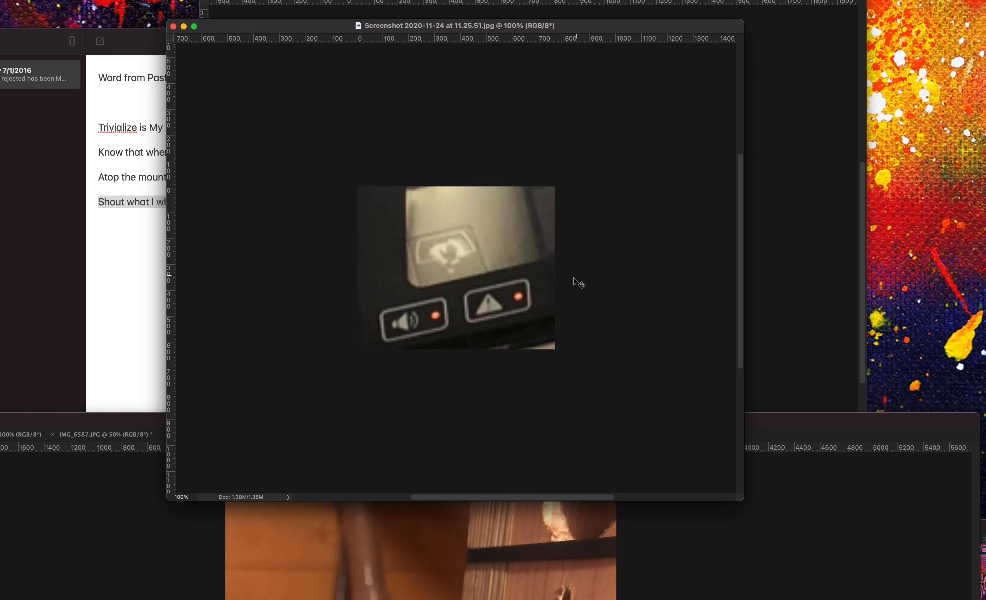
pyautogui.moveTo(544, 320)
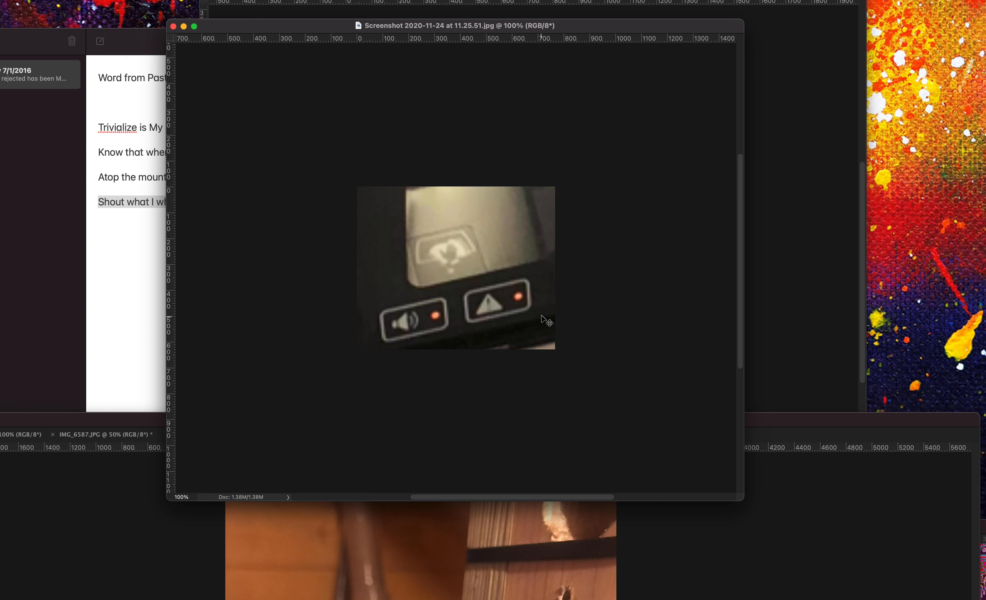
pyautogui.moveTo(580, 279)
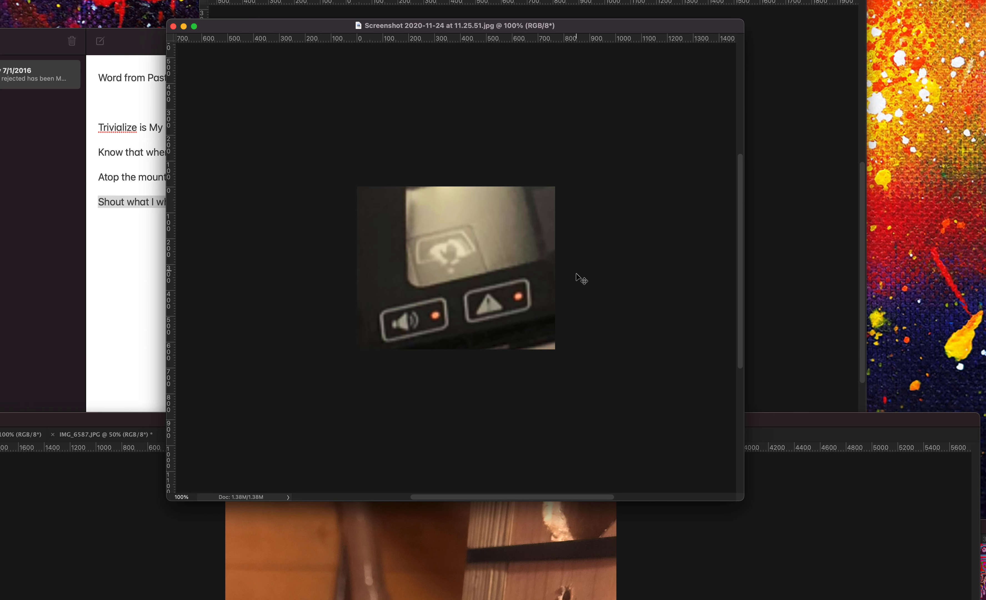
pyautogui.moveTo(576, 253)
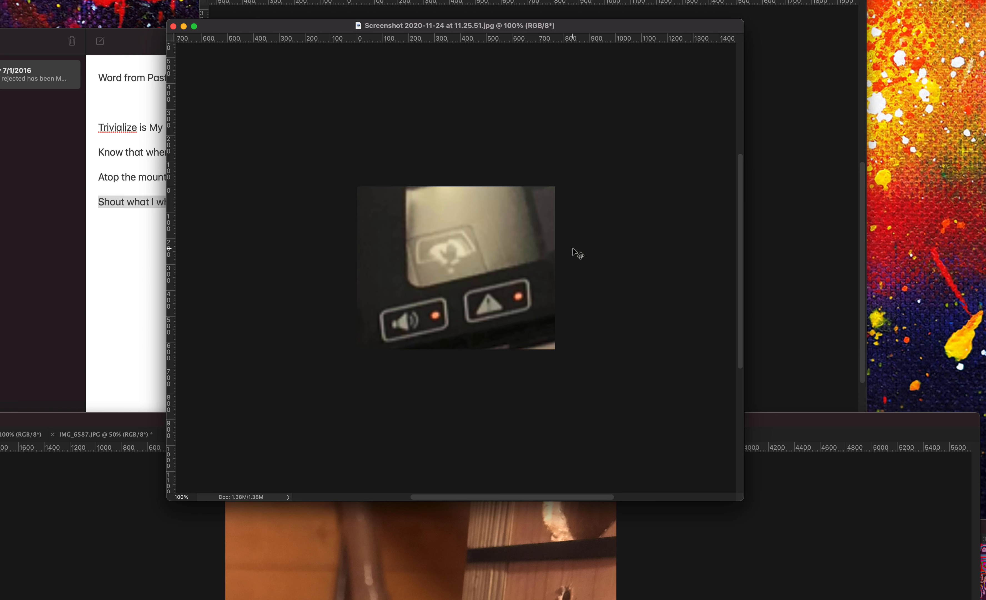
pyautogui.moveTo(611, 299)
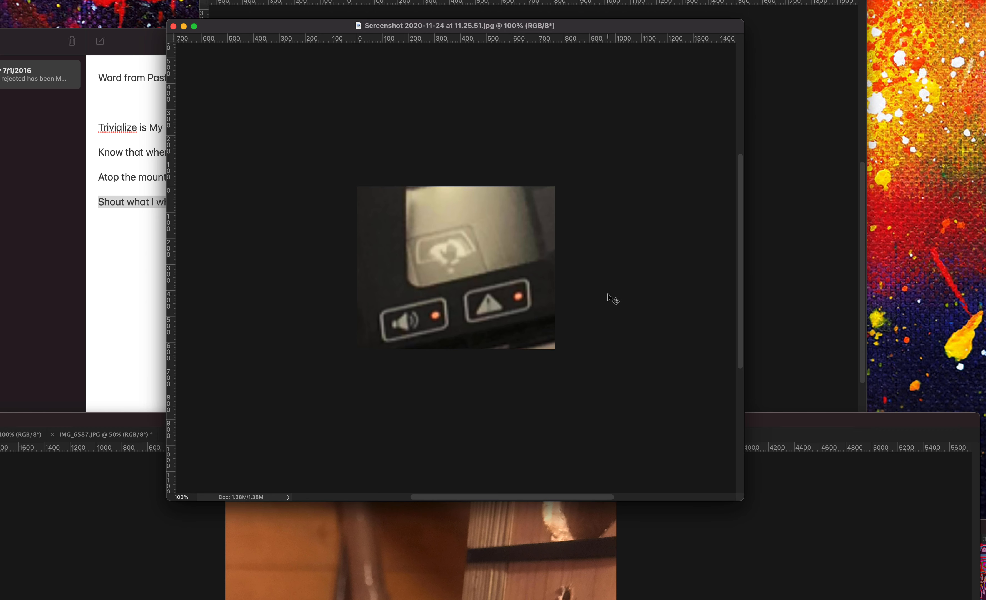
pyautogui.moveTo(105, 39)
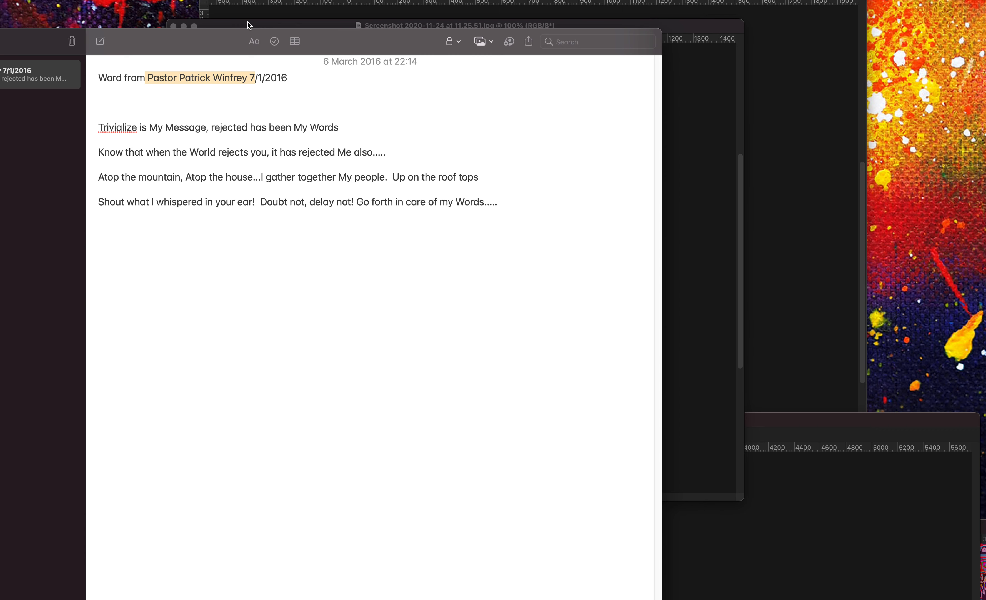
pyautogui.moveTo(219, 95)
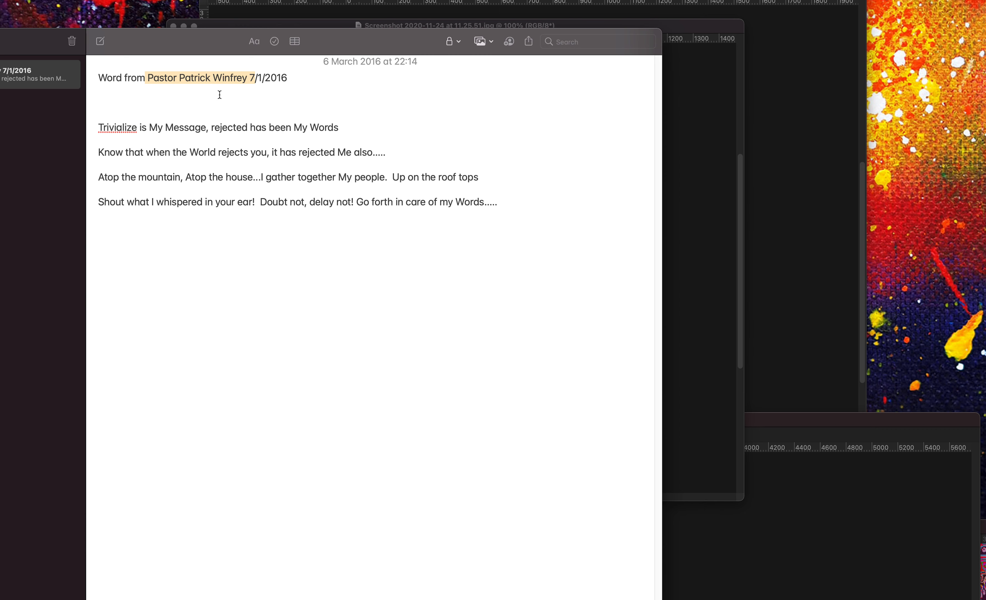
# - Clear the partial highlight on the pastor's name in the note's opening line
pyautogui.click(98, 91)
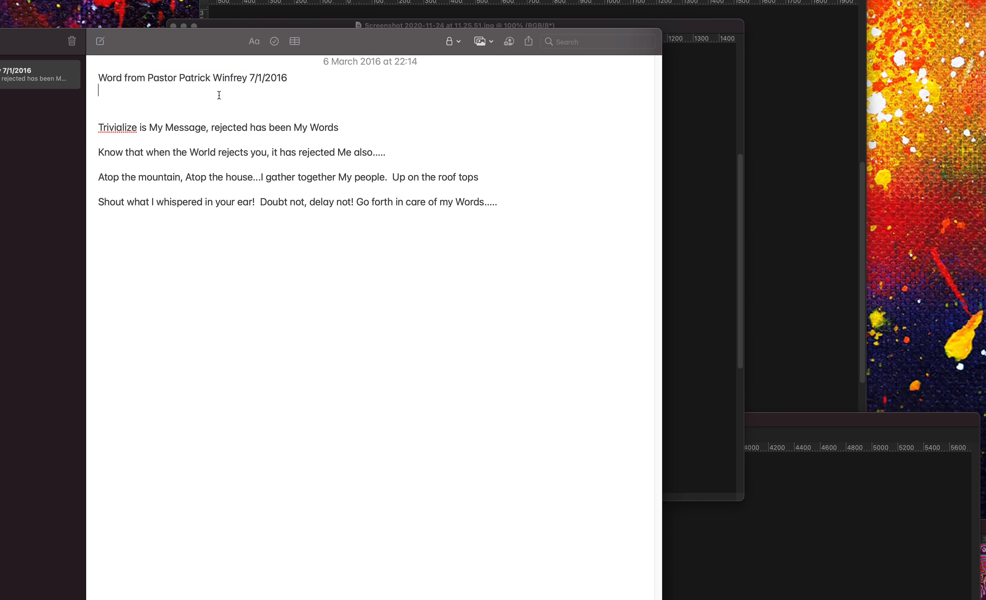
pyautogui.moveTo(205, 99)
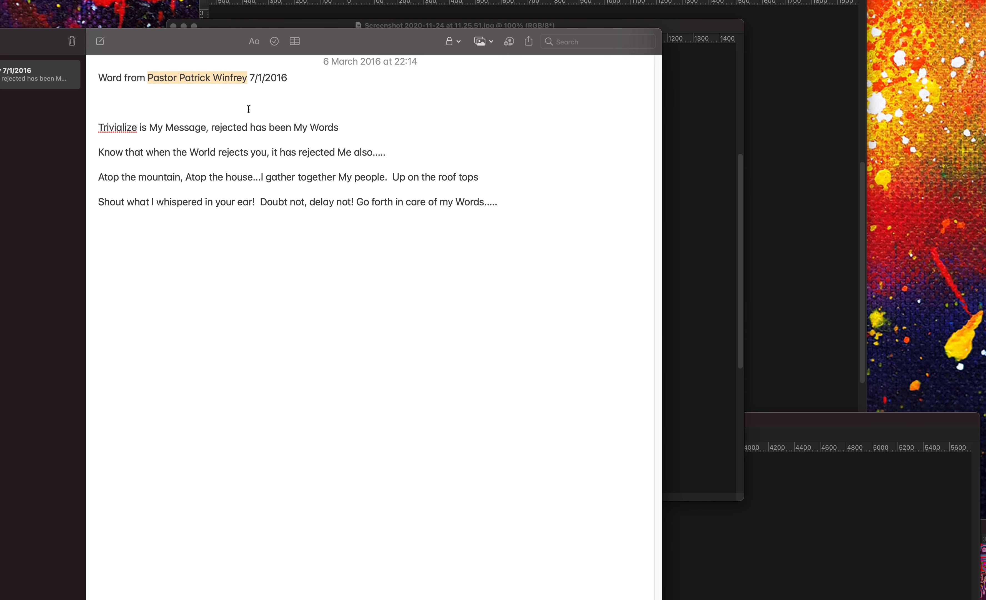
pyautogui.moveTo(235, 91)
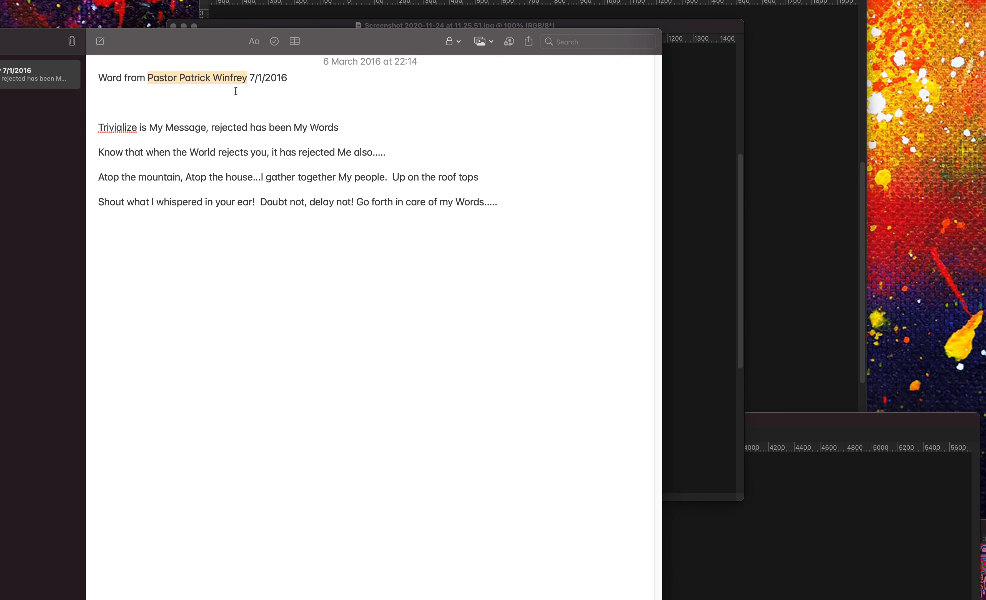
pyautogui.moveTo(343, 208)
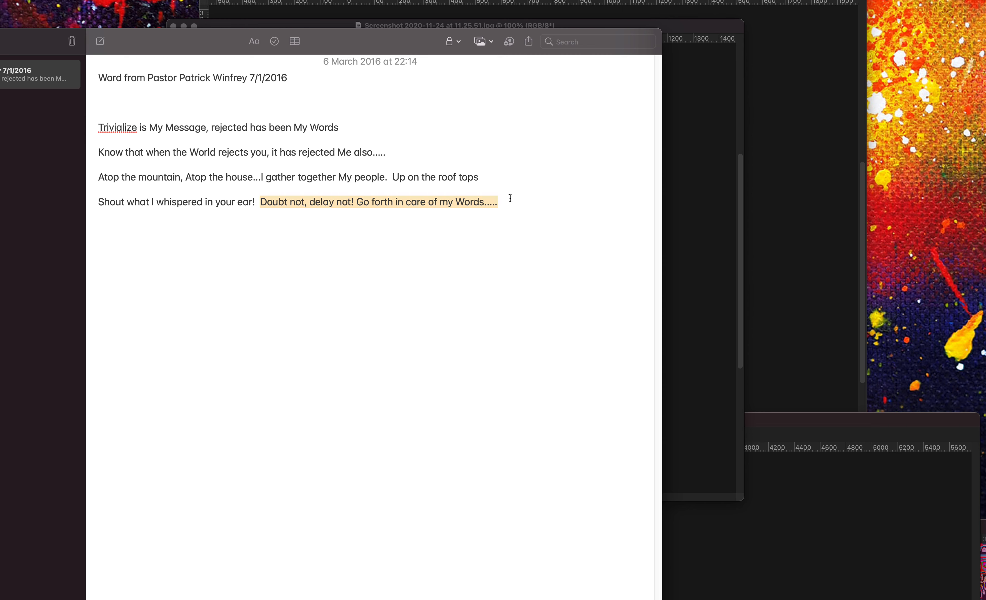
pyautogui.moveTo(372, 119)
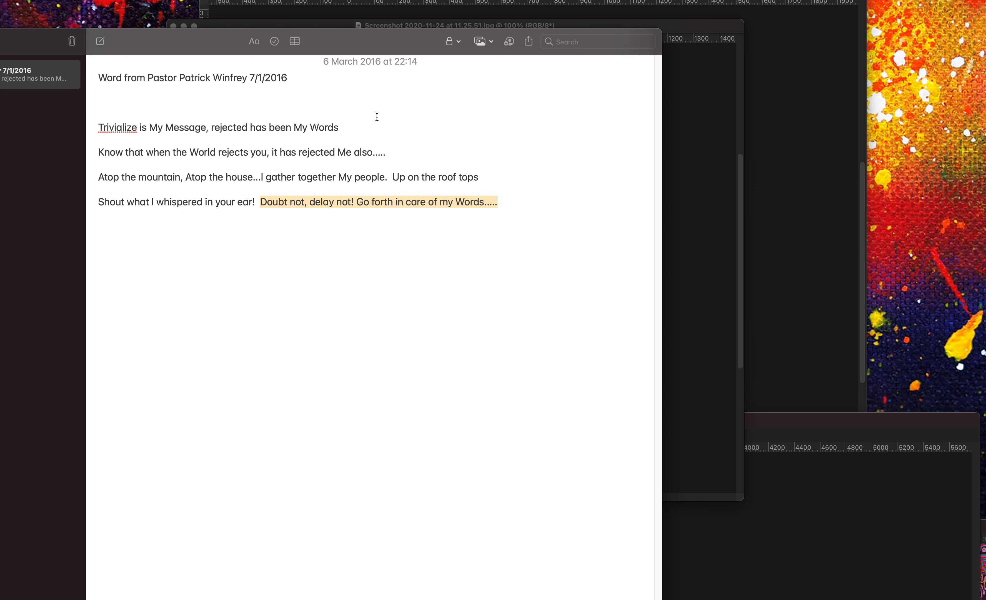
pyautogui.moveTo(424, 117)
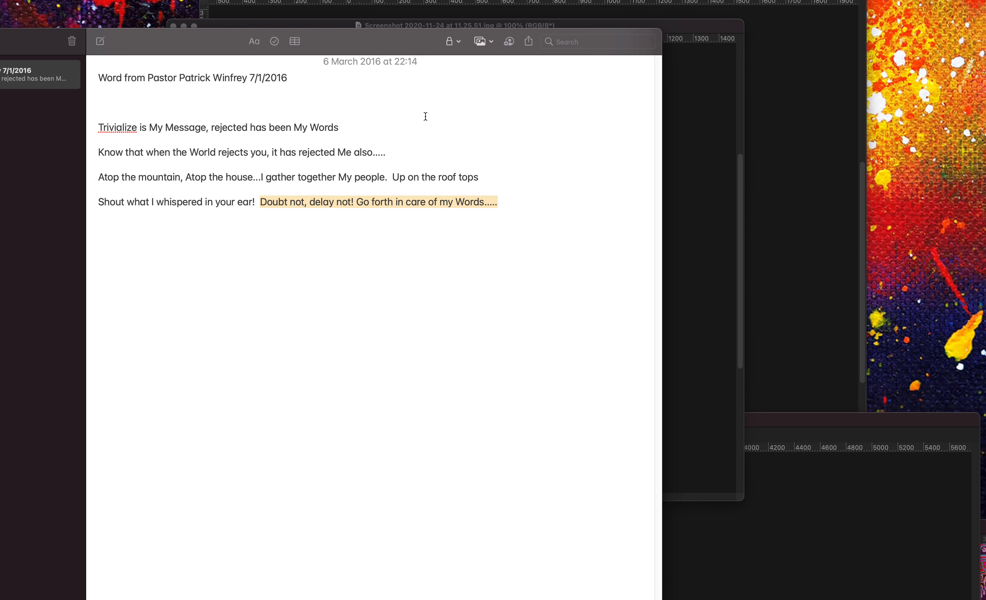
pyautogui.moveTo(392, 117)
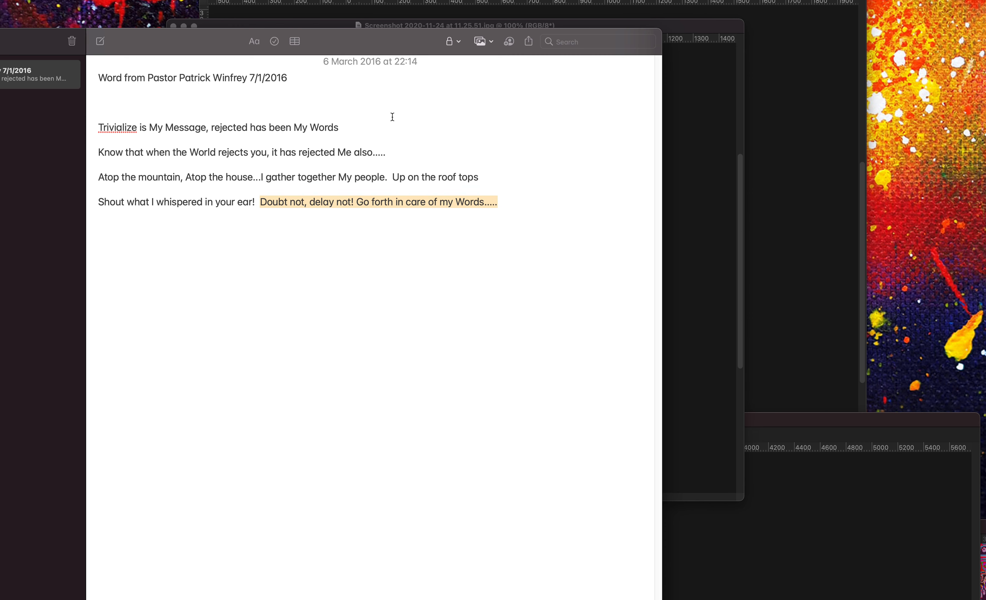
pyautogui.click(306, 201)
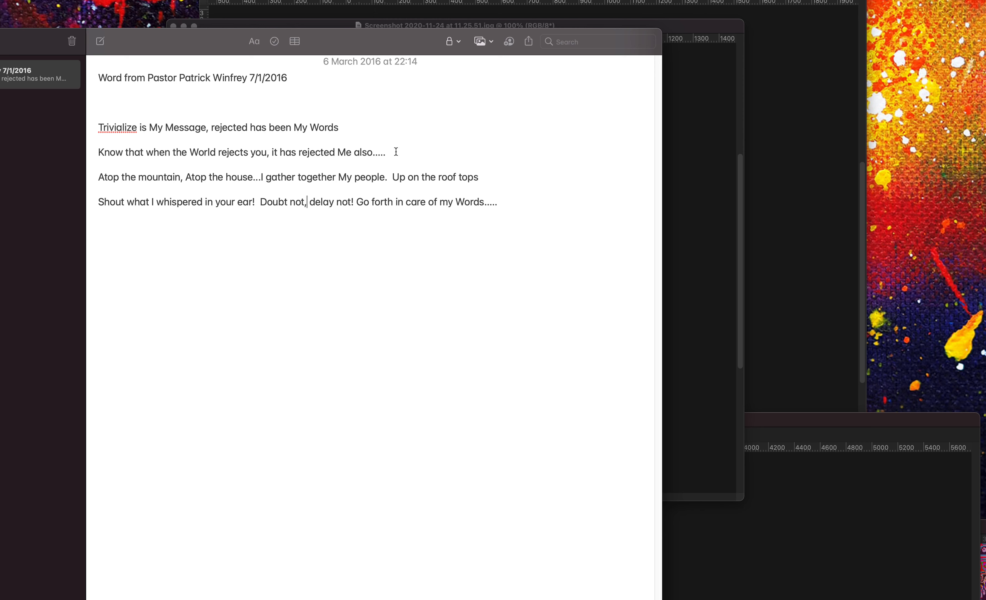
pyautogui.moveTo(379, 187)
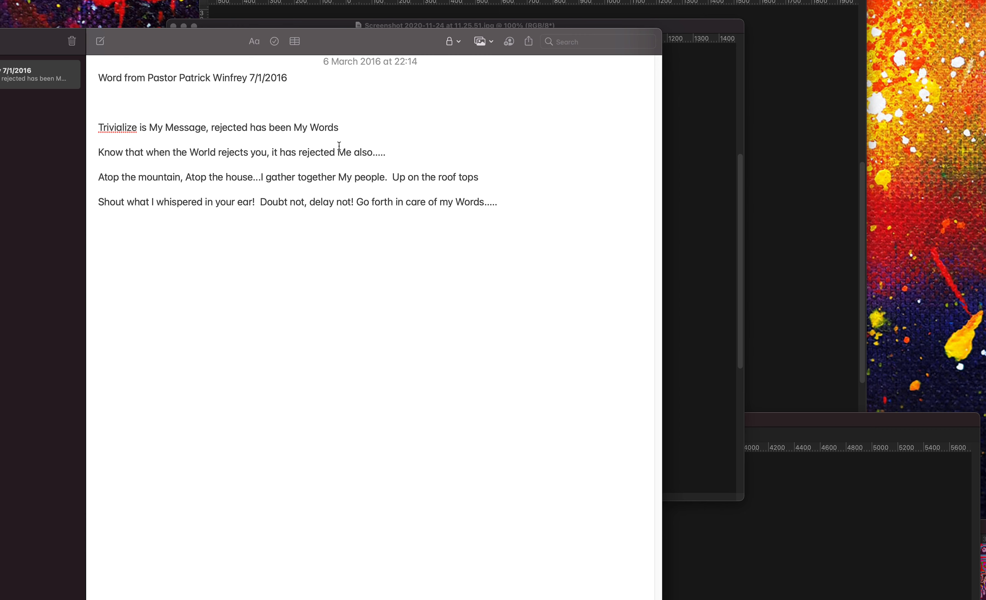
pyautogui.click(307, 202)
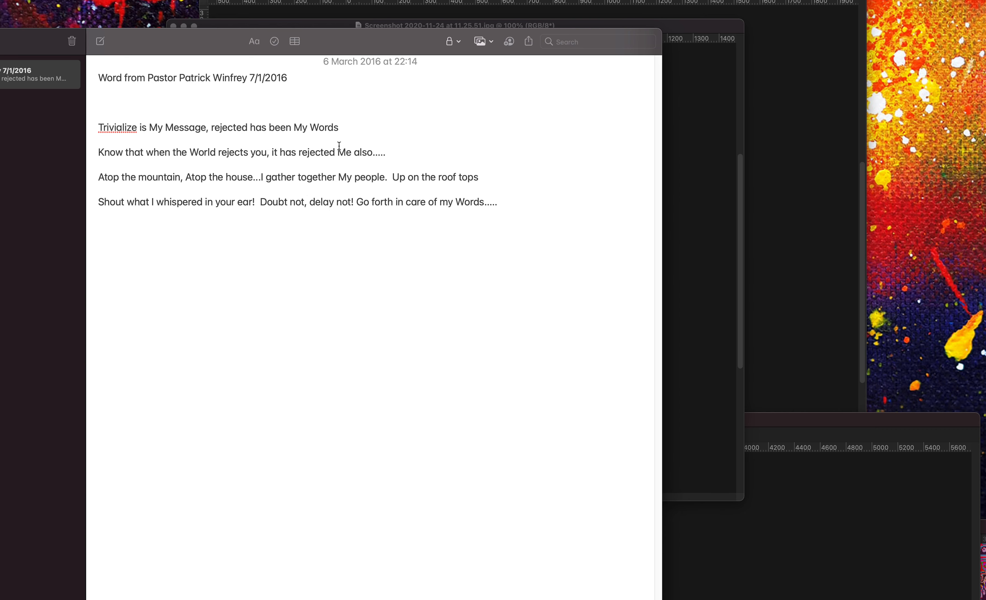
pyautogui.click(306, 202)
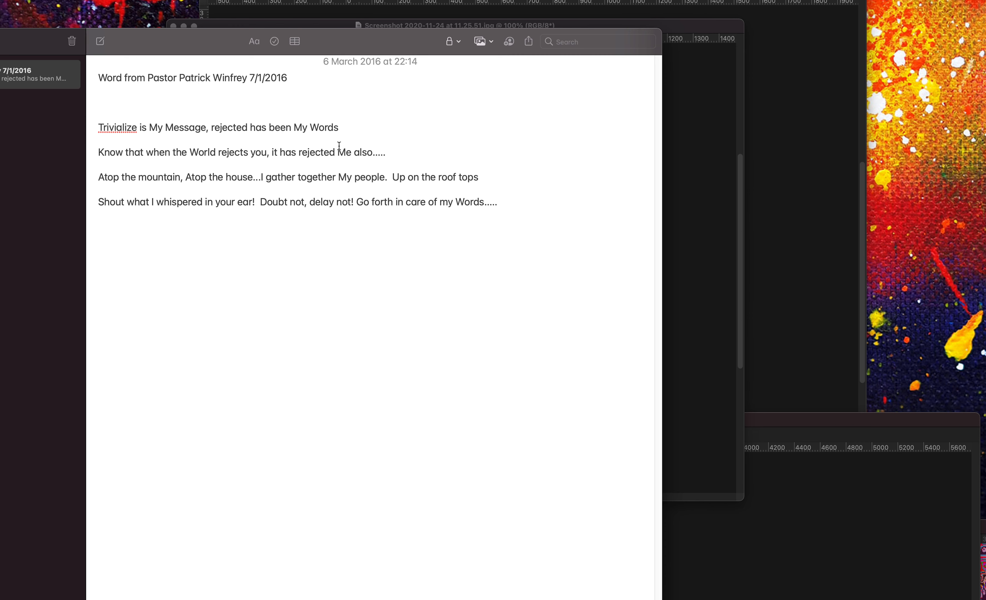
pyautogui.click(306, 202)
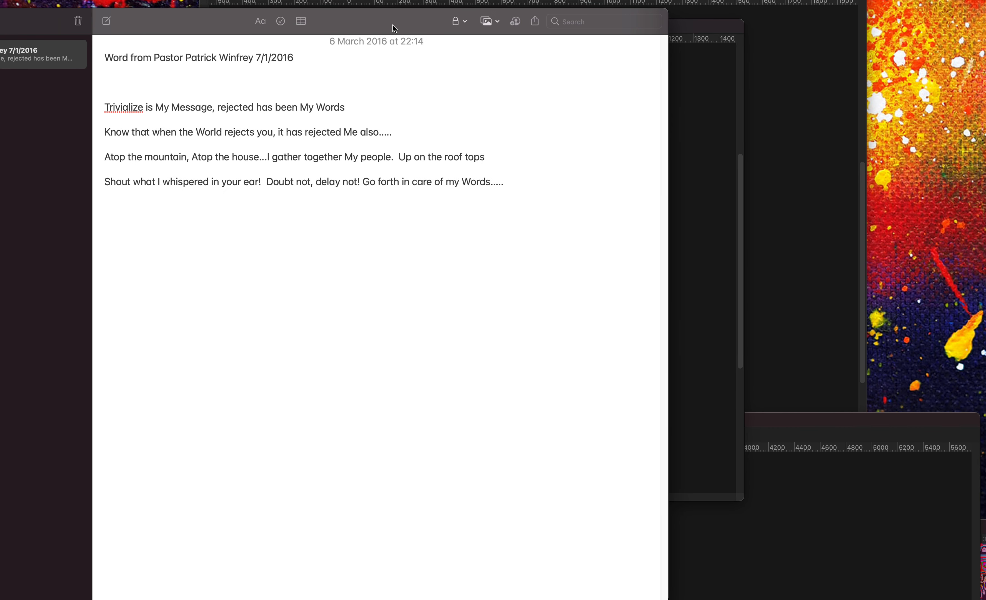
pyautogui.click(312, 181)
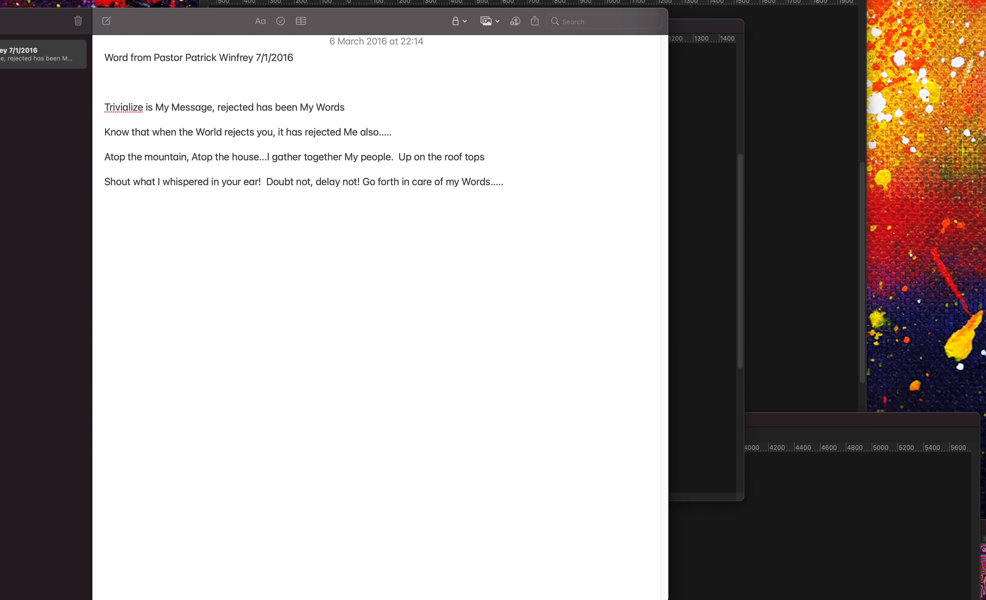
pyautogui.click(312, 181)
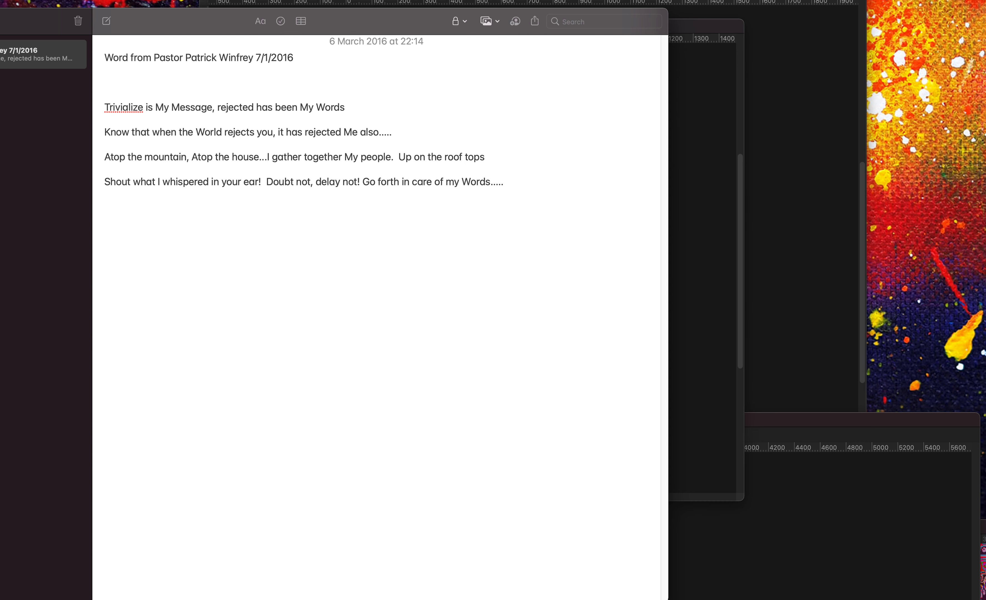
pyautogui.click(313, 182)
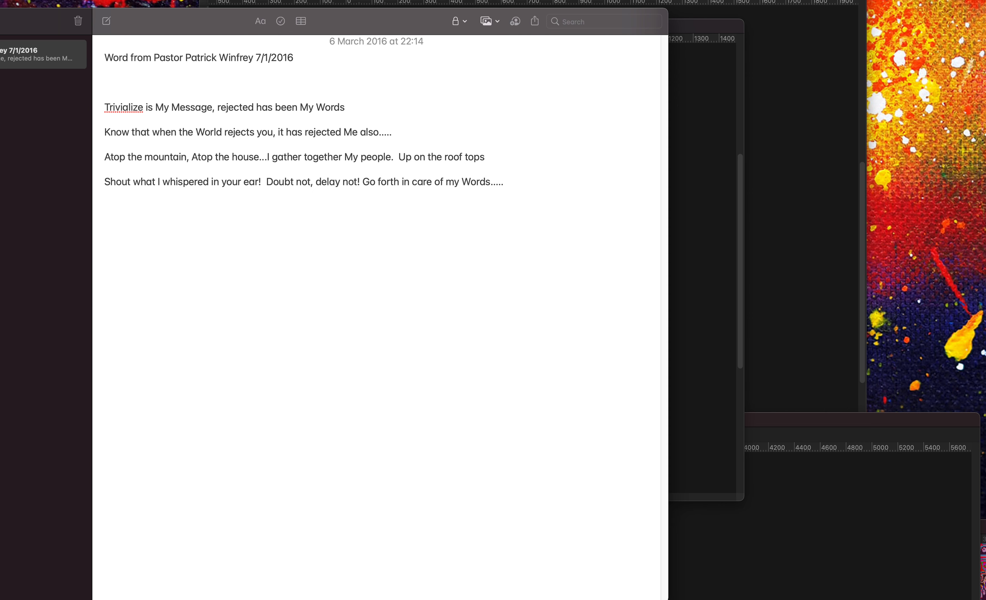
pyautogui.click(313, 182)
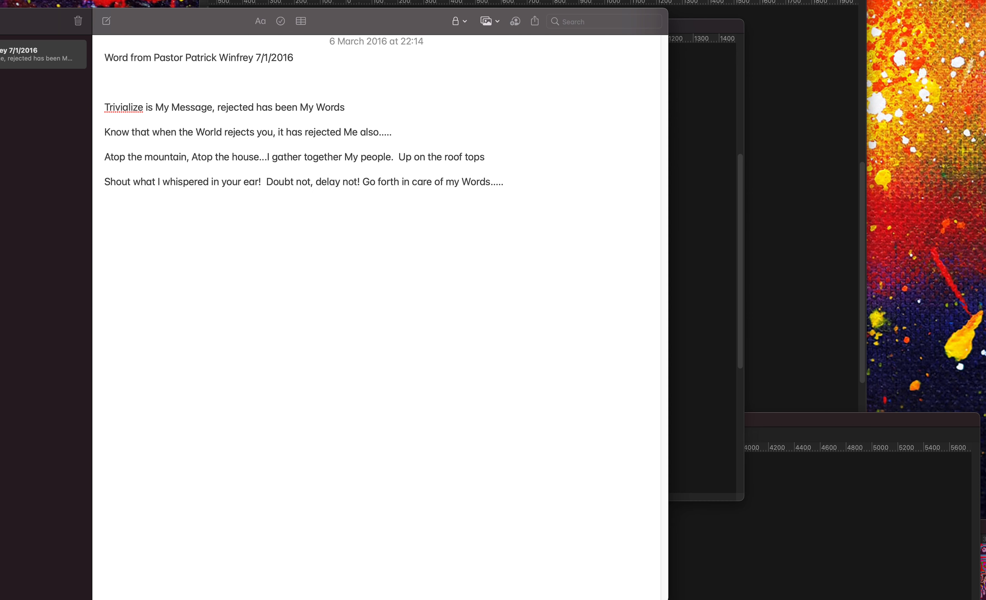
pyautogui.click(313, 181)
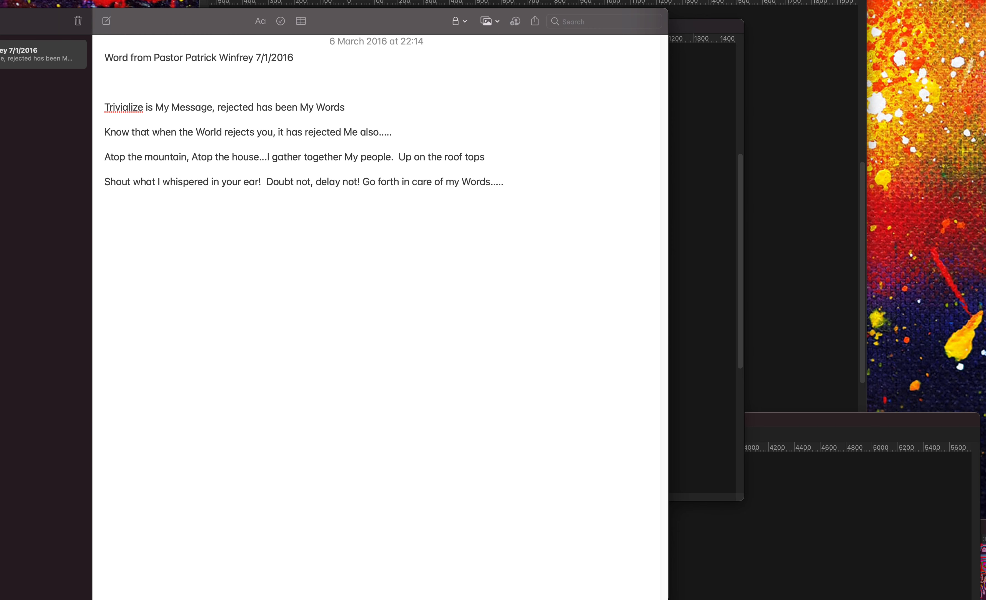
pyautogui.click(313, 182)
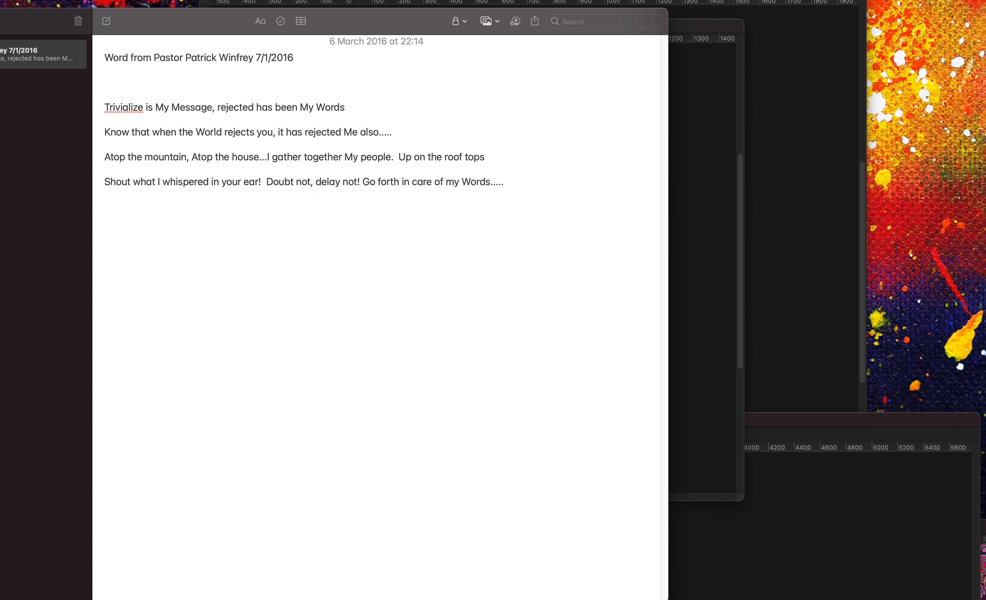
pyautogui.click(312, 181)
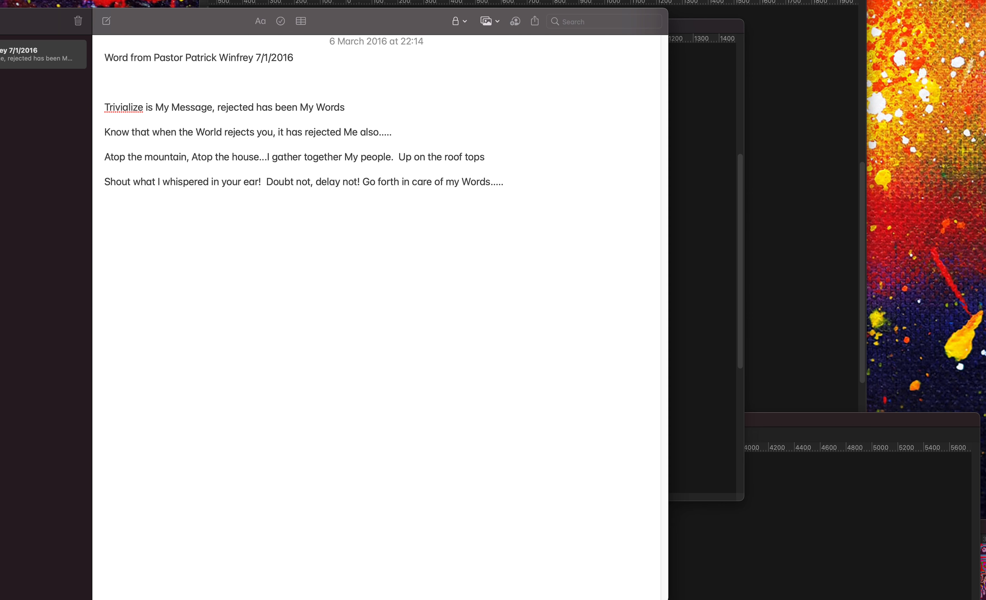
pyautogui.click(312, 182)
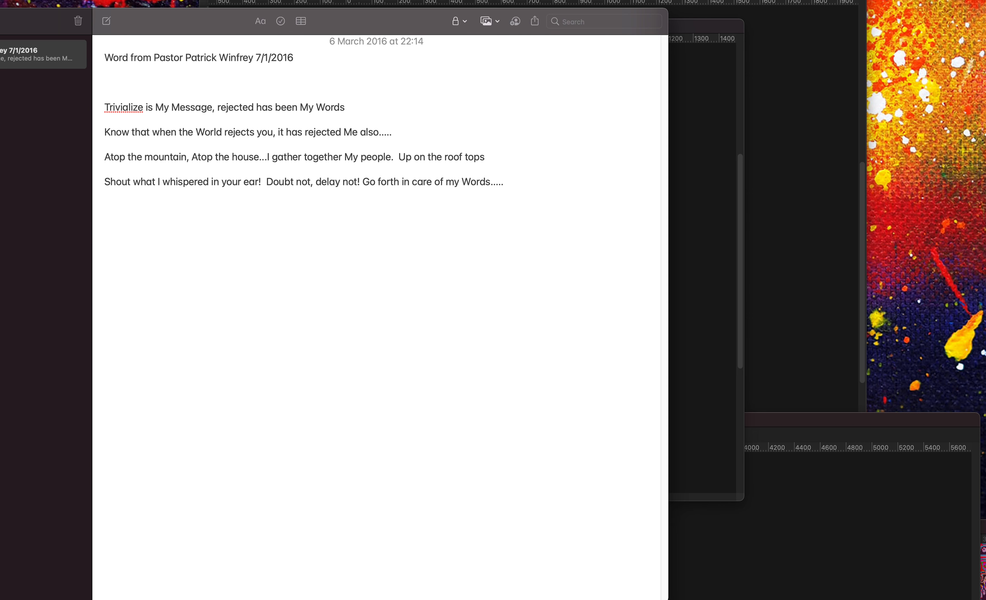
pyautogui.click(313, 182)
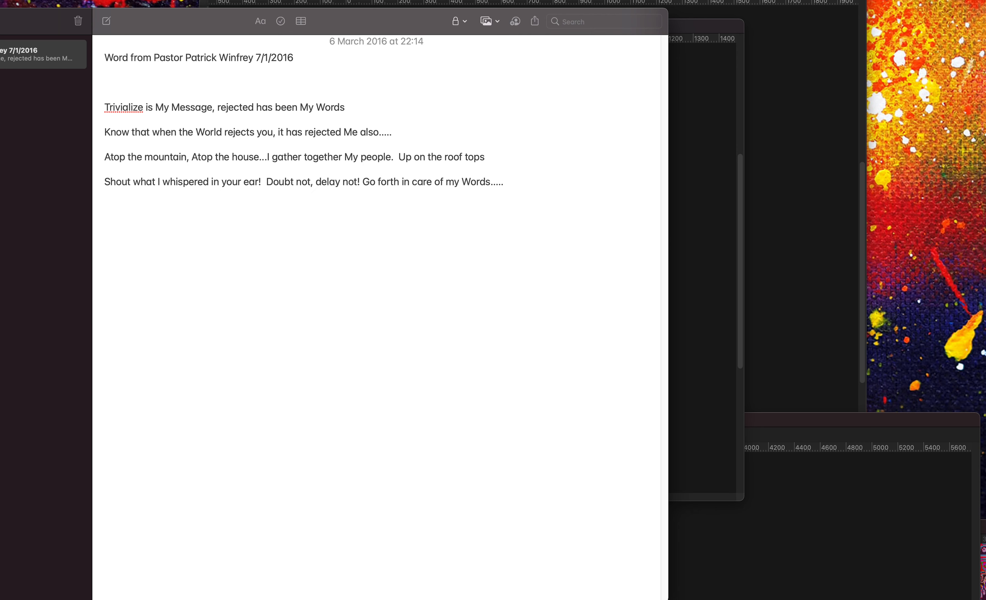
pyautogui.click(313, 181)
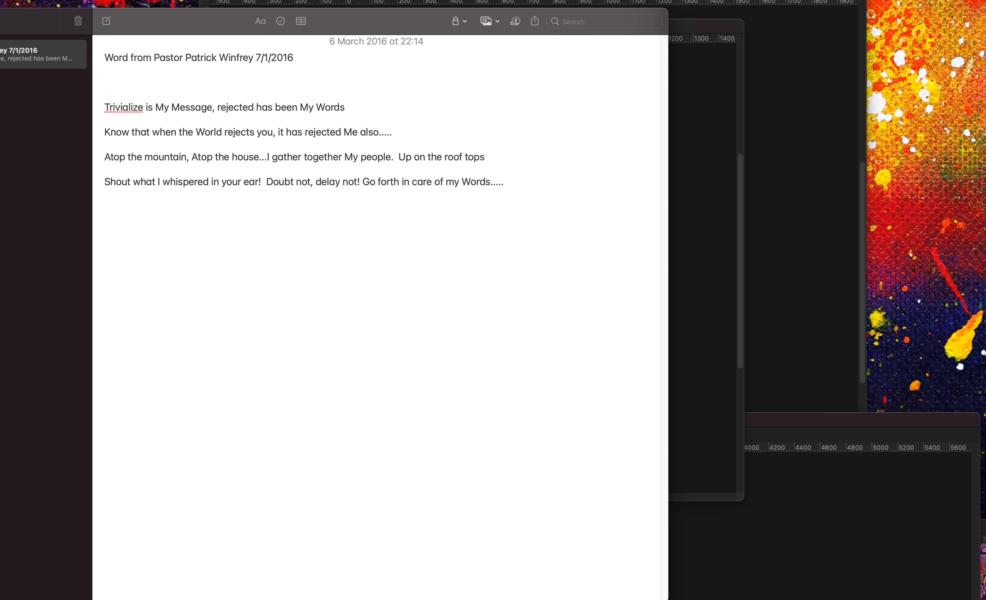
pyautogui.click(313, 181)
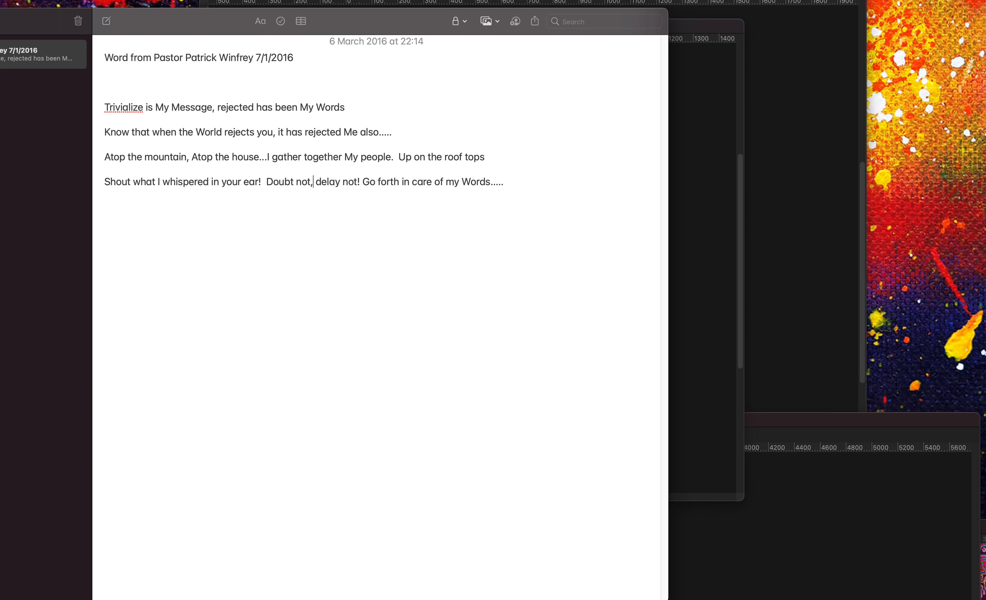